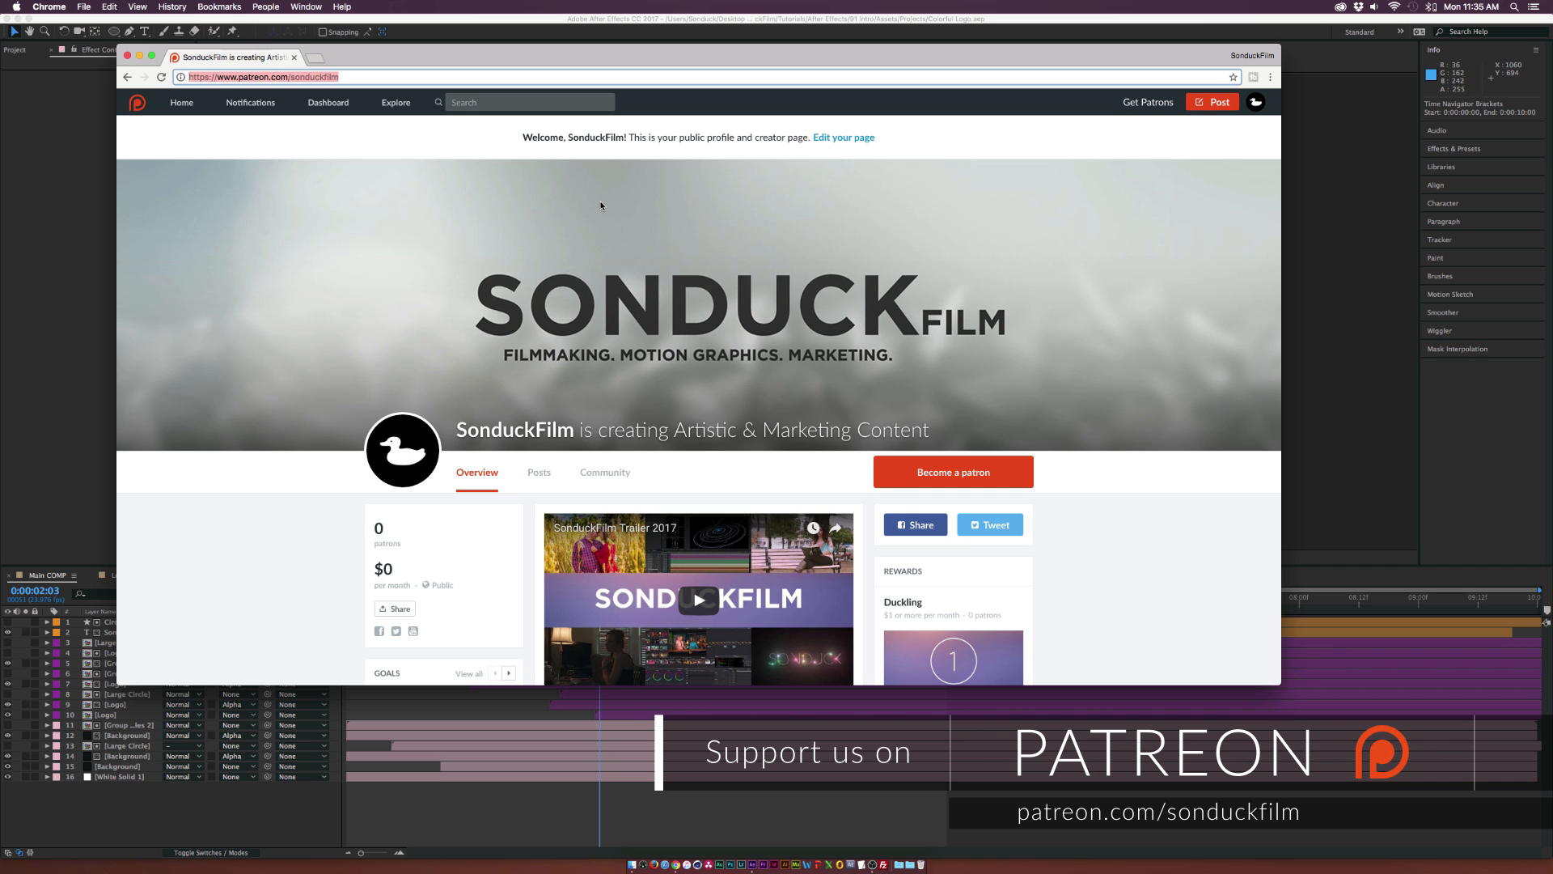
mouse_move(550, 277)
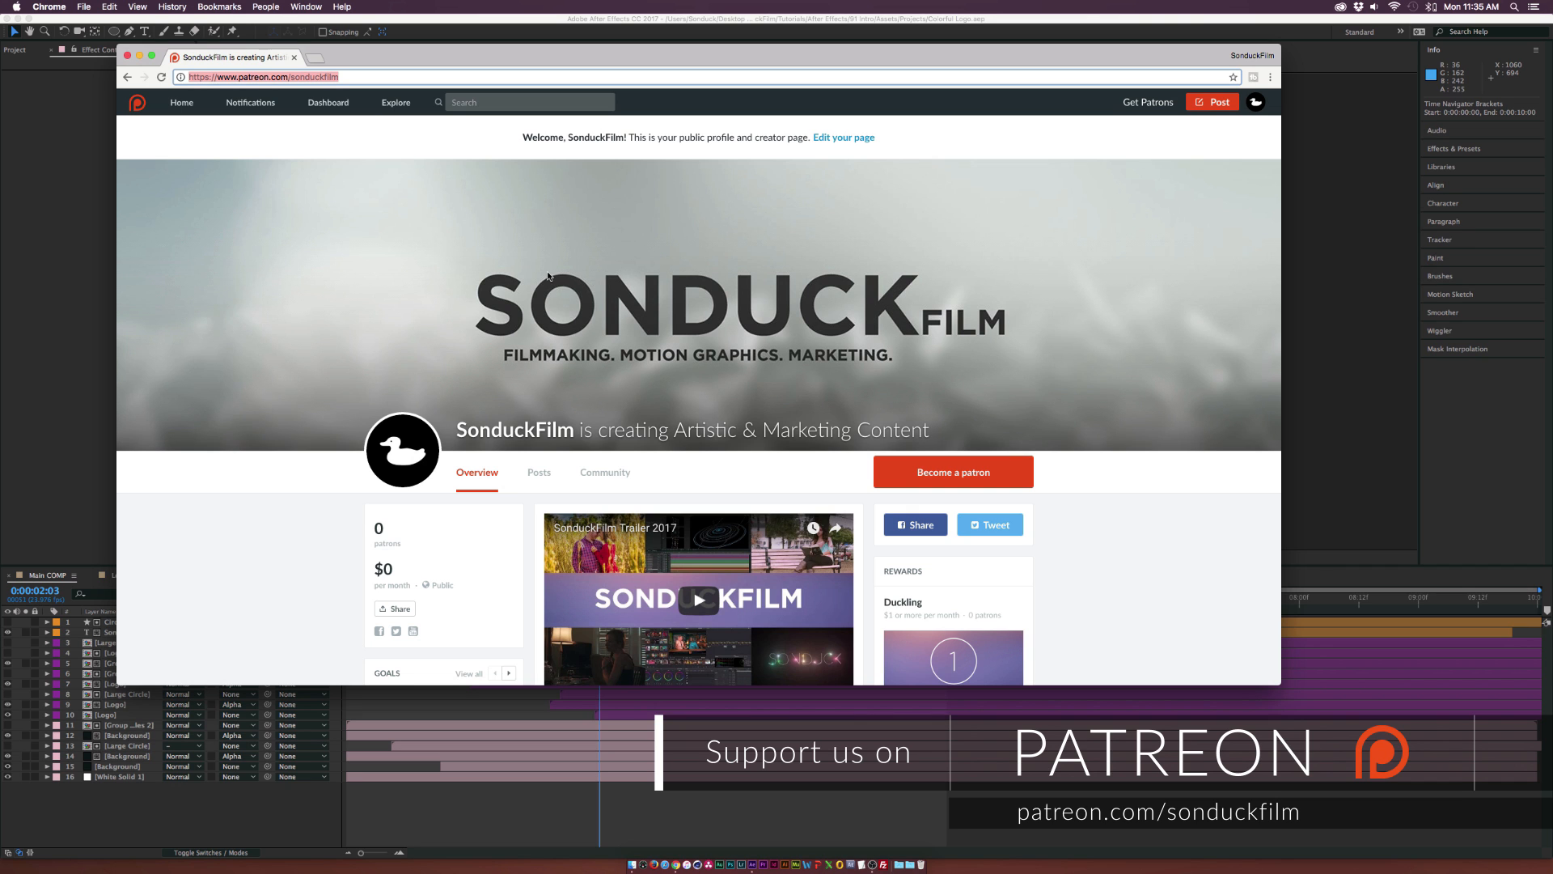
Step: Scroll down the SonduckFilm Patreon page in Chrome
scroll("down", 3)
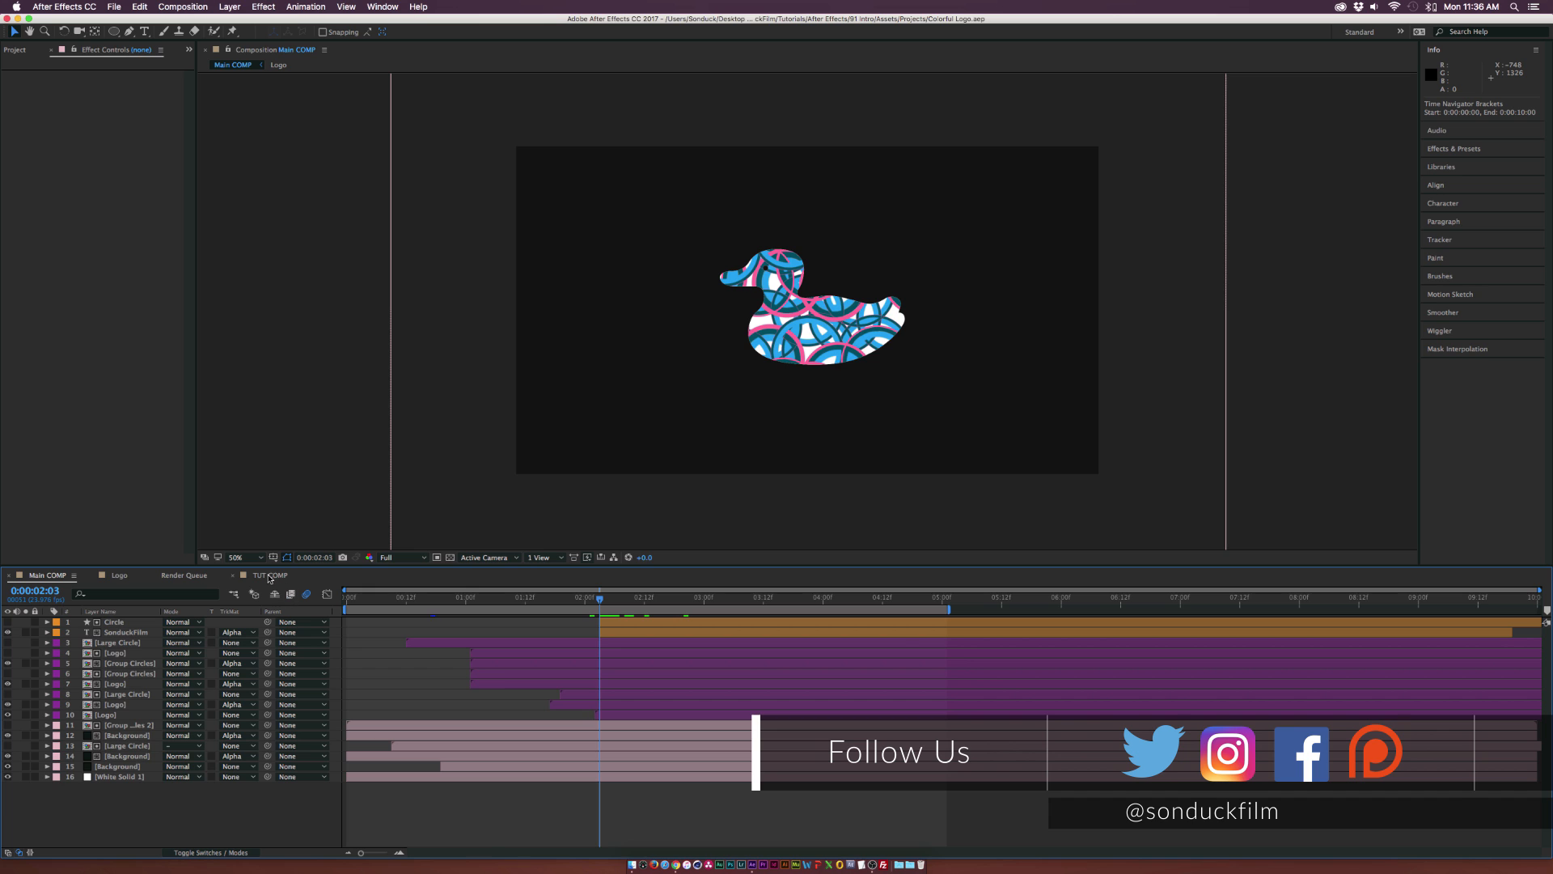
Step: Pre-compose the duck logo layer in TUT COMP into a new composition named Logo
left_click(269, 575)
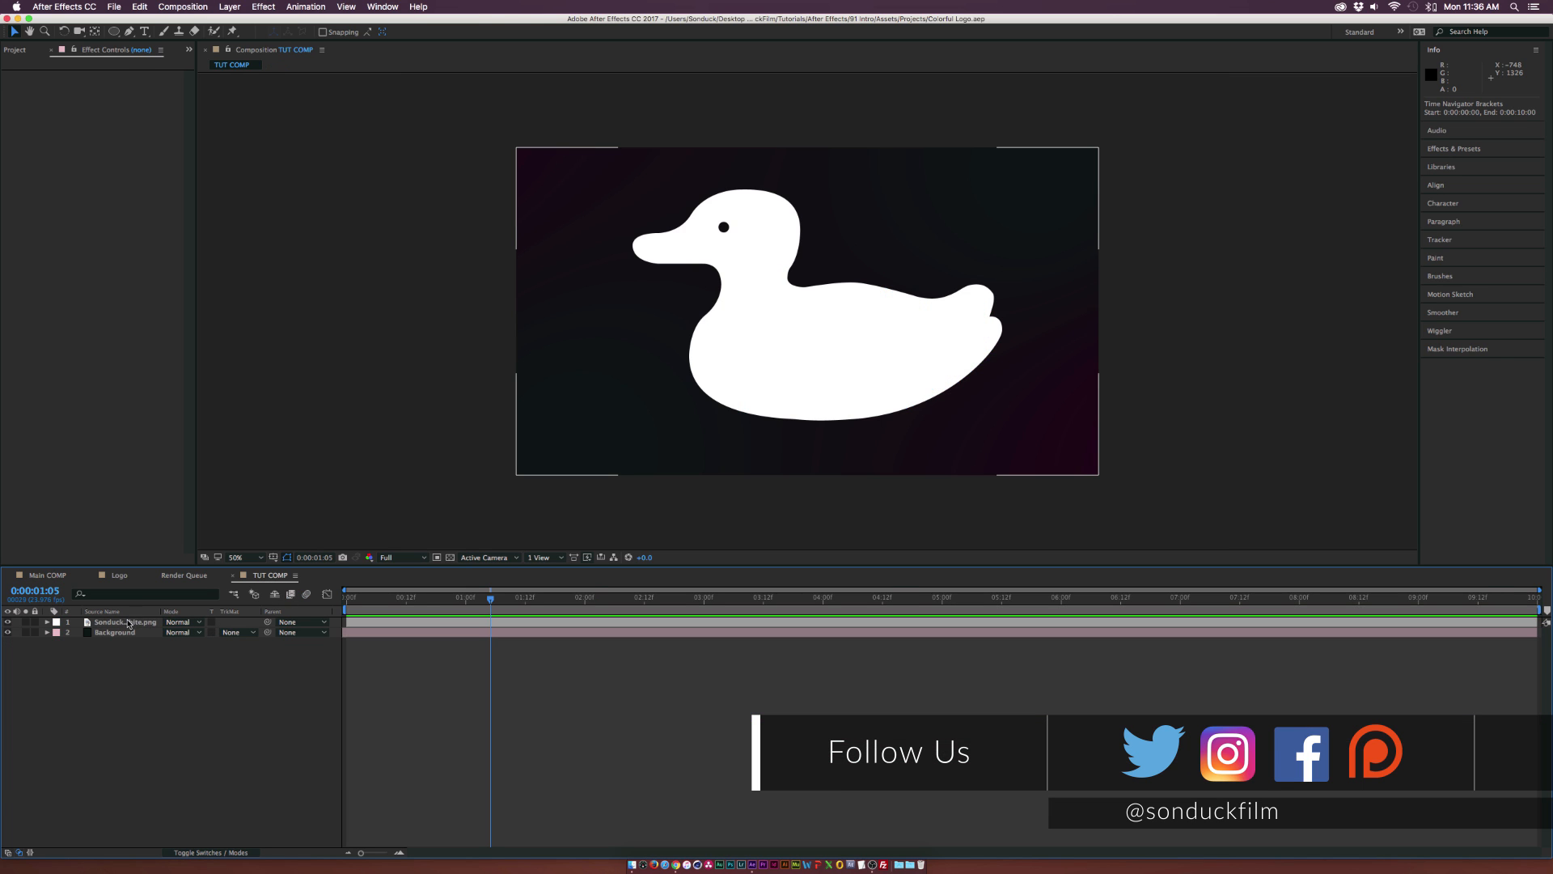
left_click(114, 632)
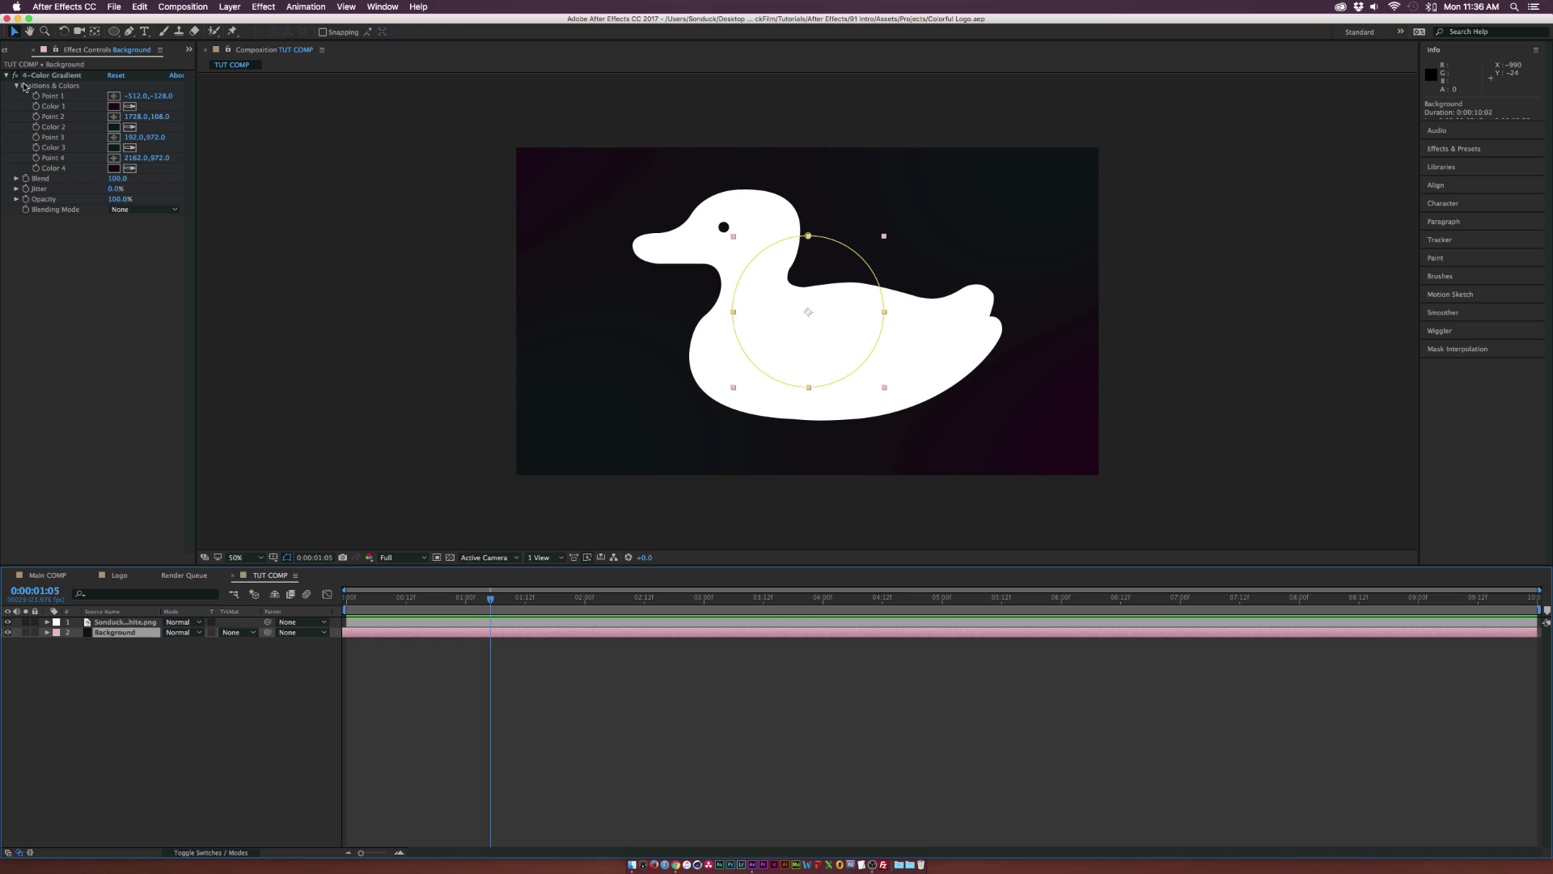
left_click(124, 621)
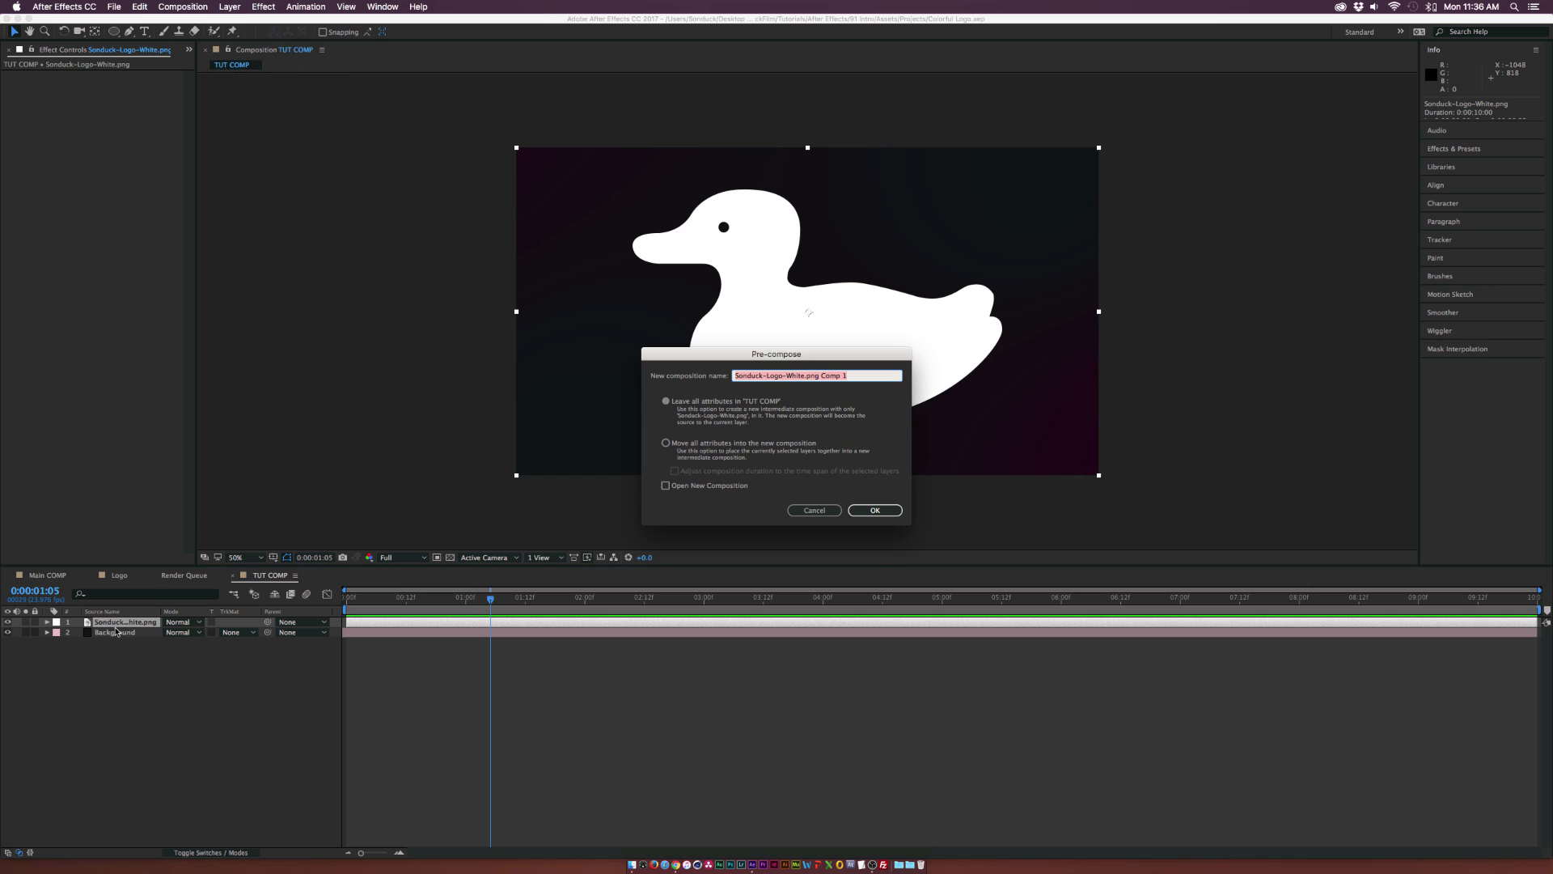
type("Logo")
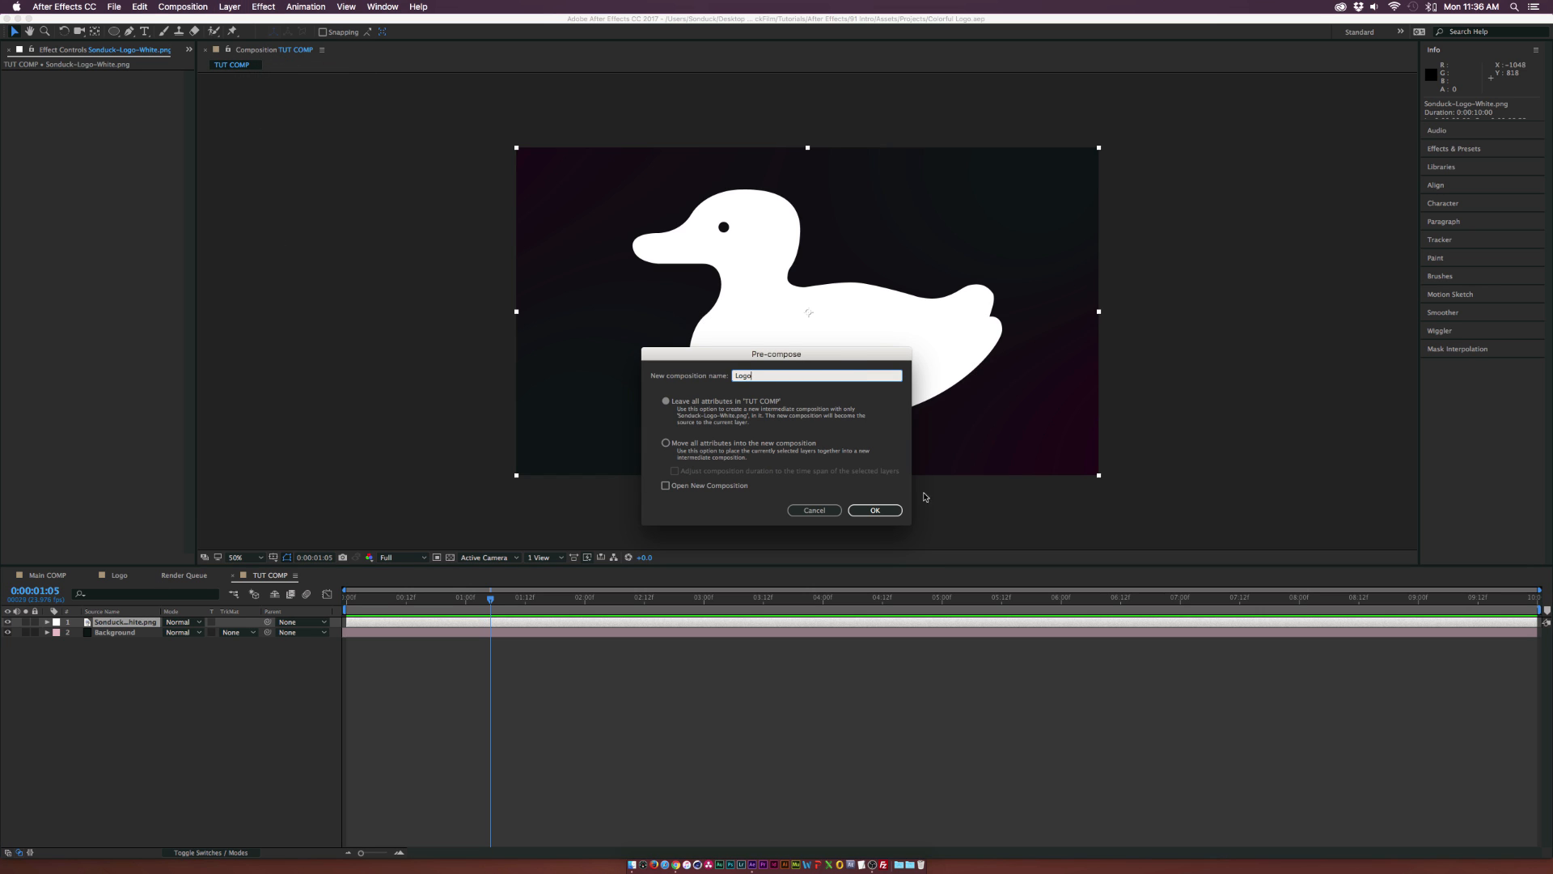
left_click(873, 510)
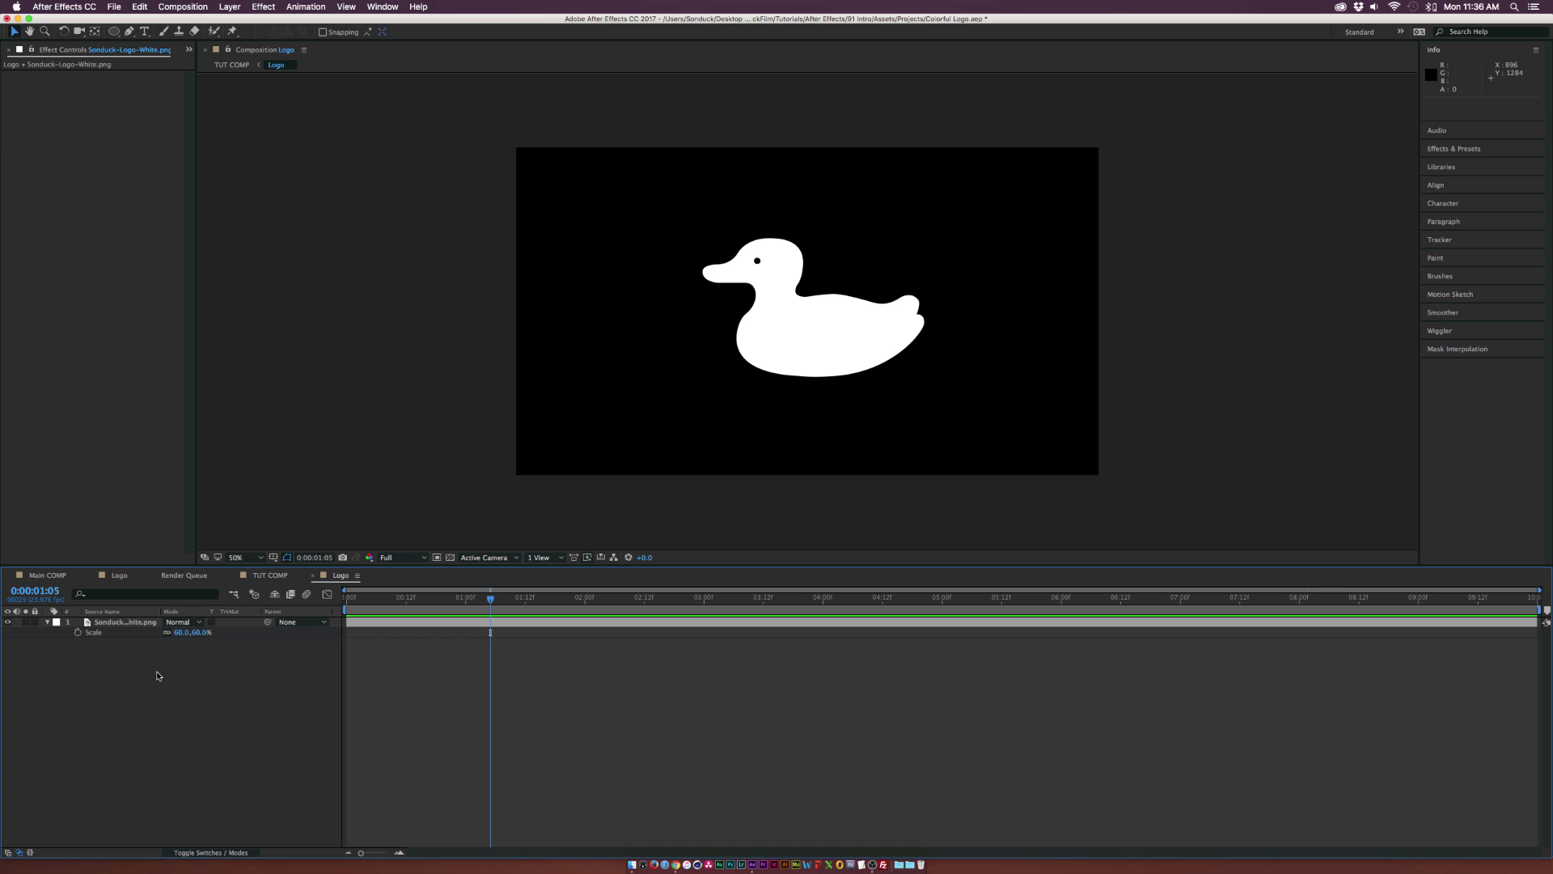
mouse_move(238, 615)
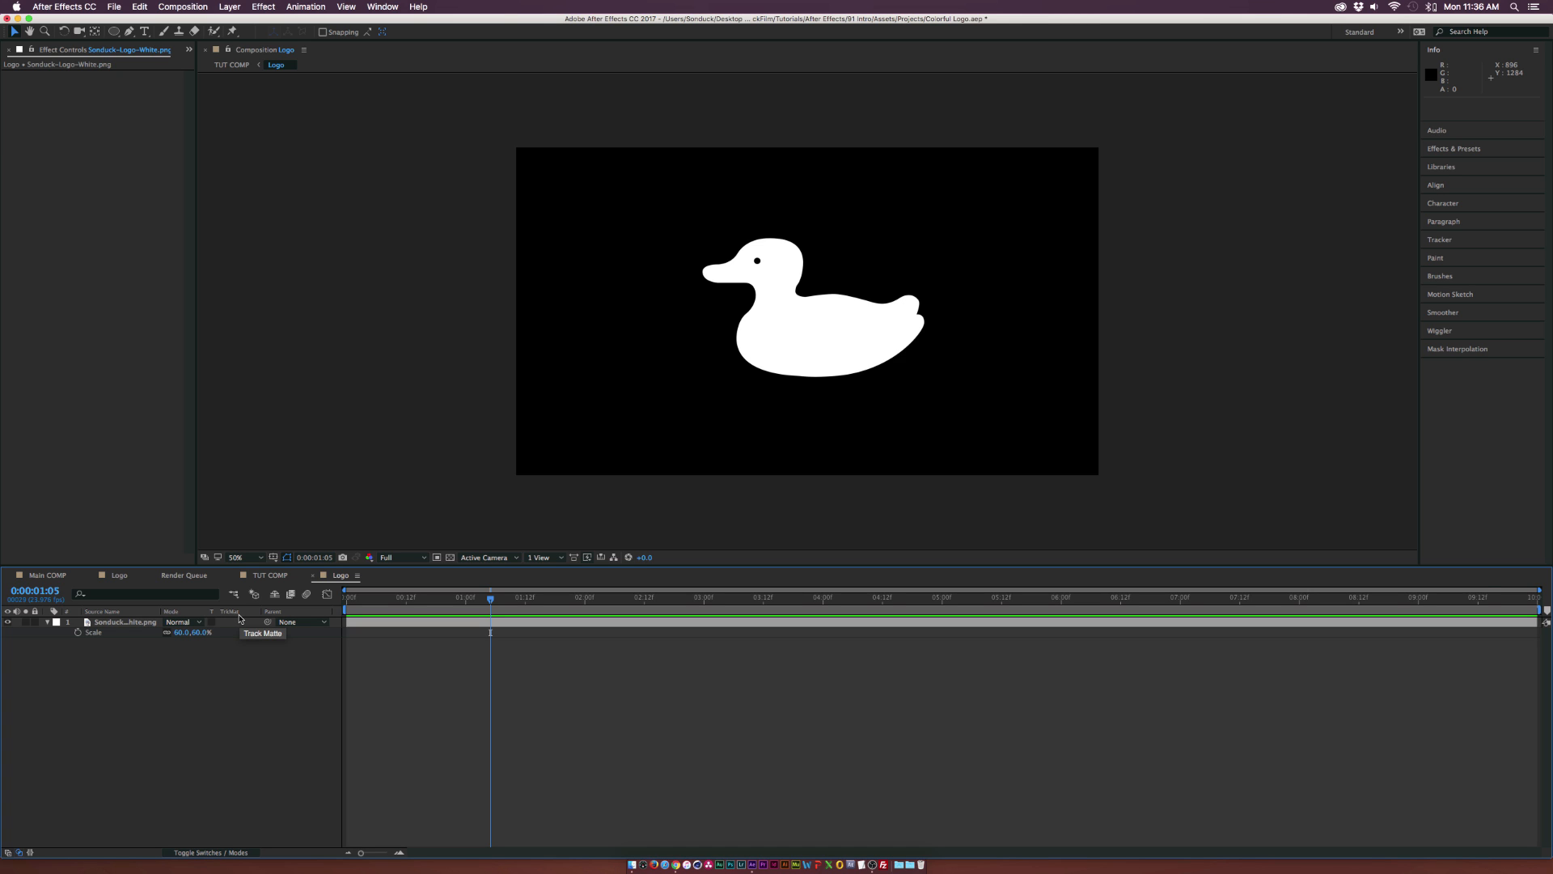
mouse_move(256, 614)
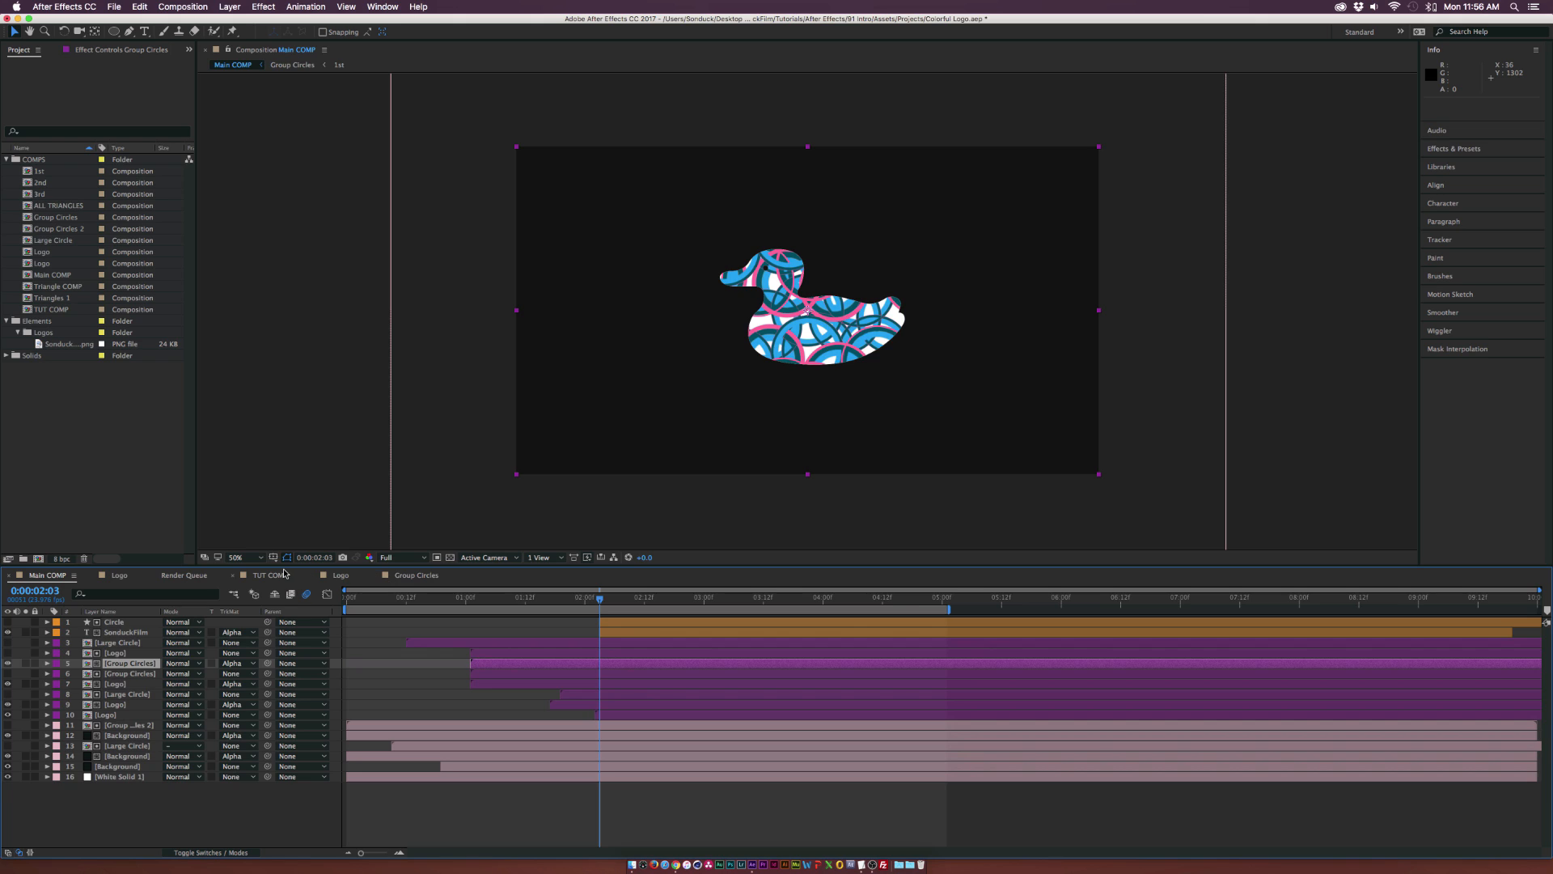
Step: Draw a blue ellipse over the duck's body and expand its Ellipse 1 transform properties
left_click(270, 574)
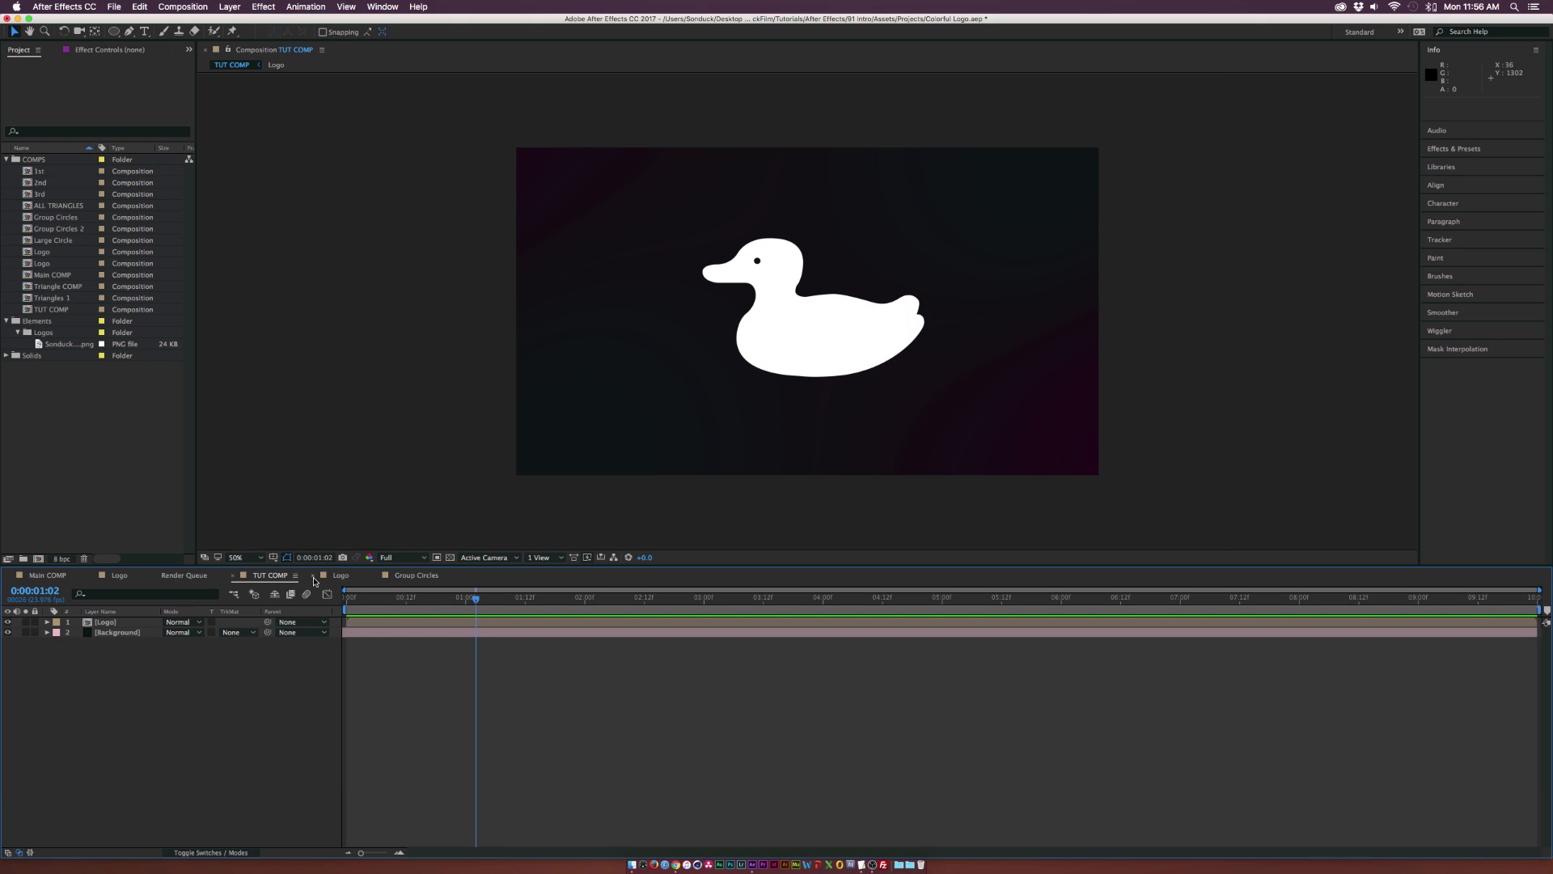
left_click(113, 31)
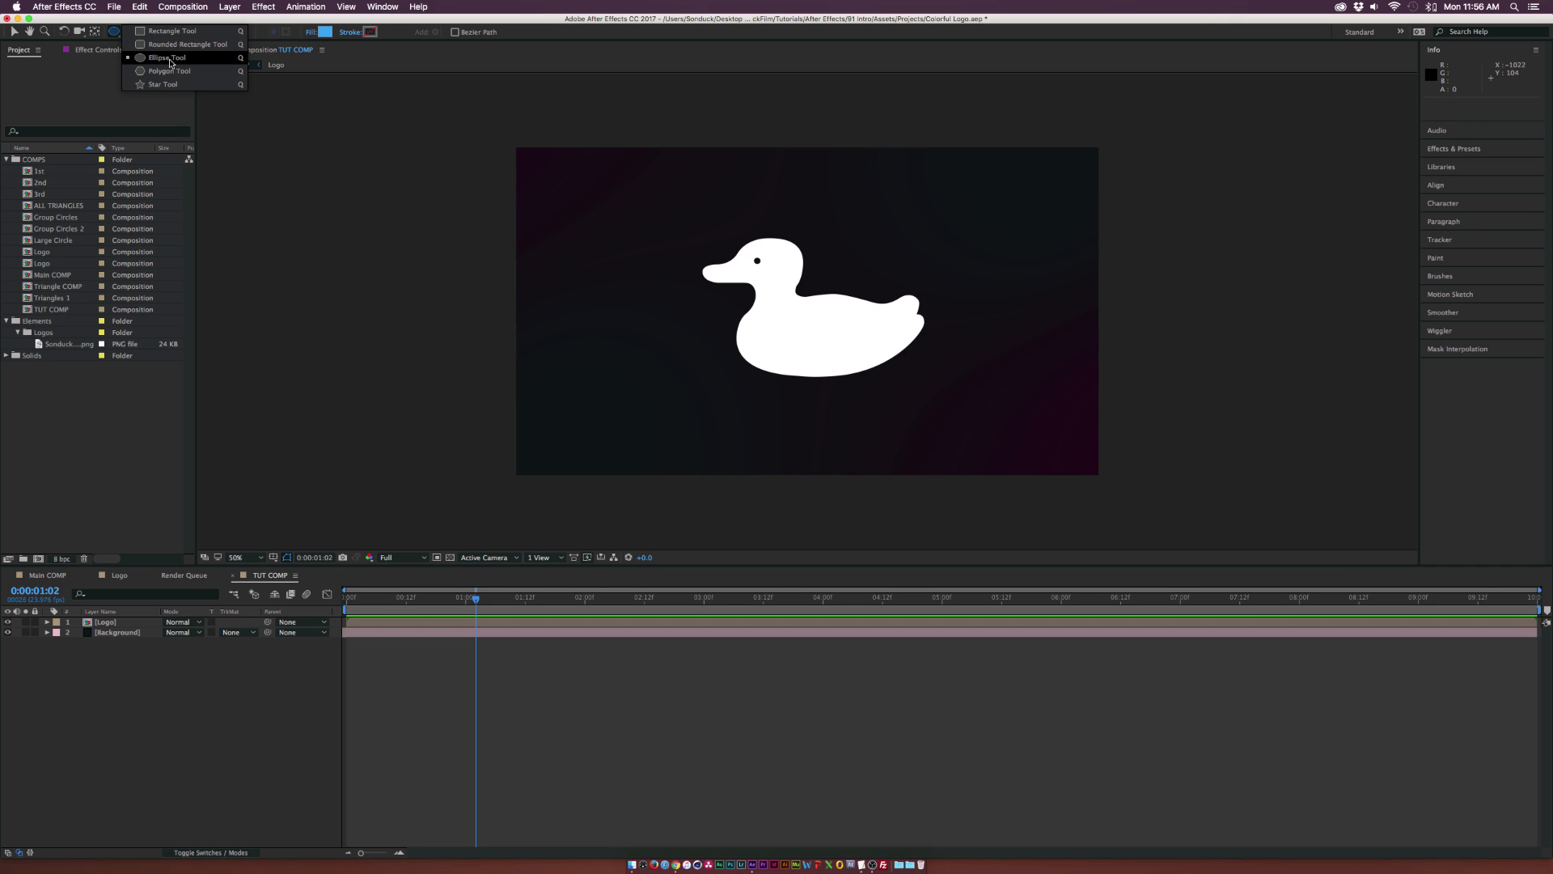
left_click(167, 56)
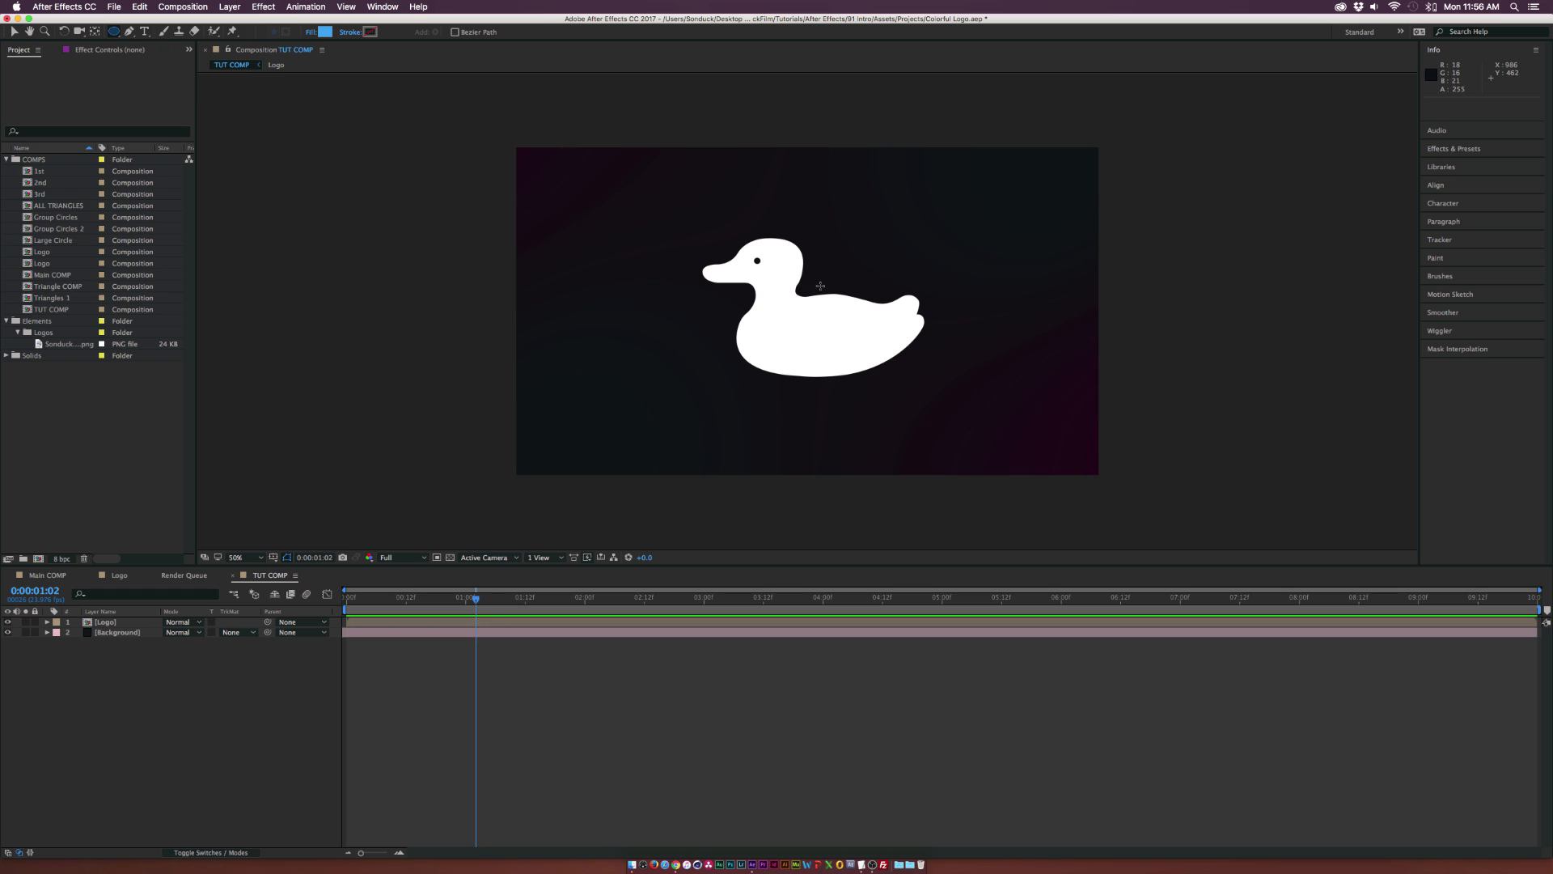
left_click_drag(802, 282, 842, 317)
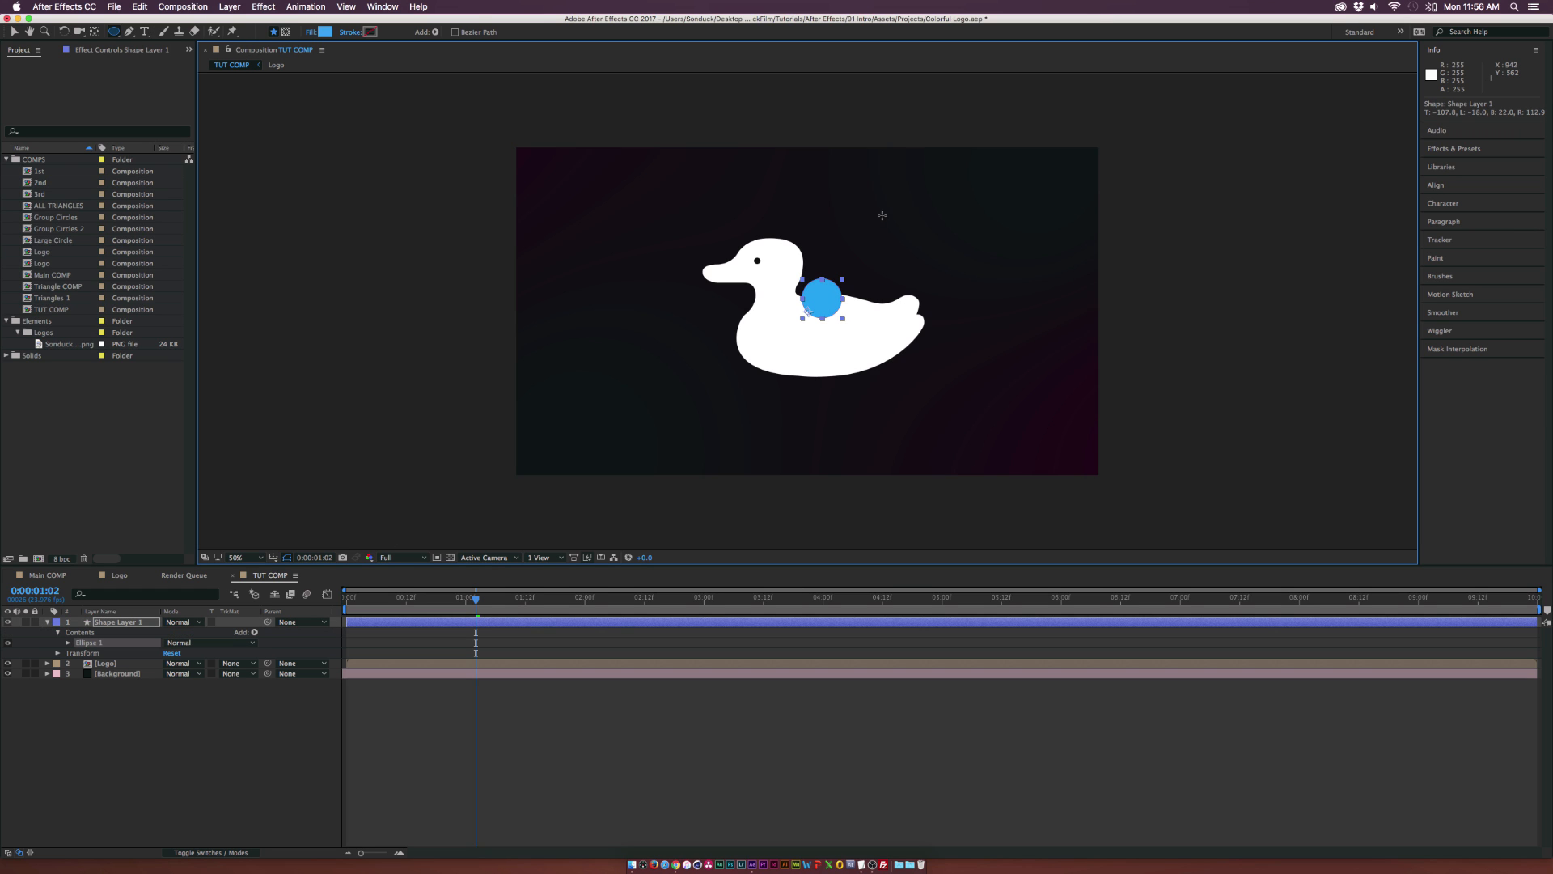
left_click_drag(822, 297, 841, 359)
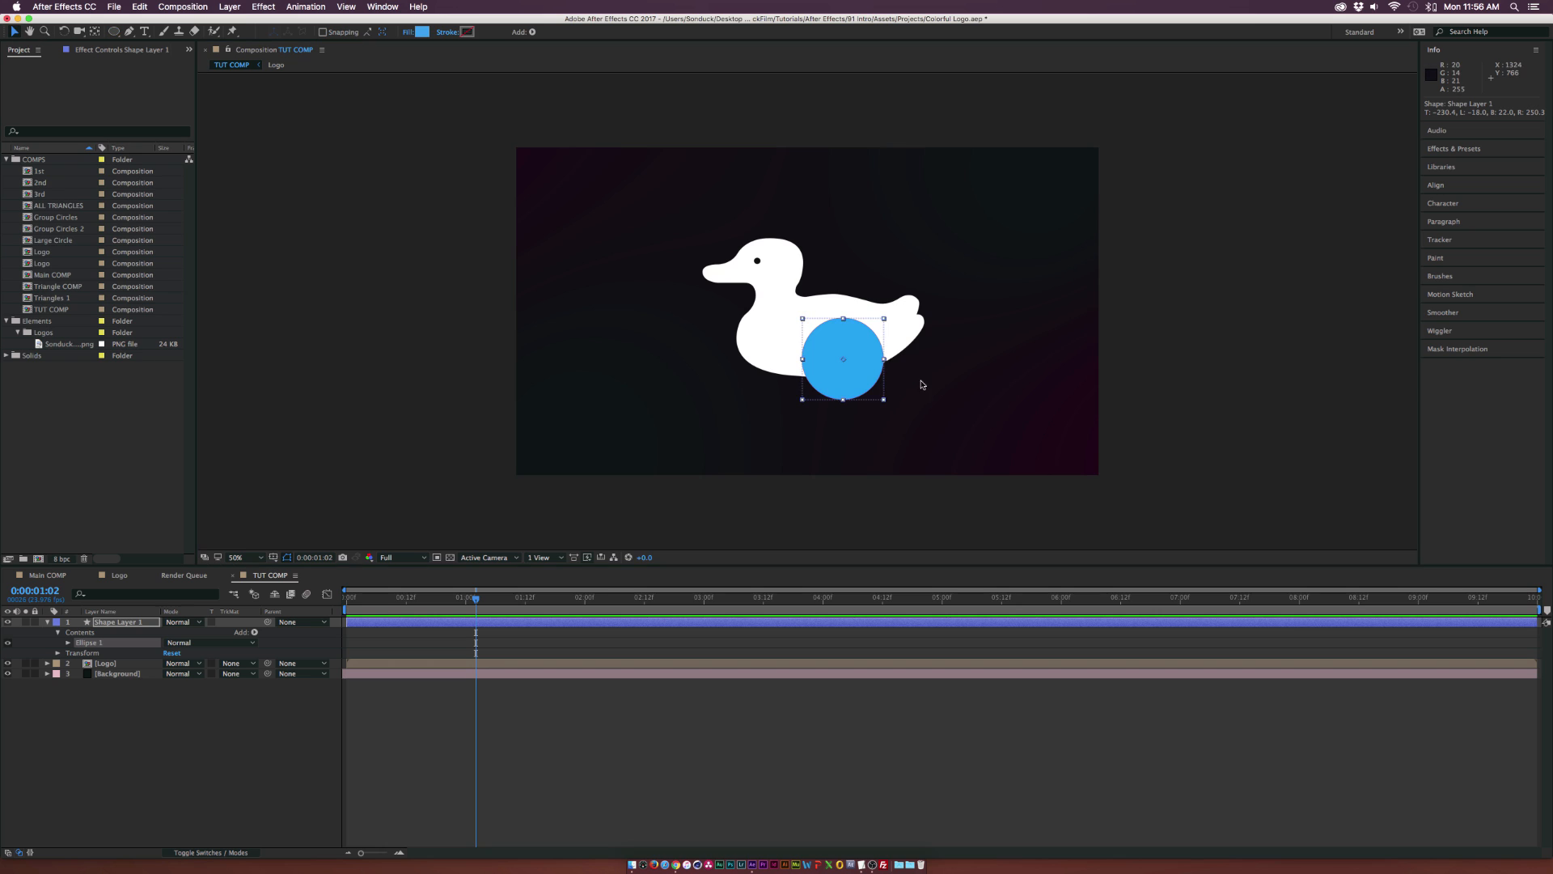
left_click_drag(842, 358, 823, 321)
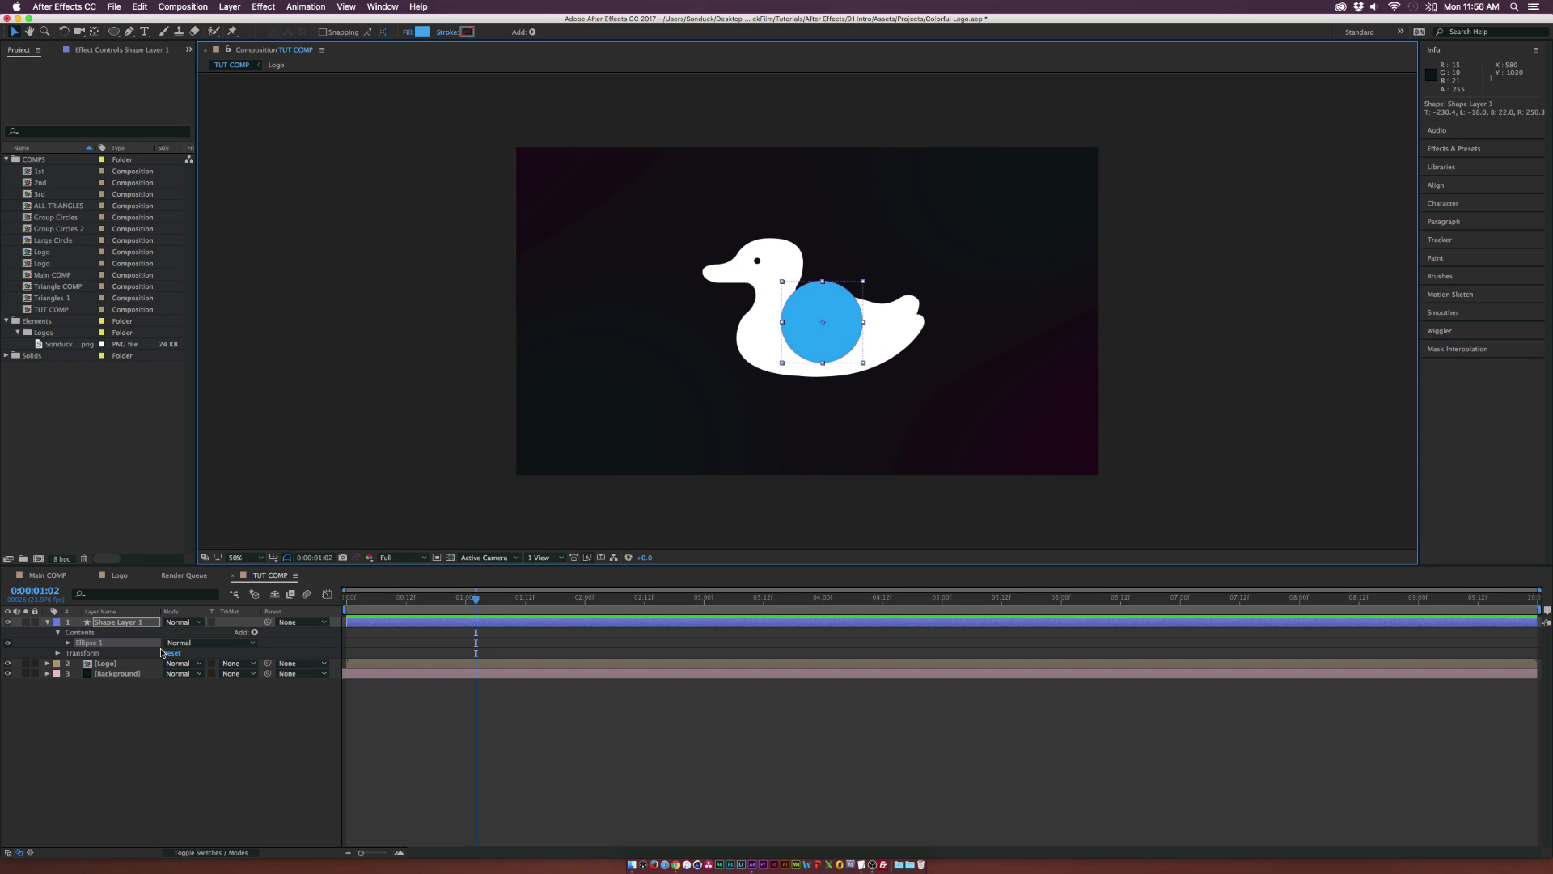
left_click(68, 642)
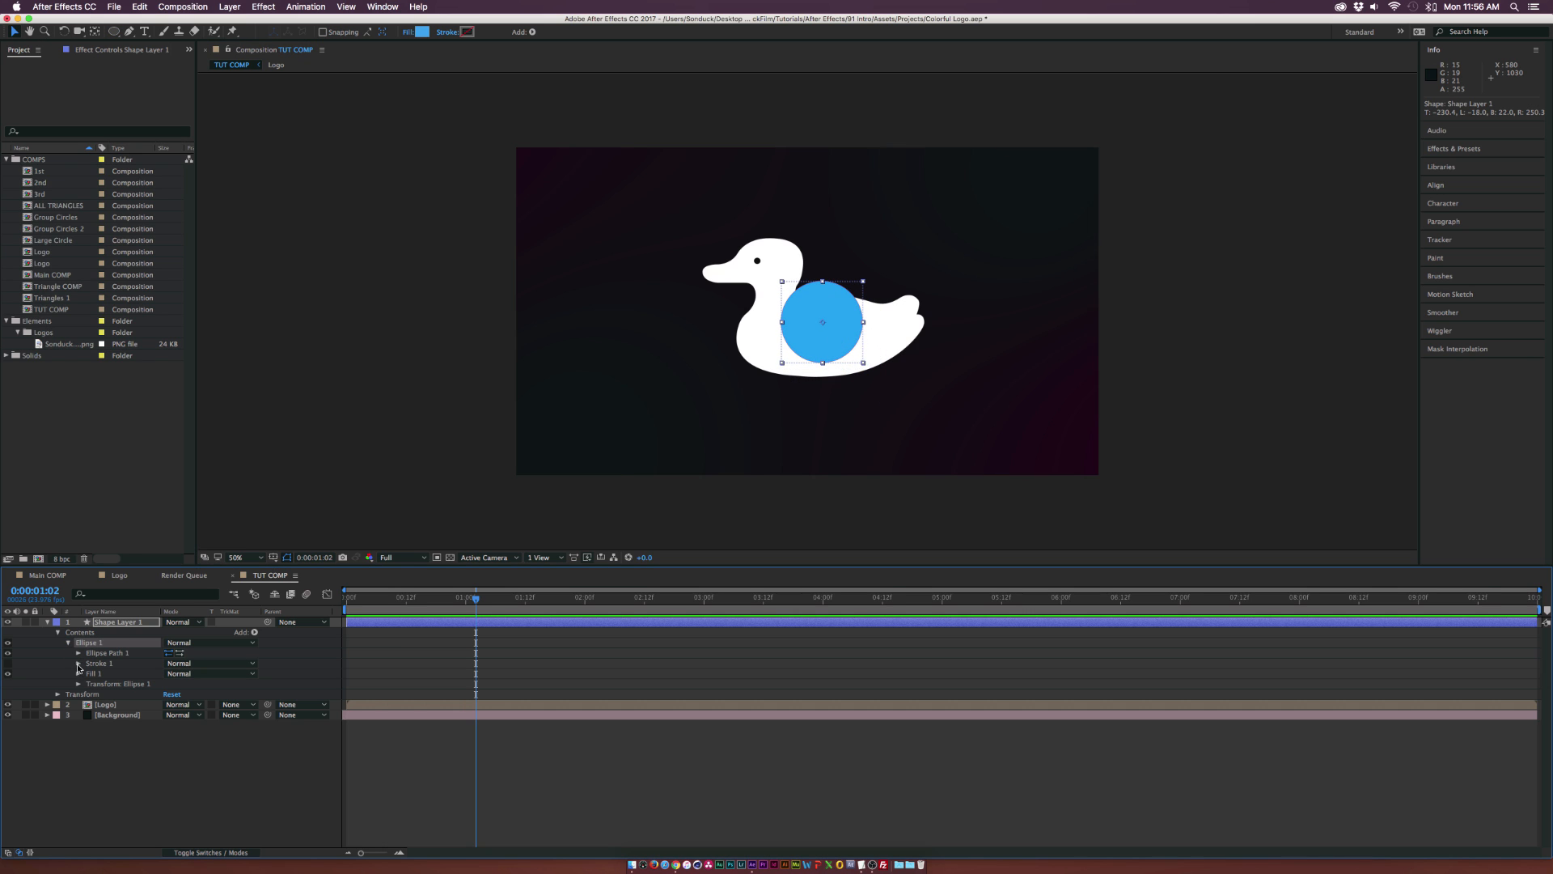
left_click(78, 683)
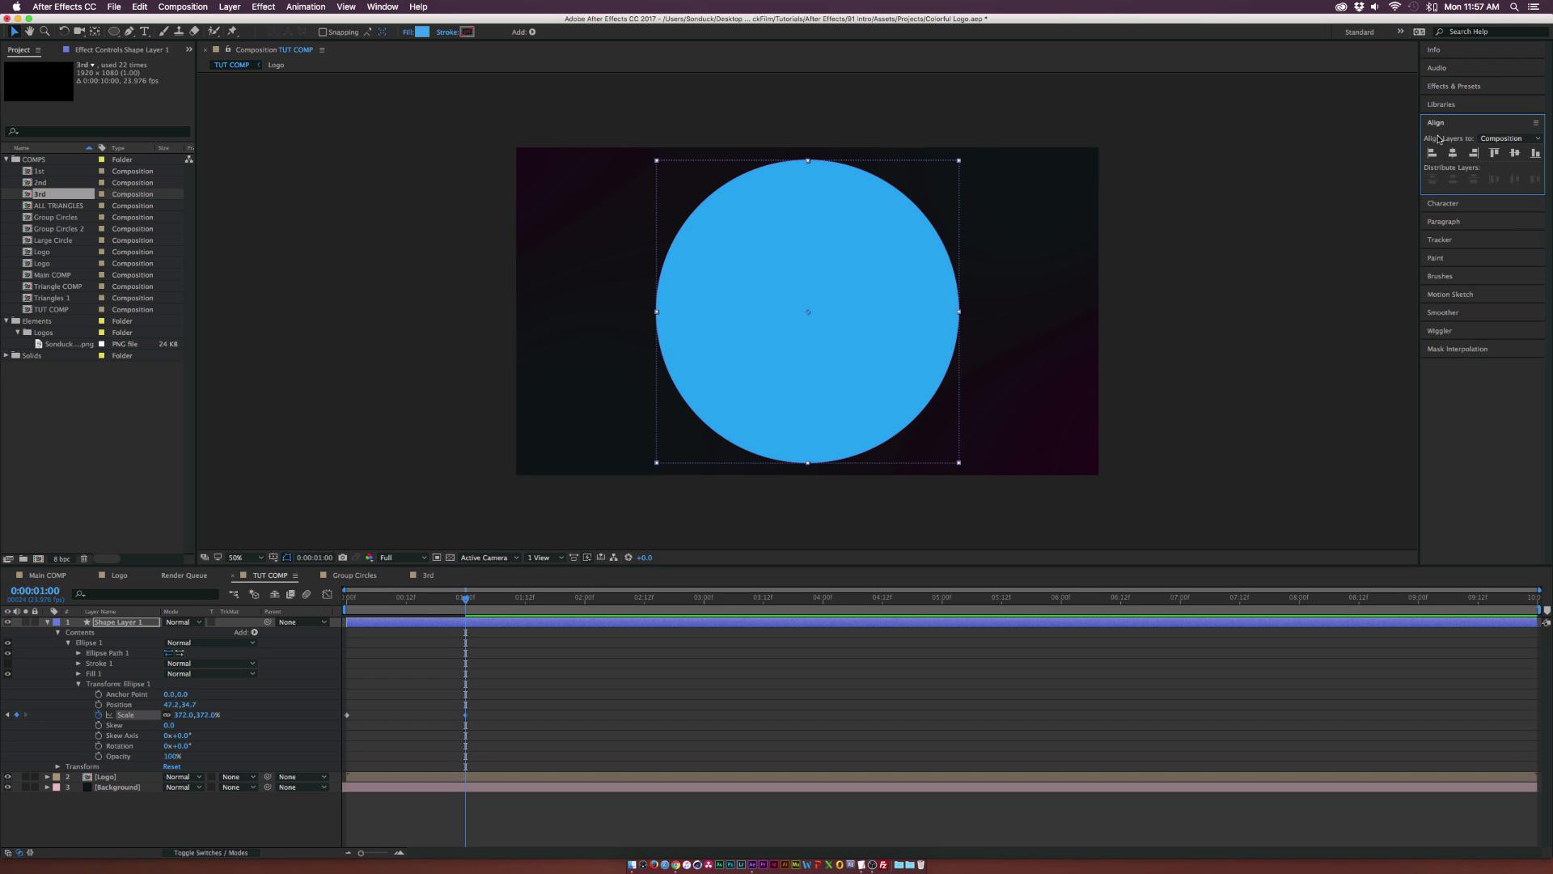
Step: Collapse the ellipse properties and select the Ellipse 1 group for duplication
left_click(382, 7)
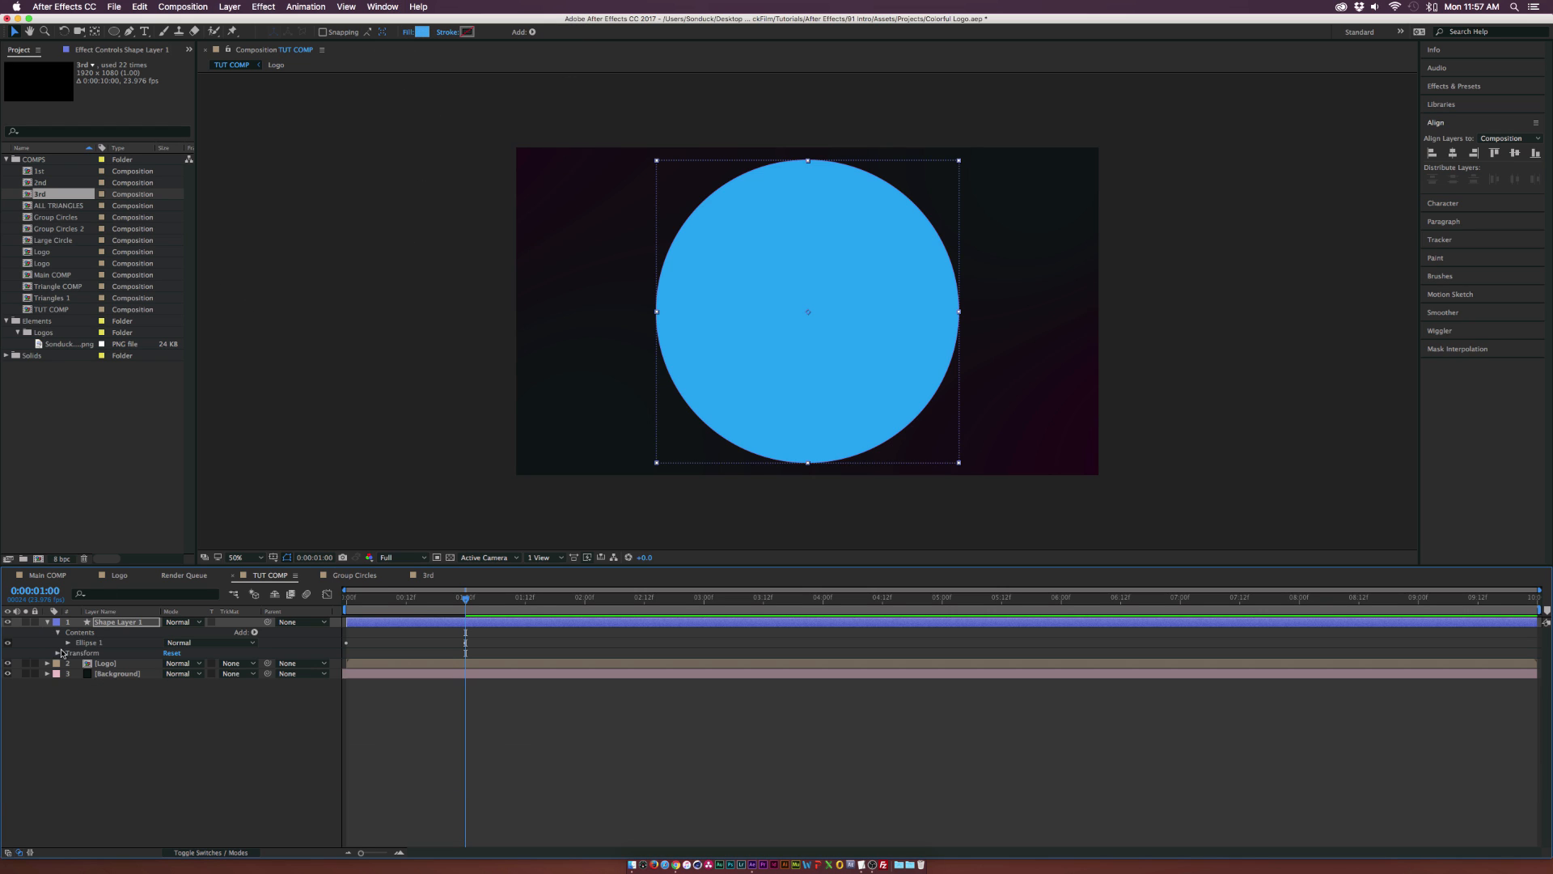
left_click(89, 641)
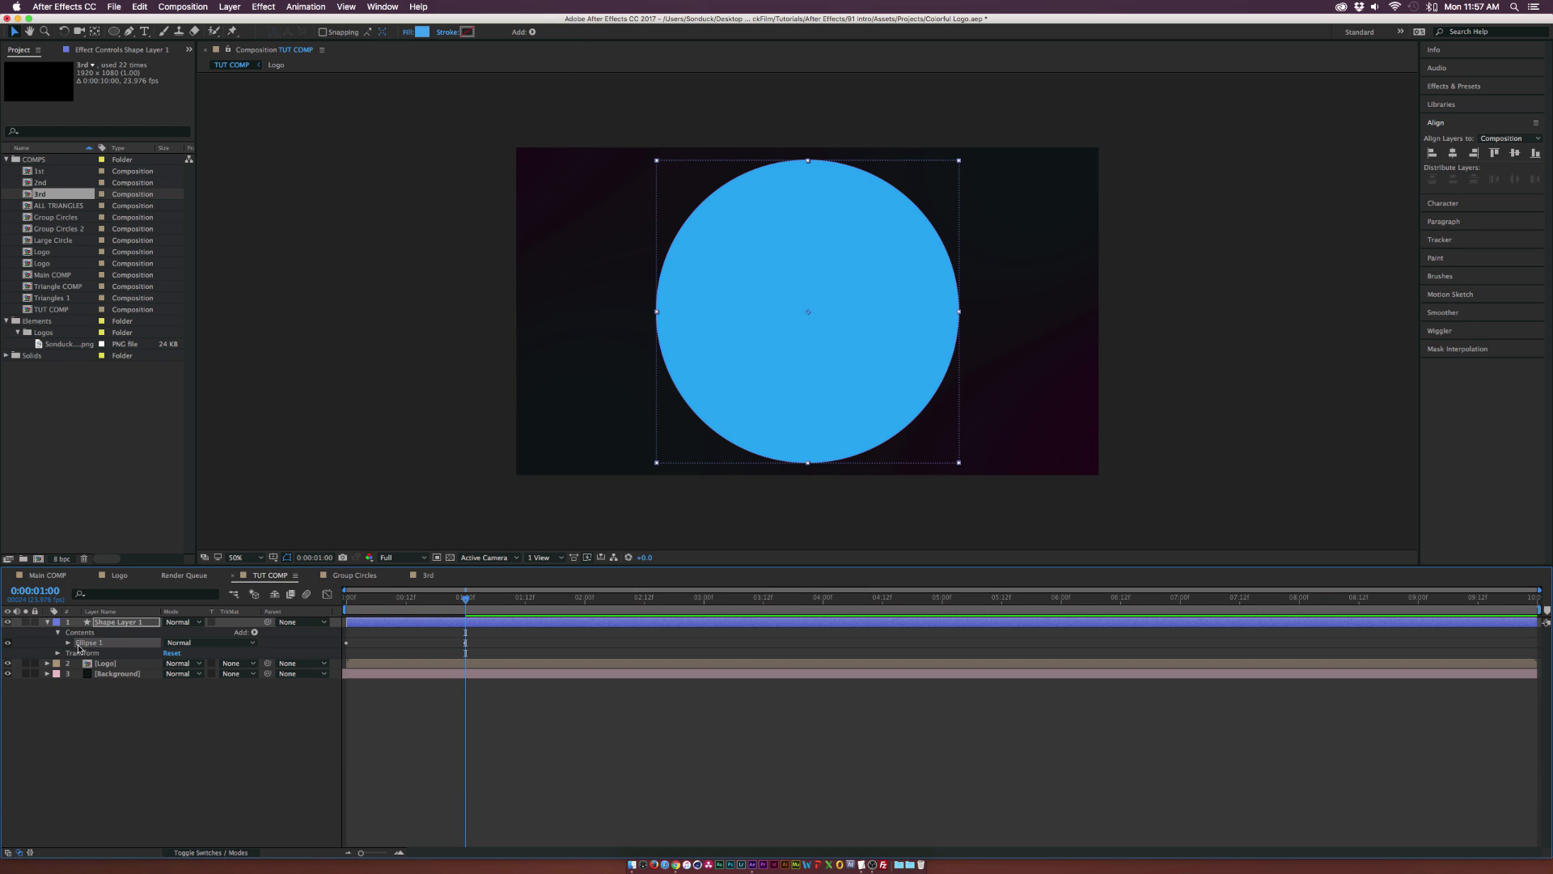
left_click(139, 7)
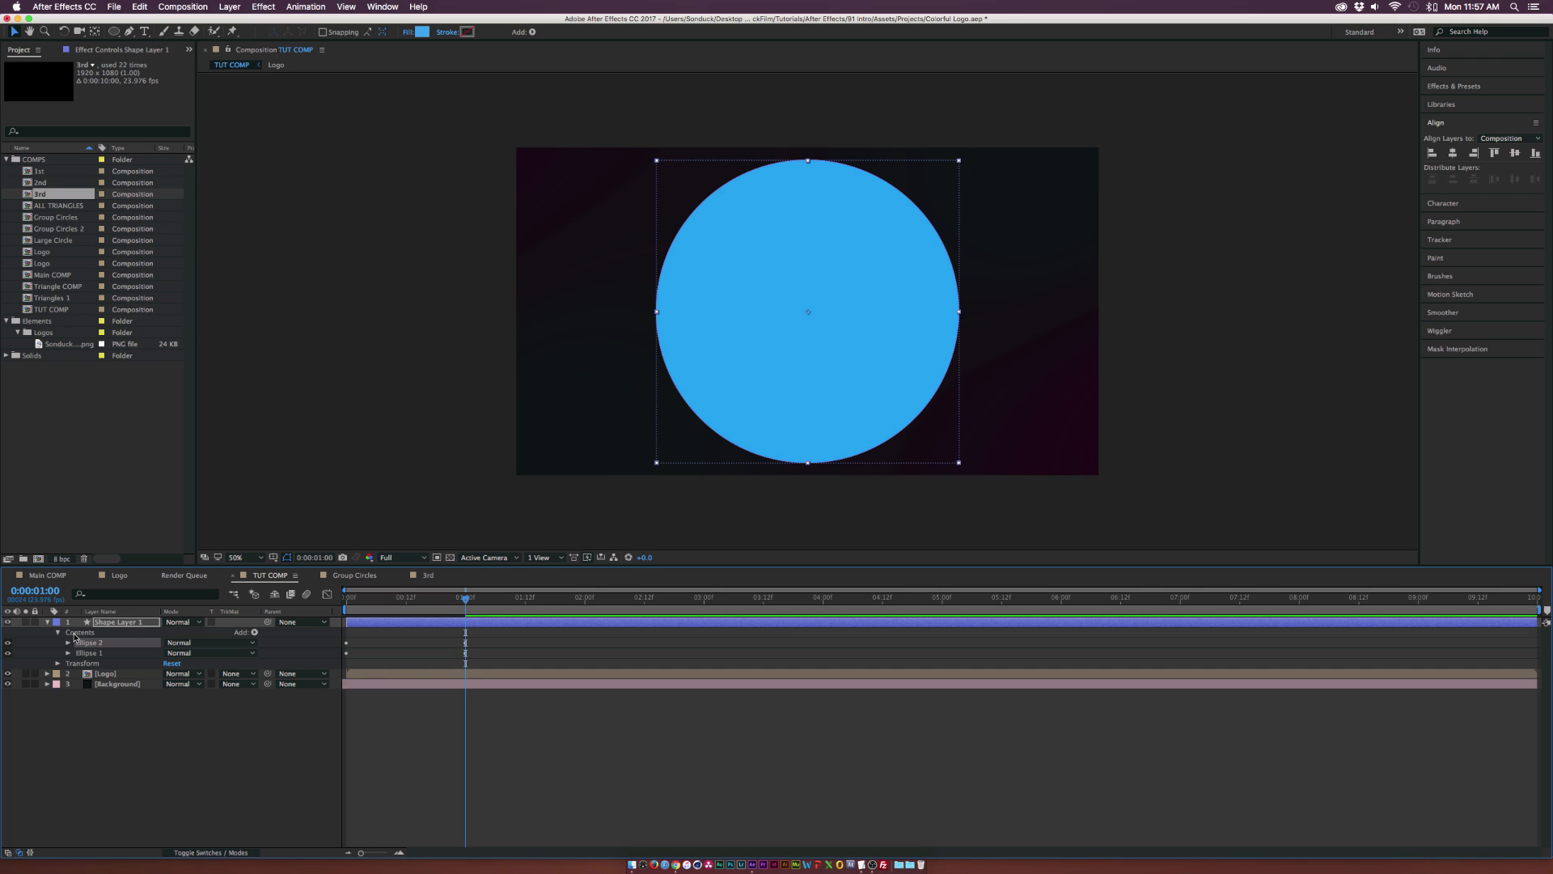
Step: Add Merge Paths set to Exclude Intersections, cutting the inner ellipse from the circle
left_click(253, 631)
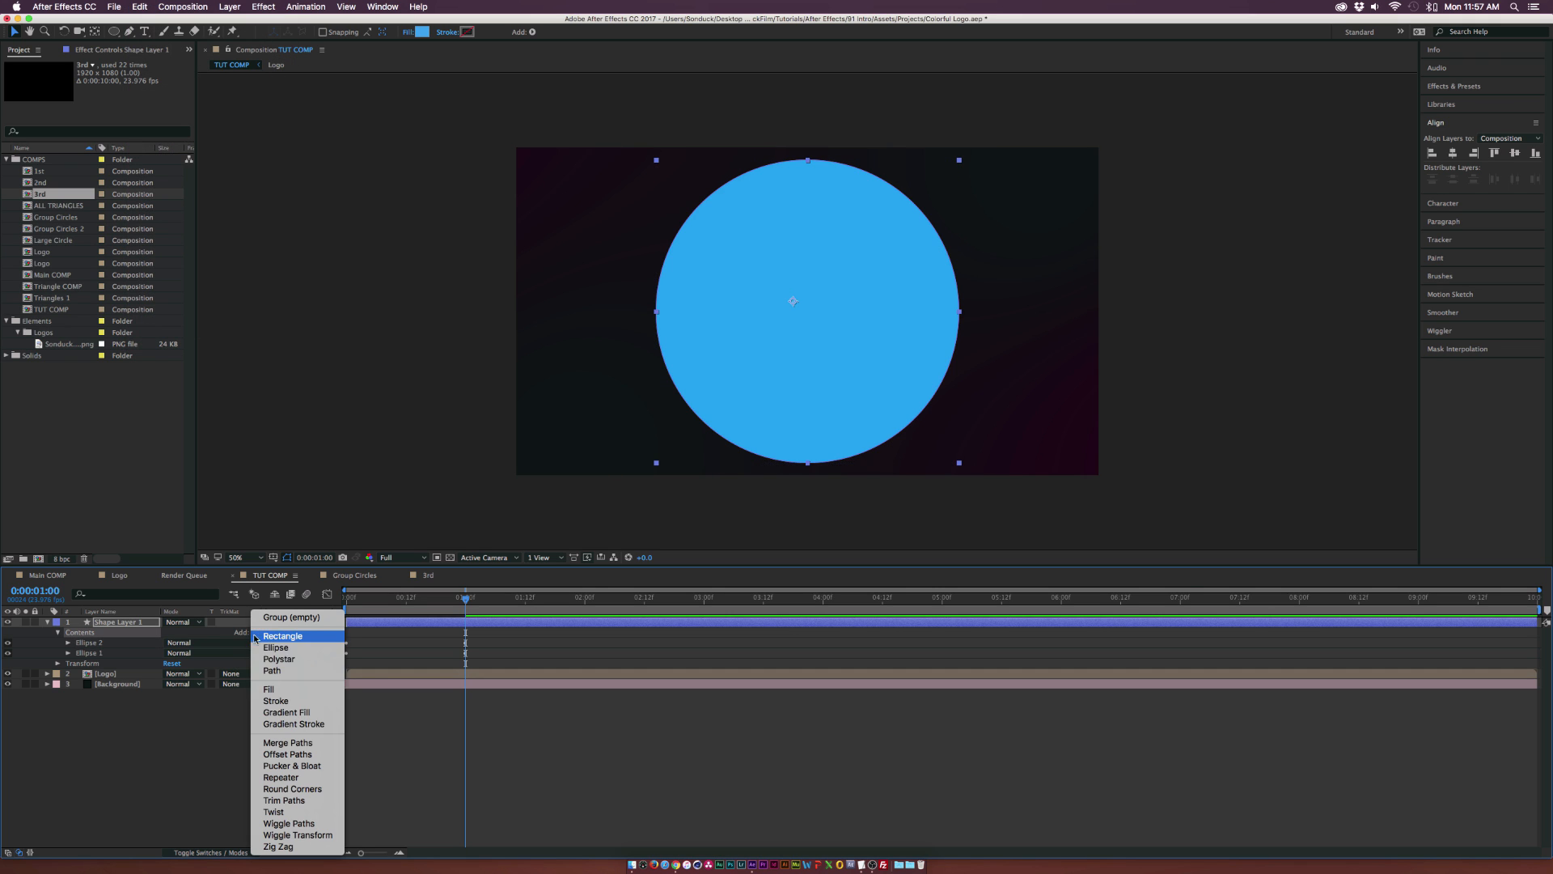
mouse_move(287, 741)
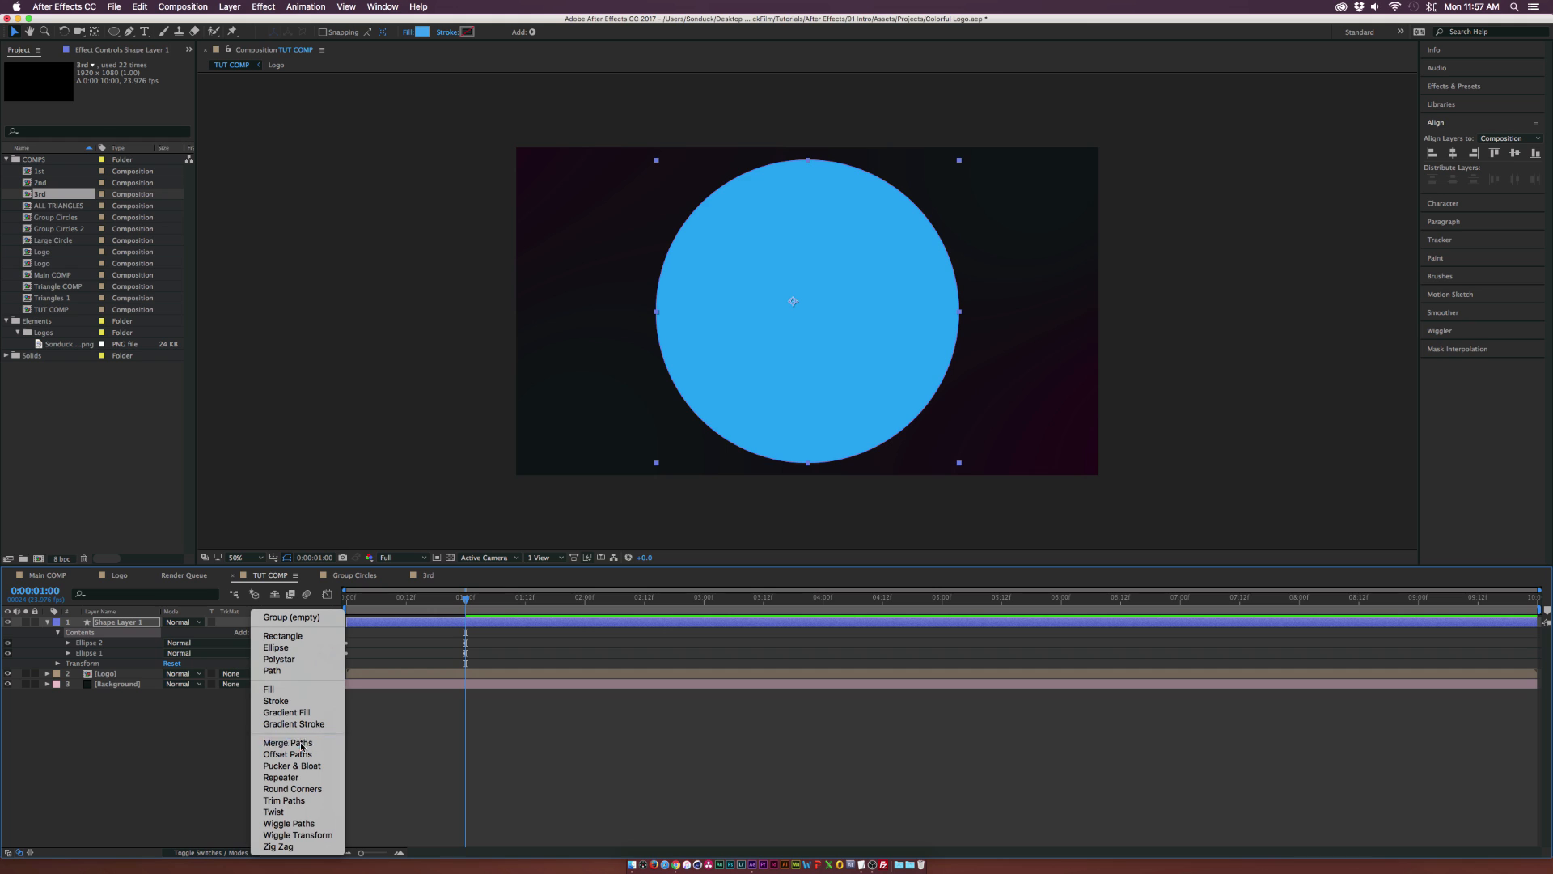
left_click(287, 742)
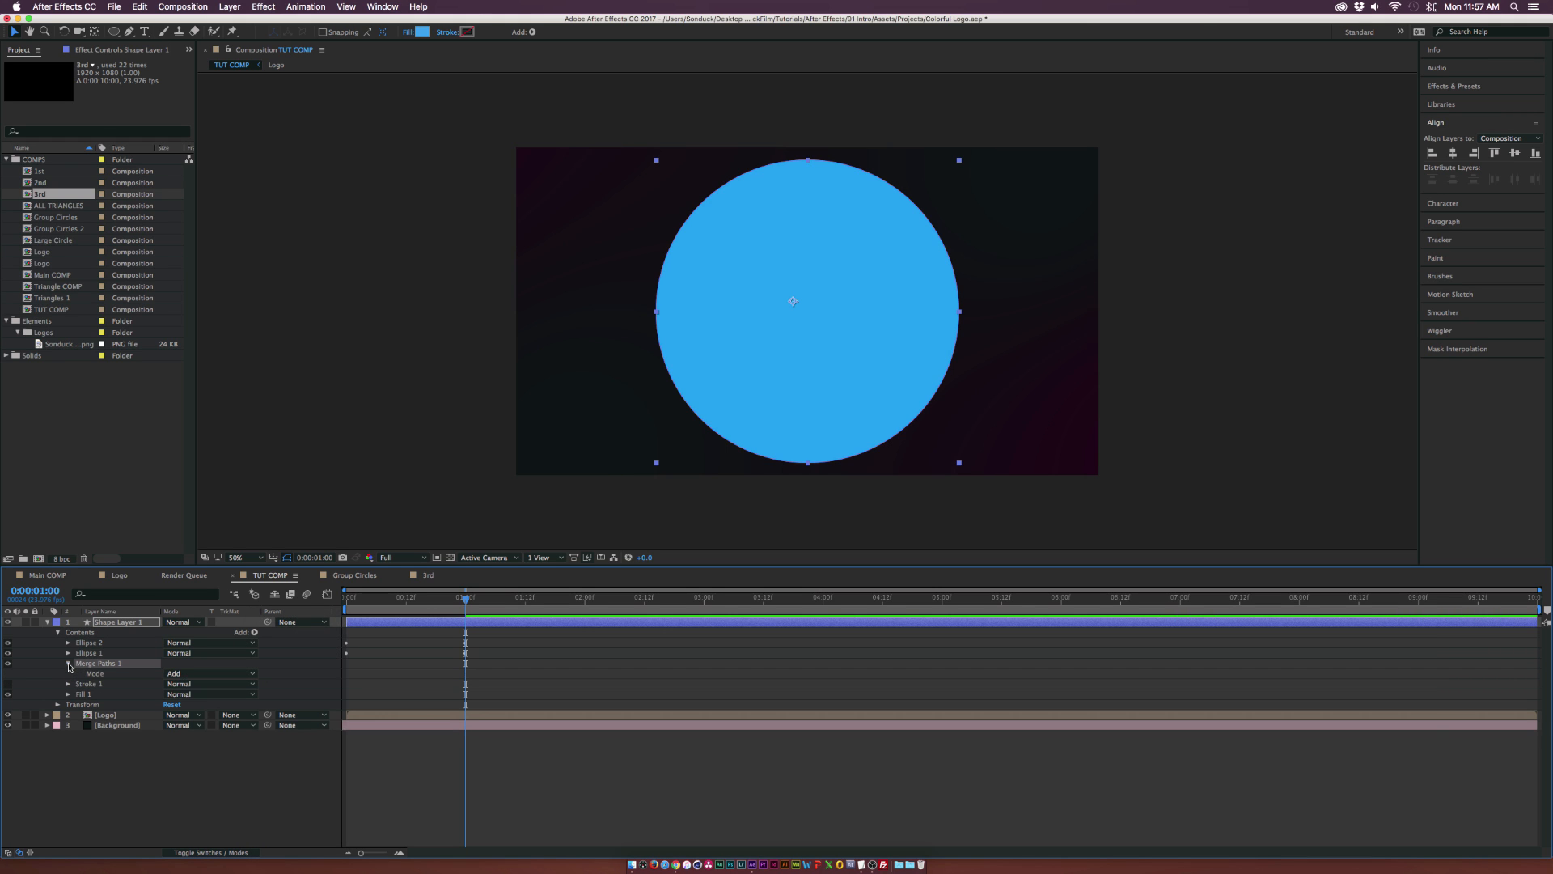
left_click(211, 674)
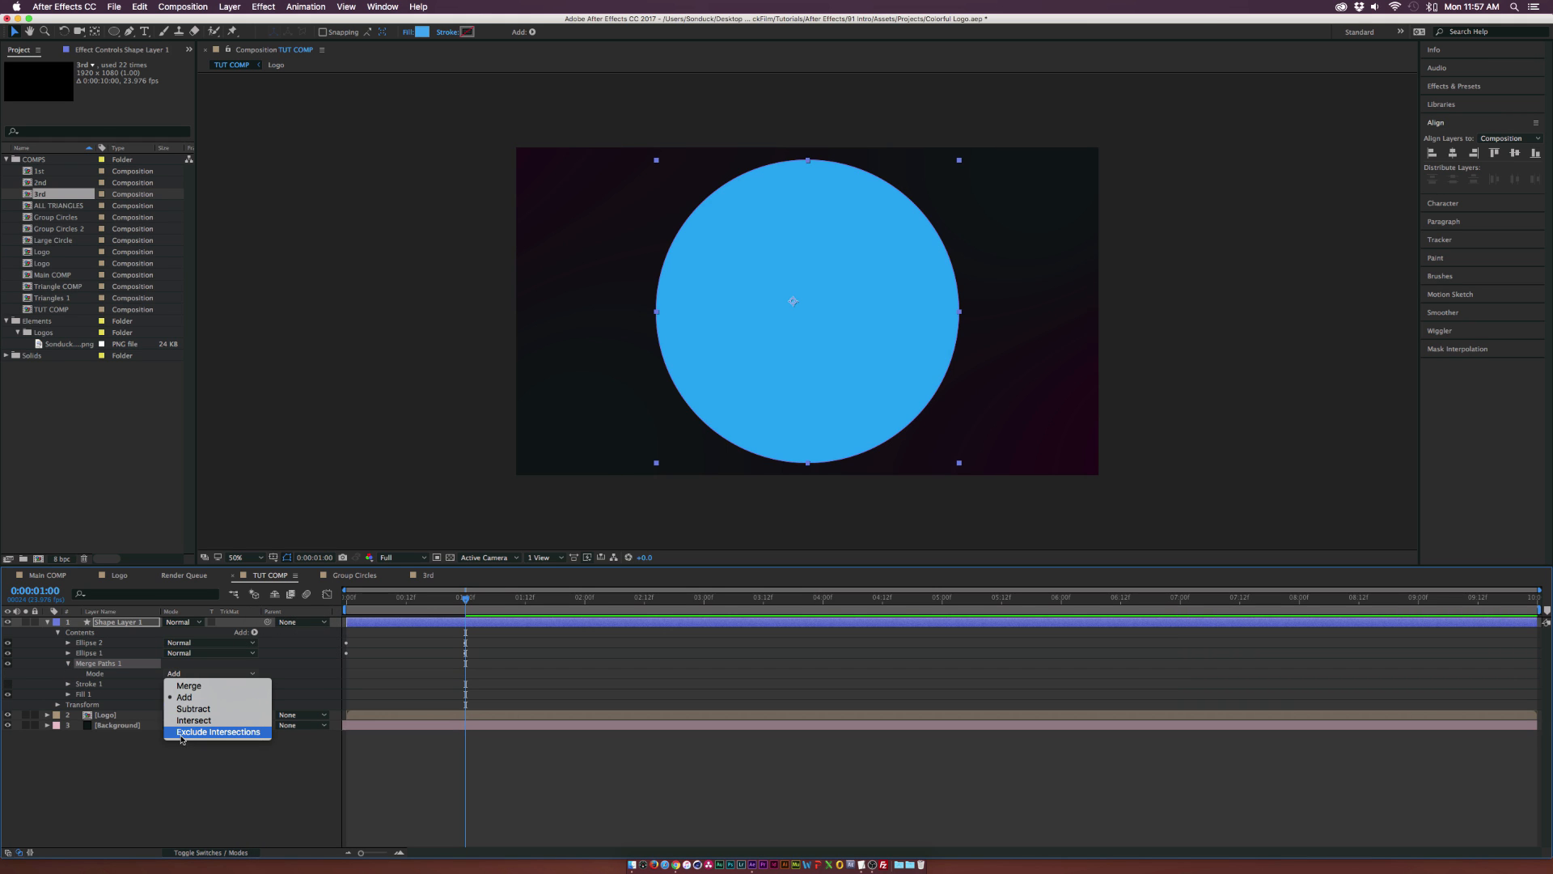
left_click(217, 731)
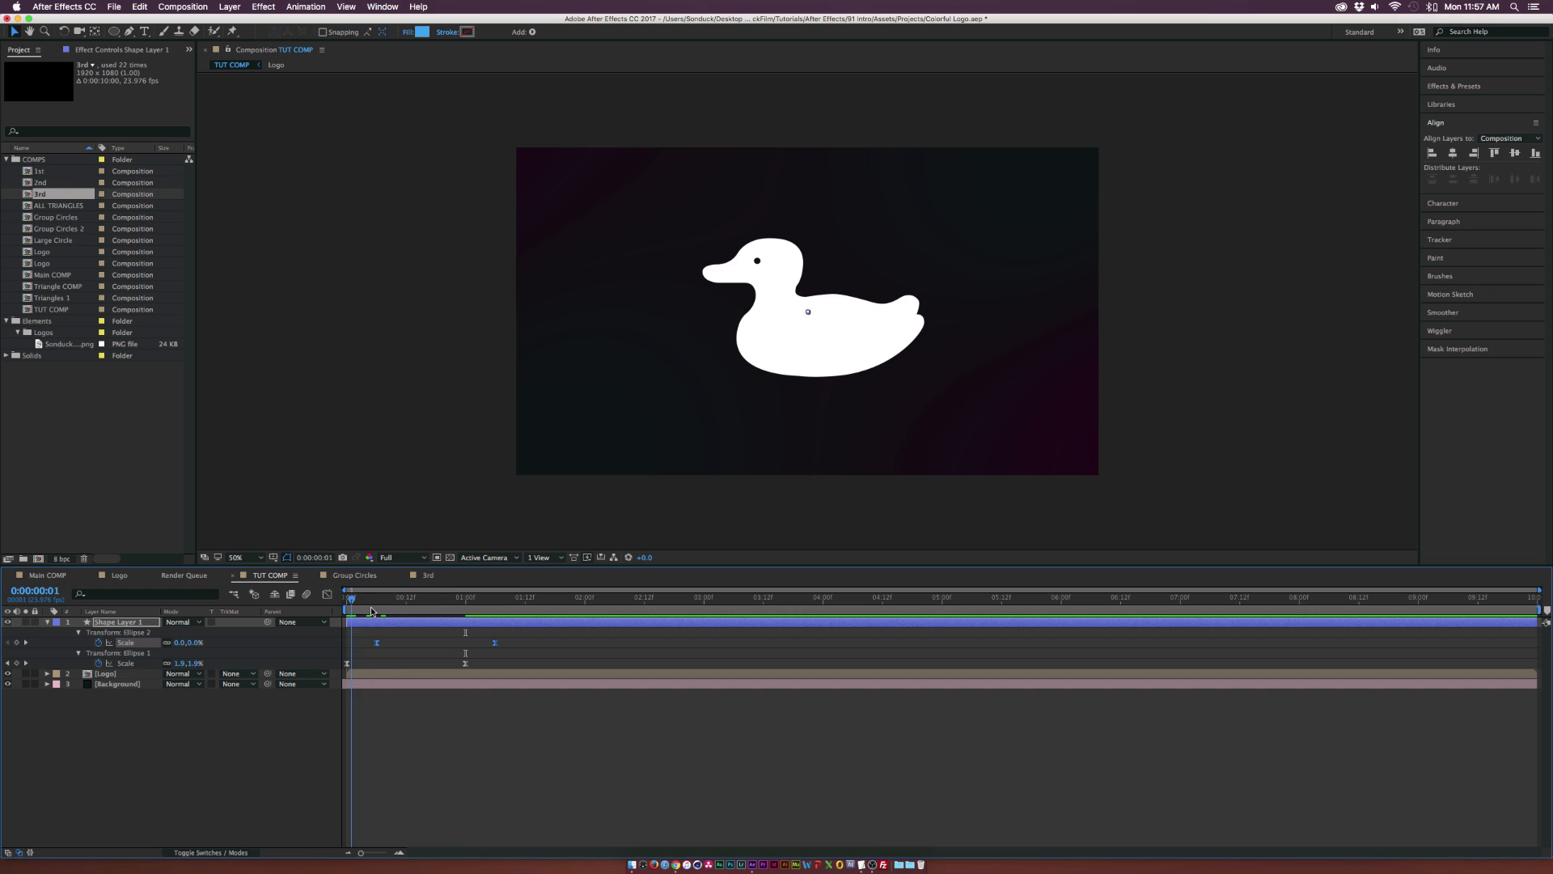
Step: Give the ring a pink Fill effect colour and begin renaming its layer
left_click(500, 597)
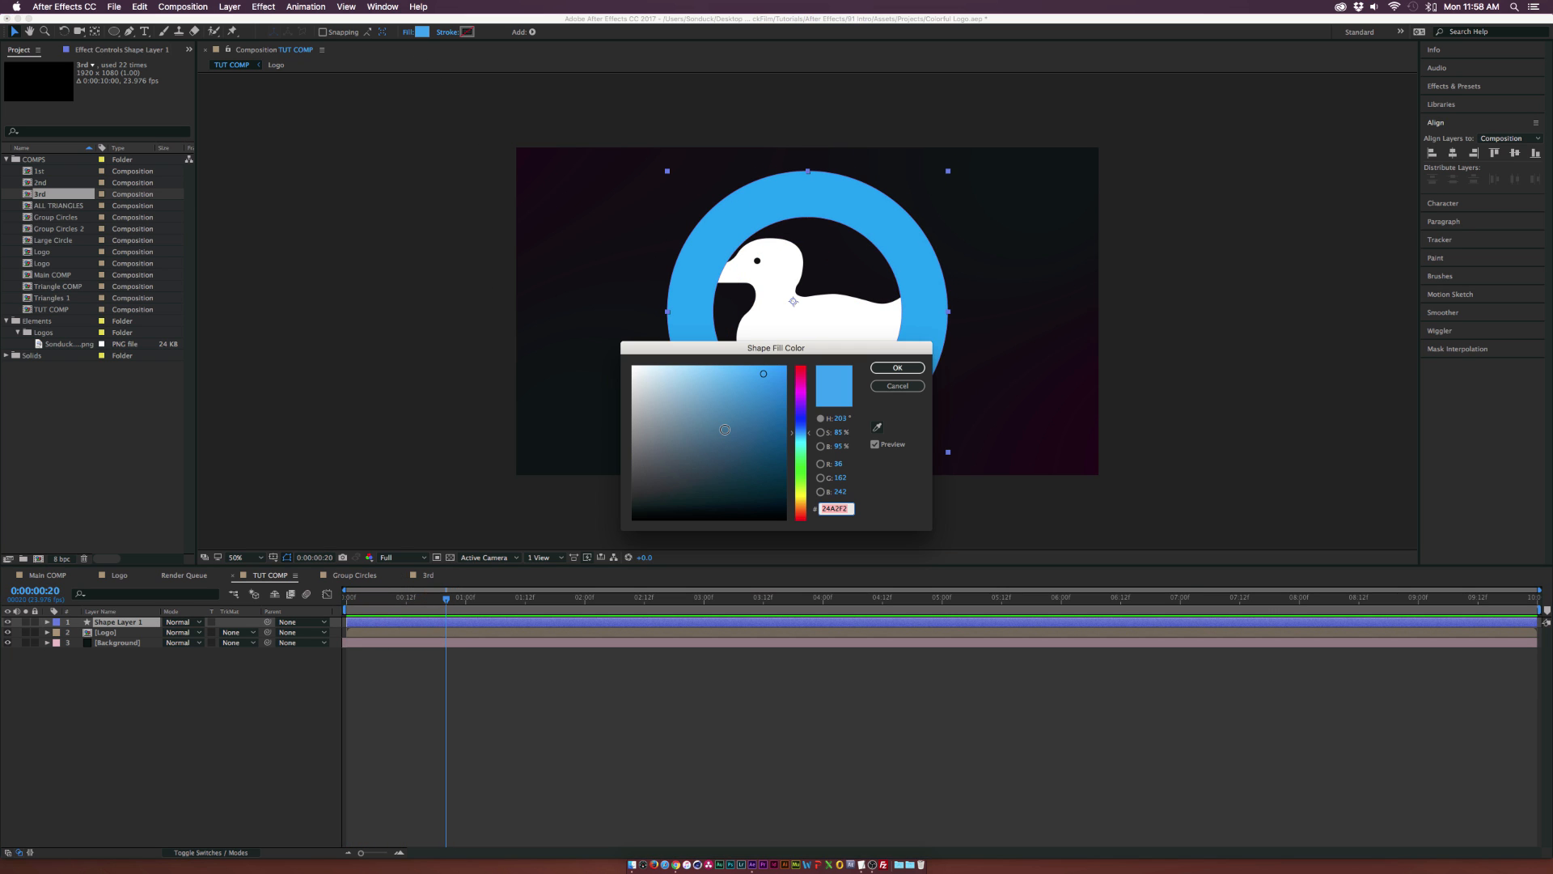
left_click(264, 8)
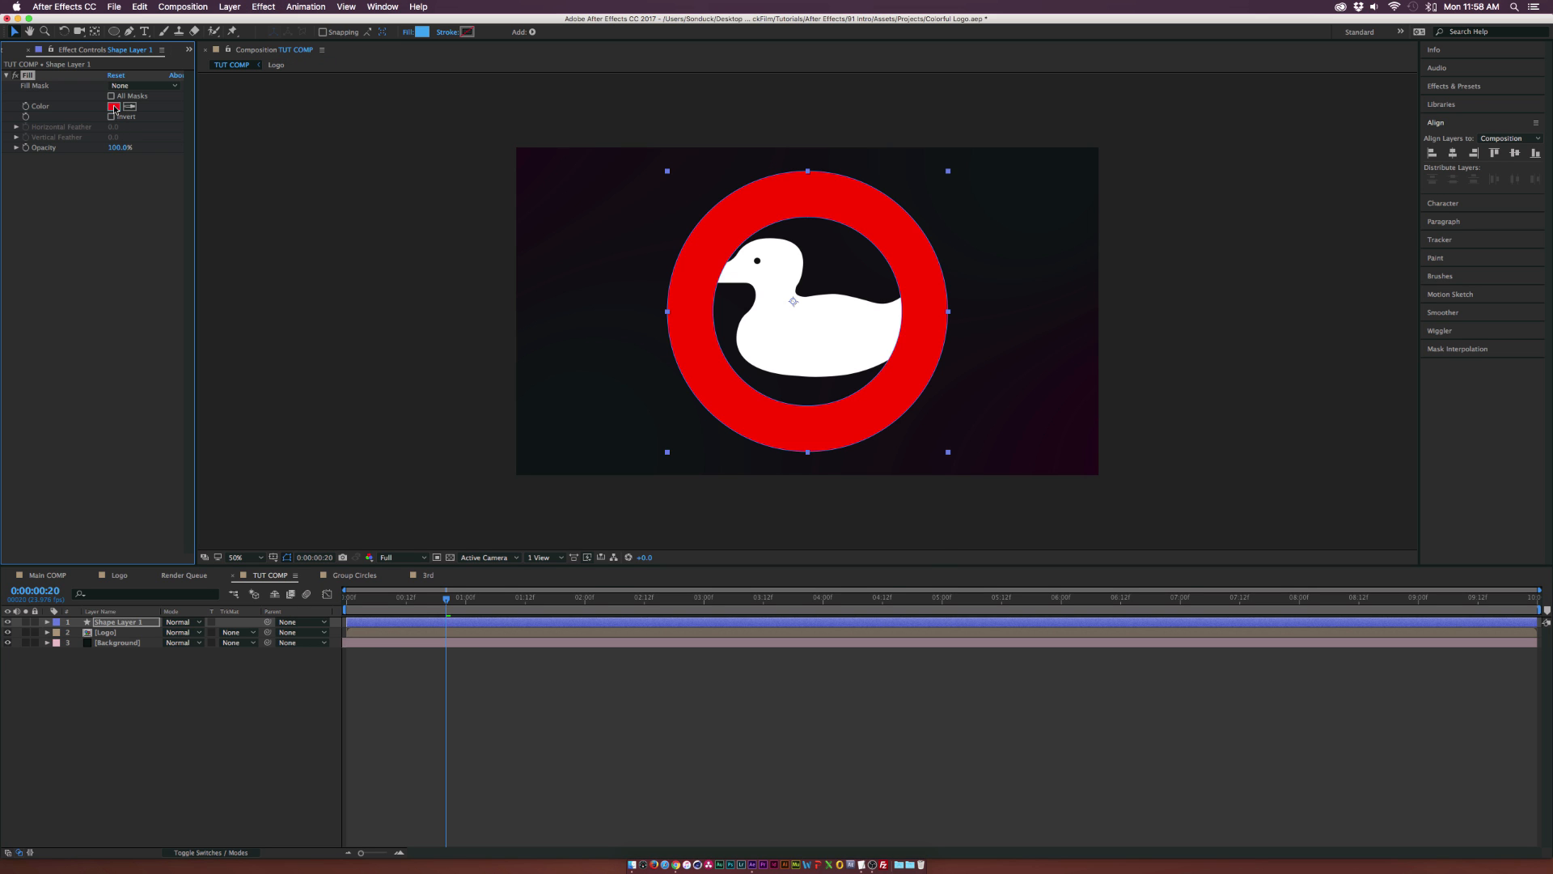
left_click(114, 106)
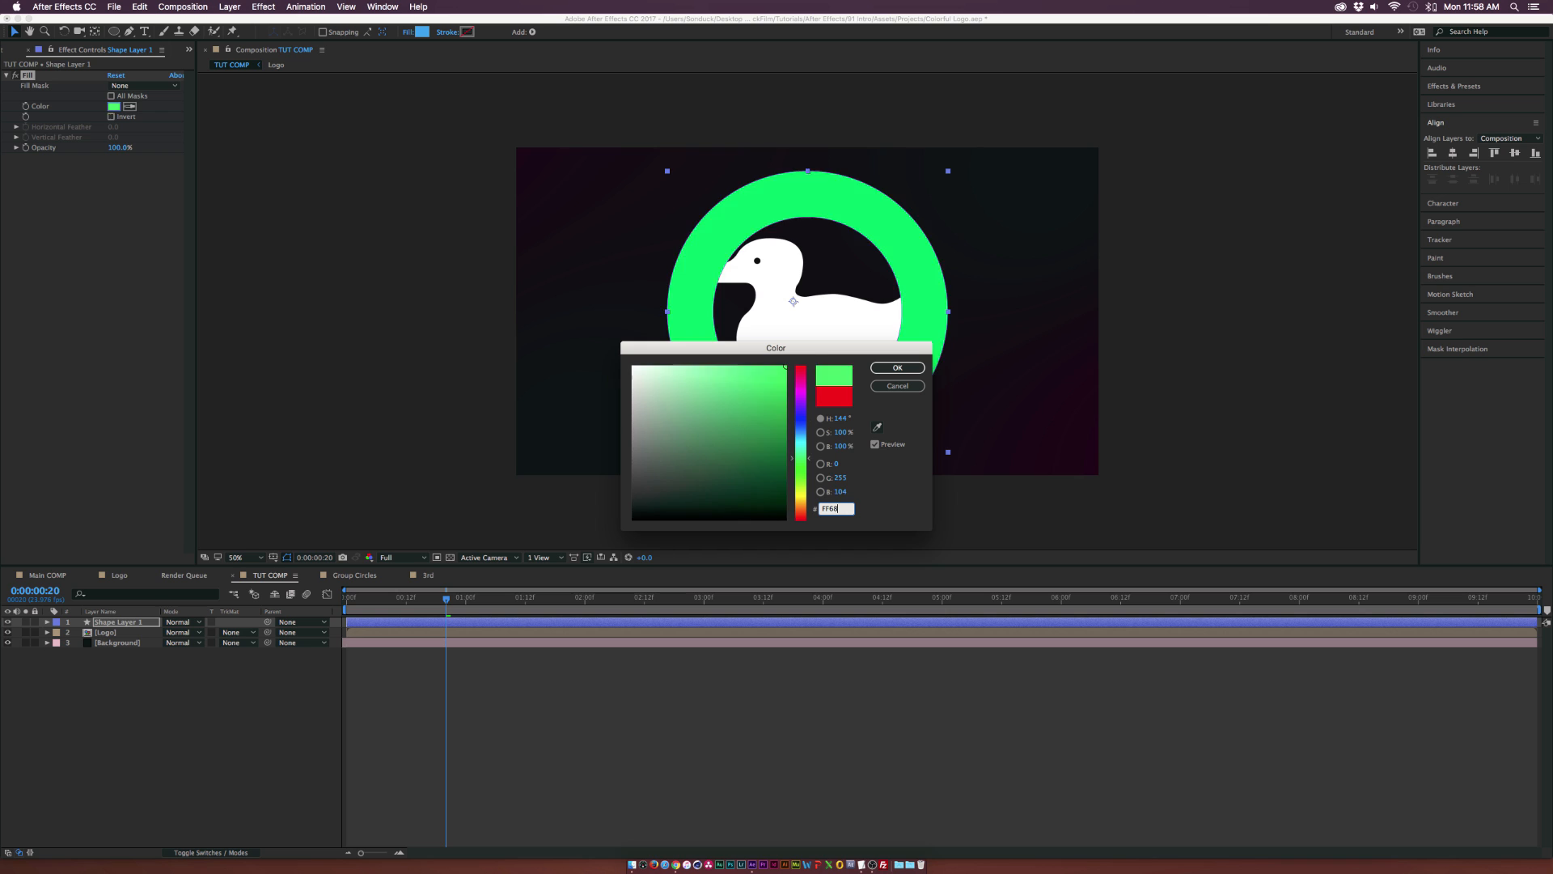
left_click(895, 367)
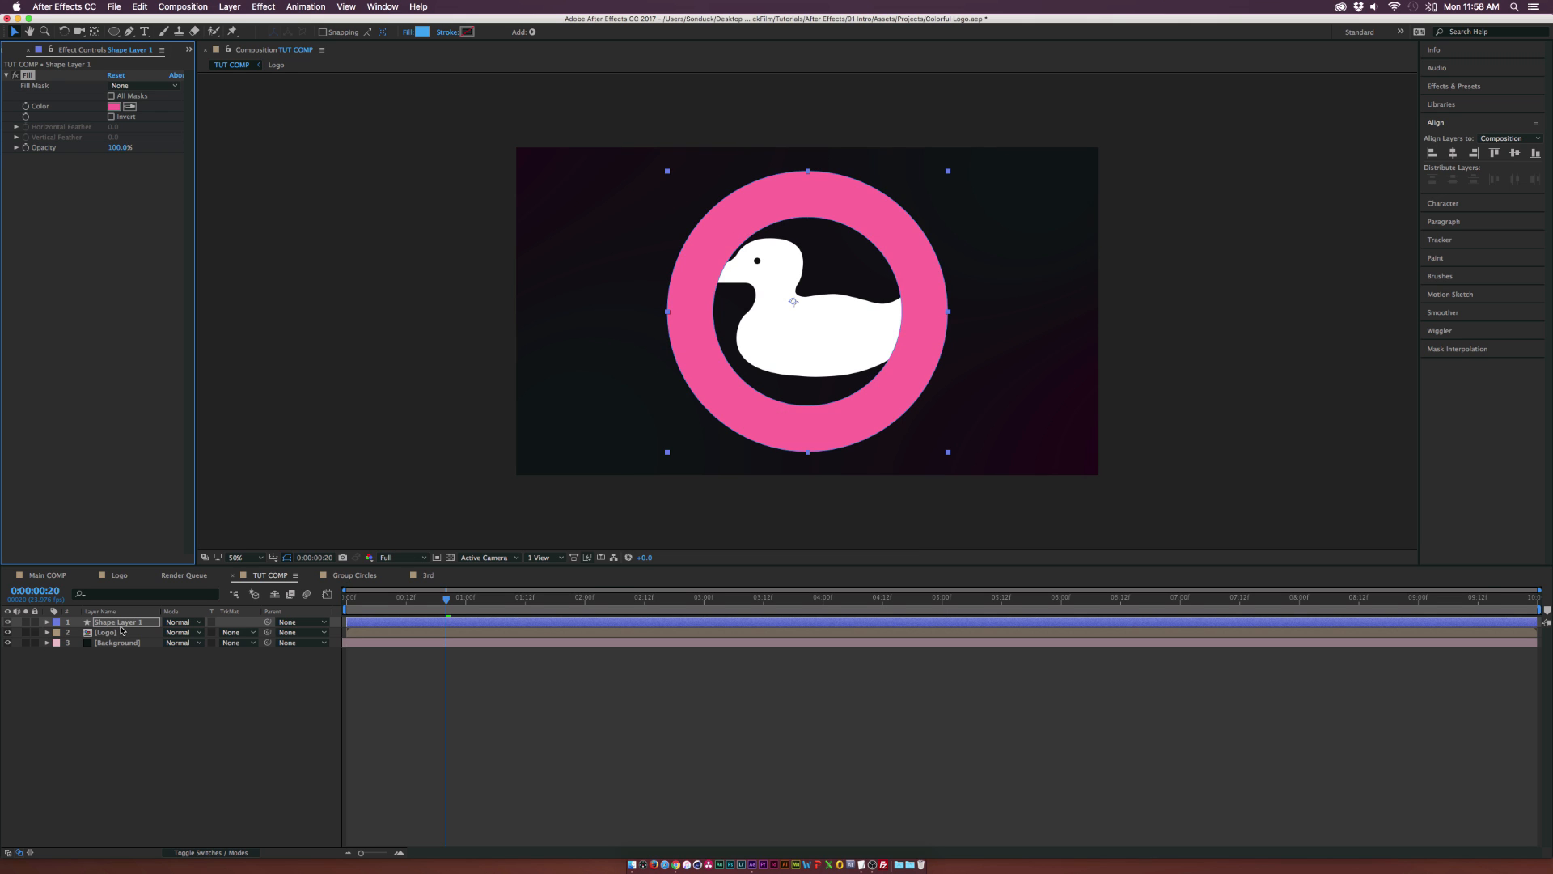
double_click(119, 621)
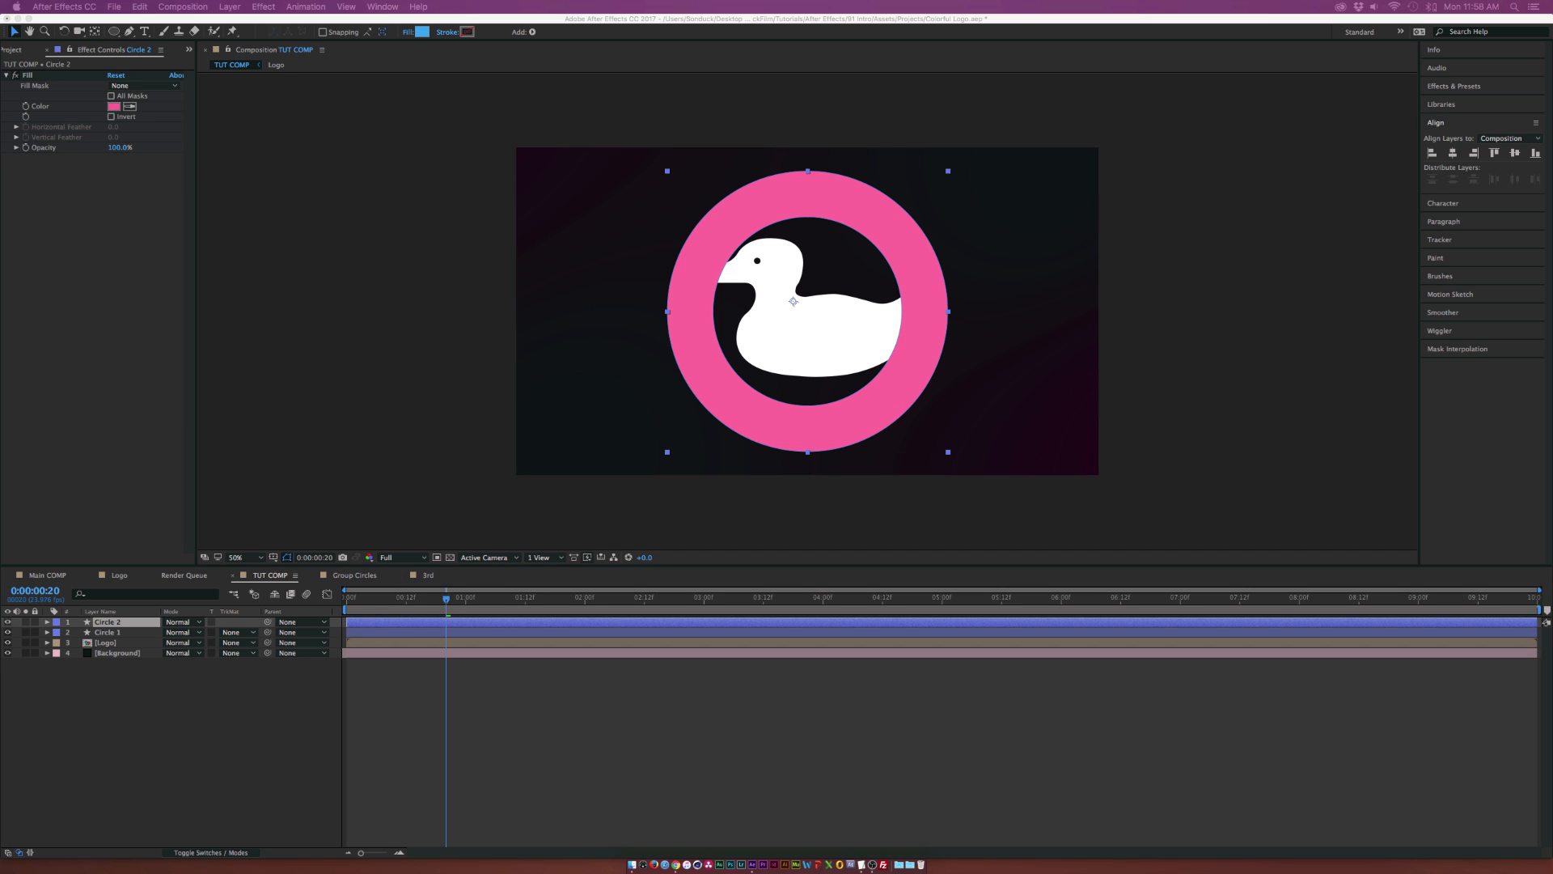
Step: Make Circle 2's fill dark teal and start it a few frames later
left_click(115, 107)
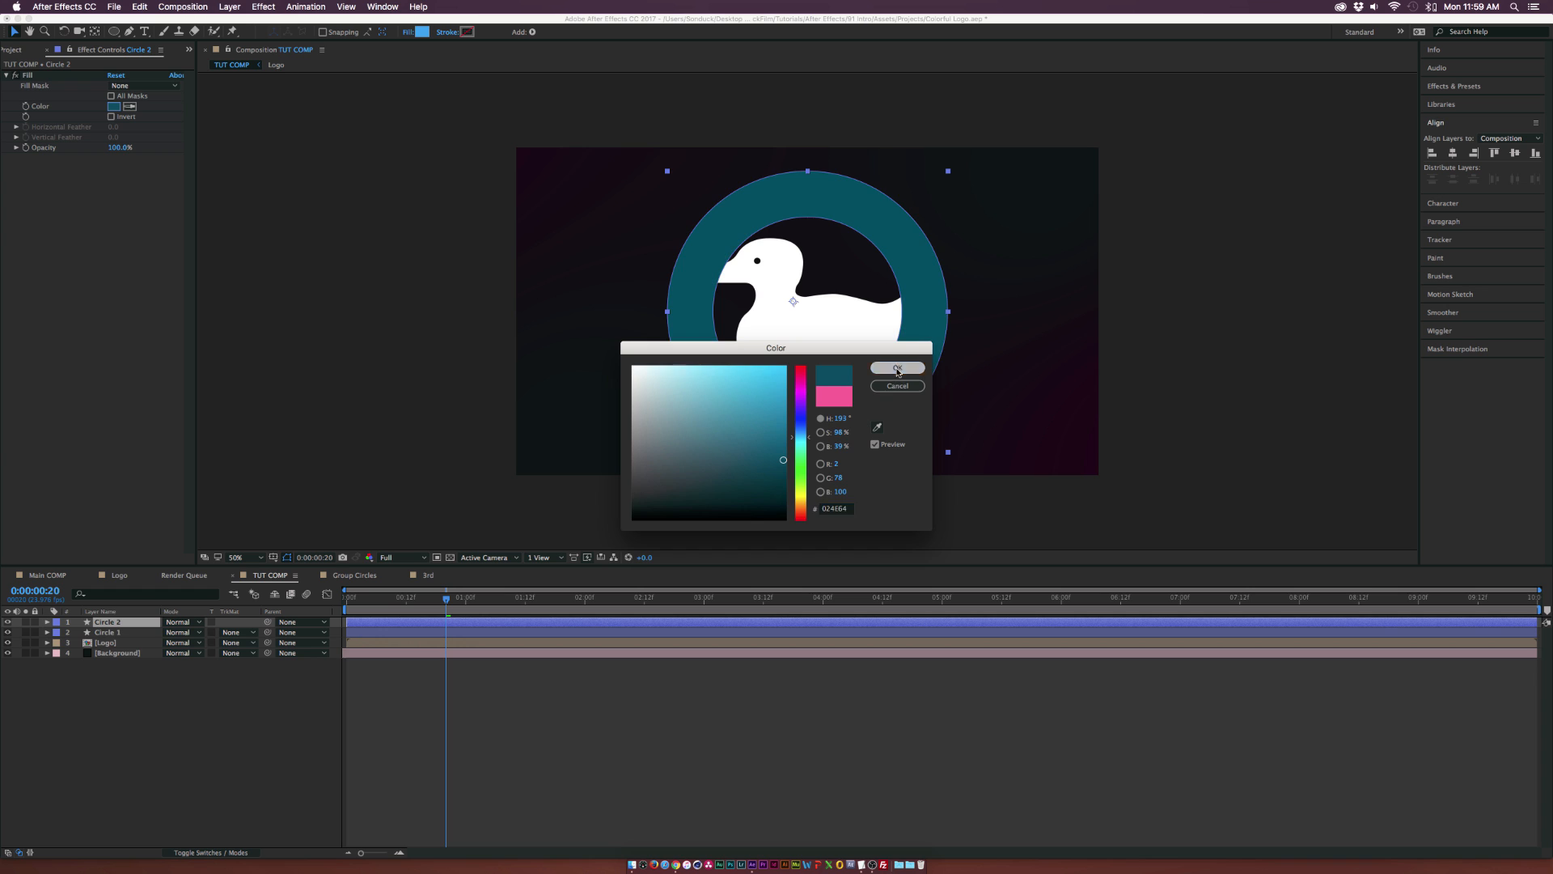
left_click(896, 369)
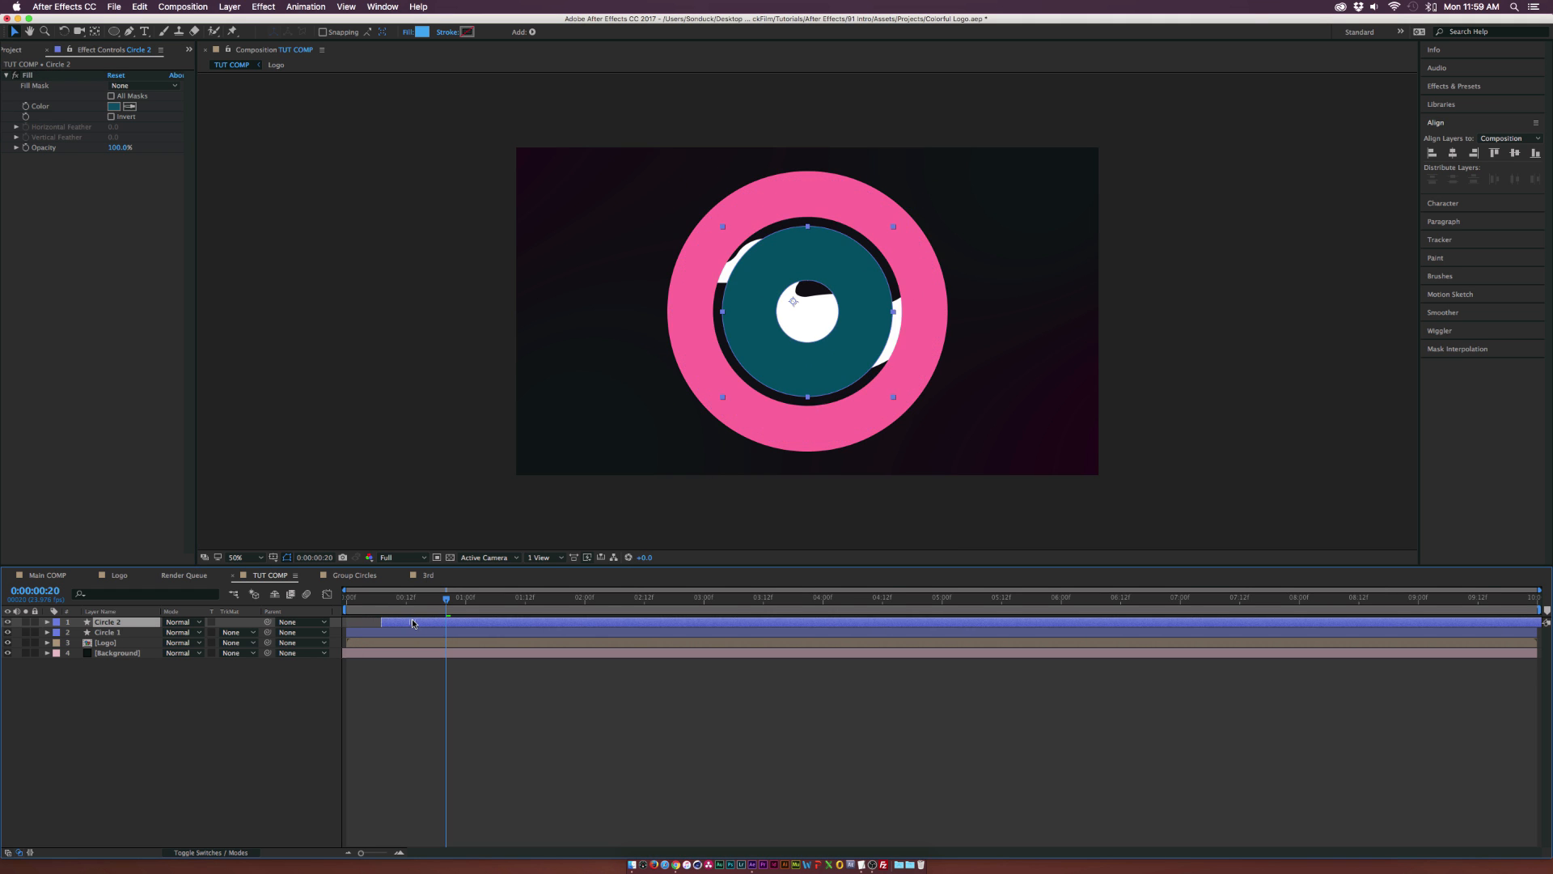
left_click_drag(446, 597, 504, 596)
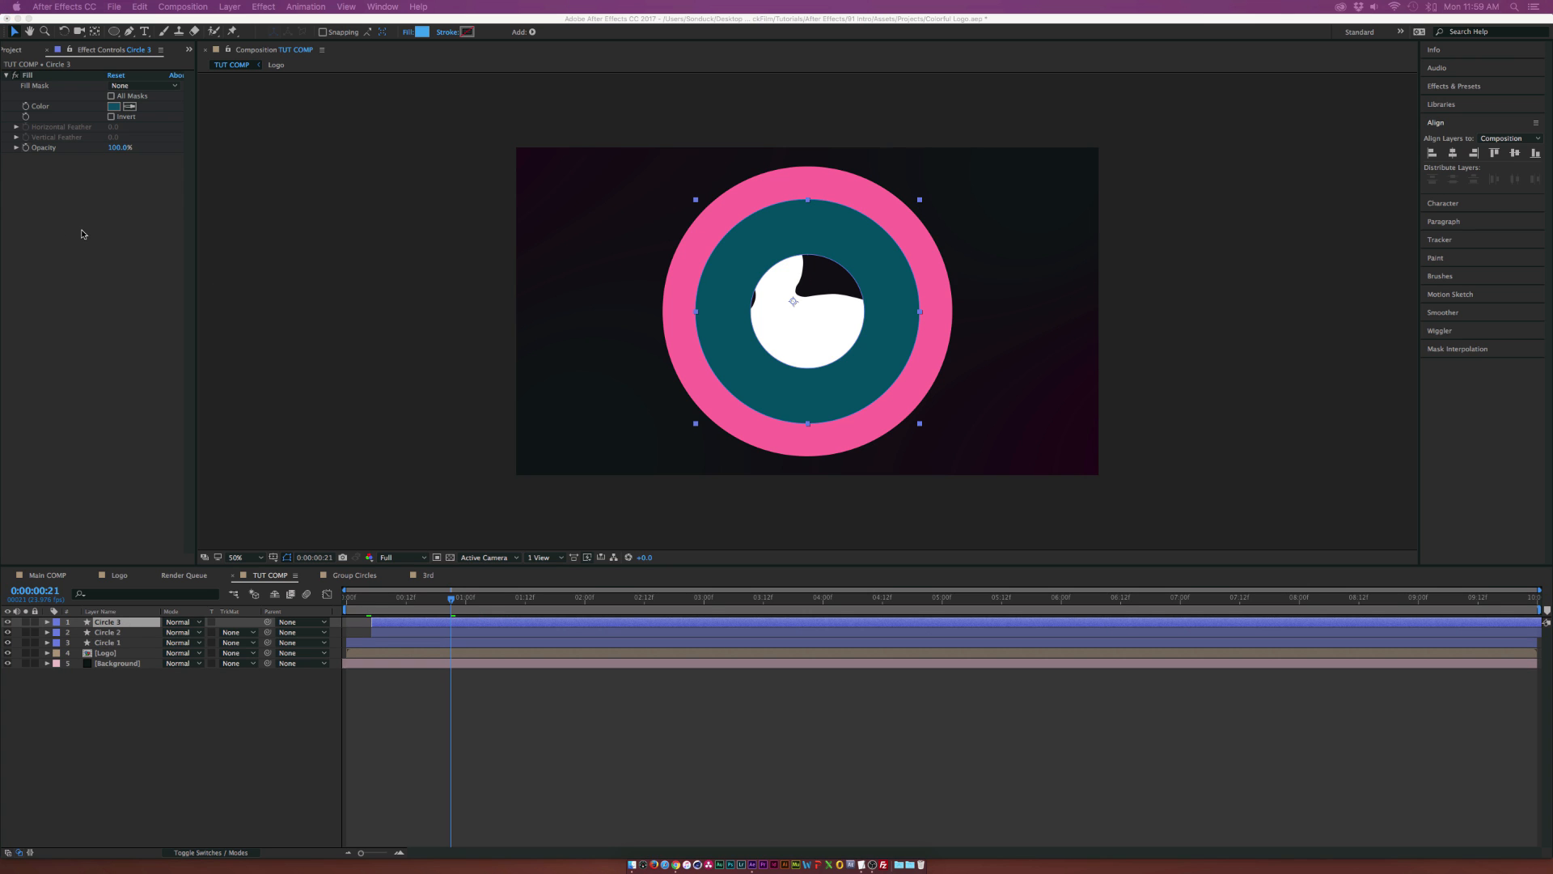
Step: Set the newest circle's fill to a light blue hex colour, then select Circle 3
left_click(114, 106)
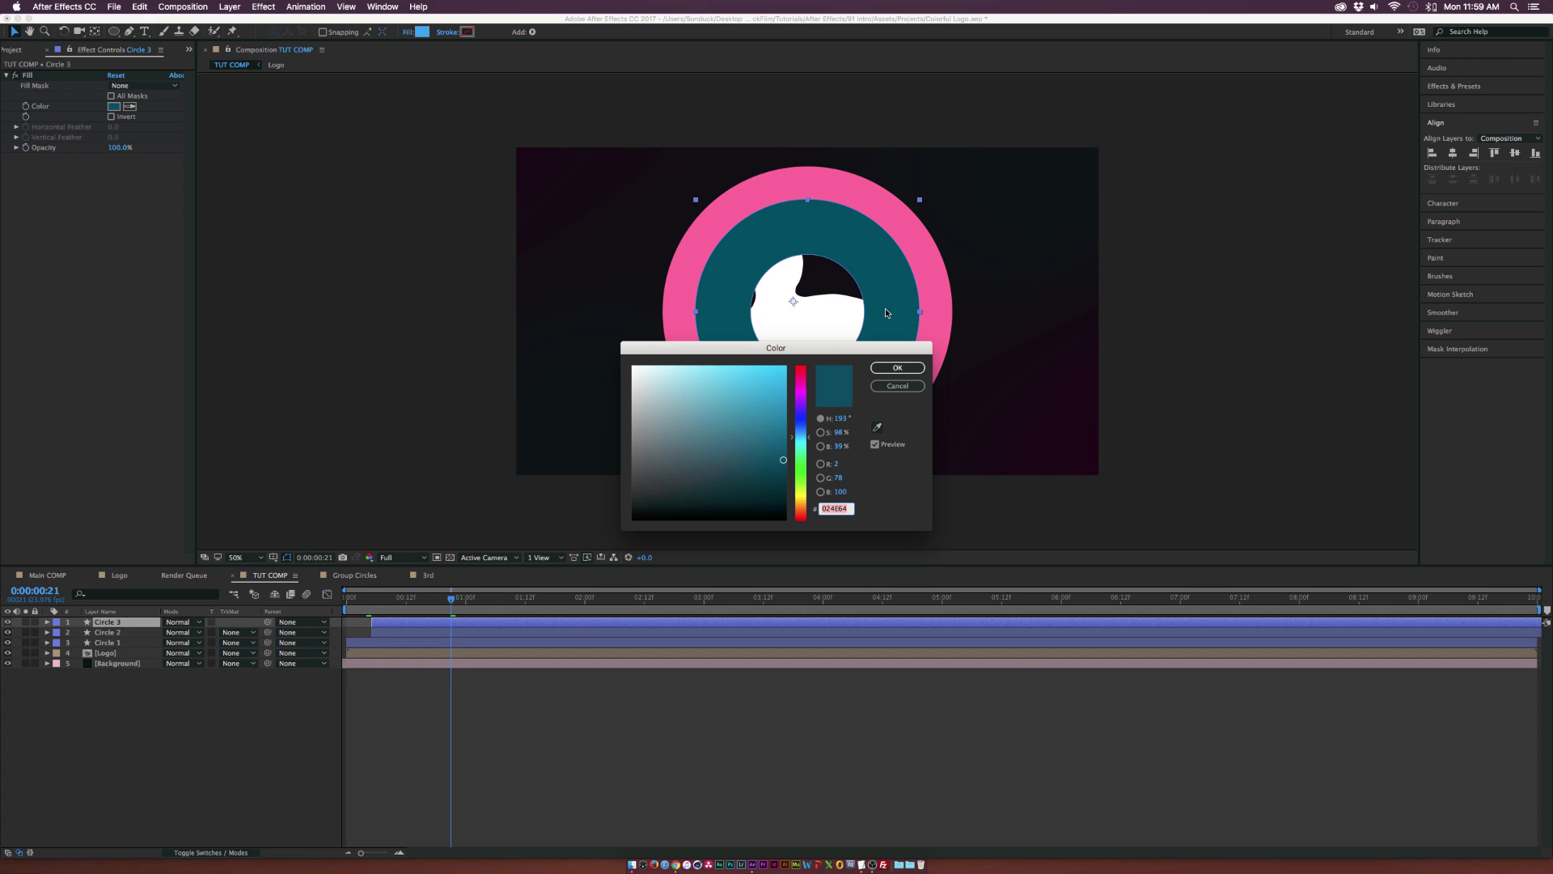
left_click(895, 368)
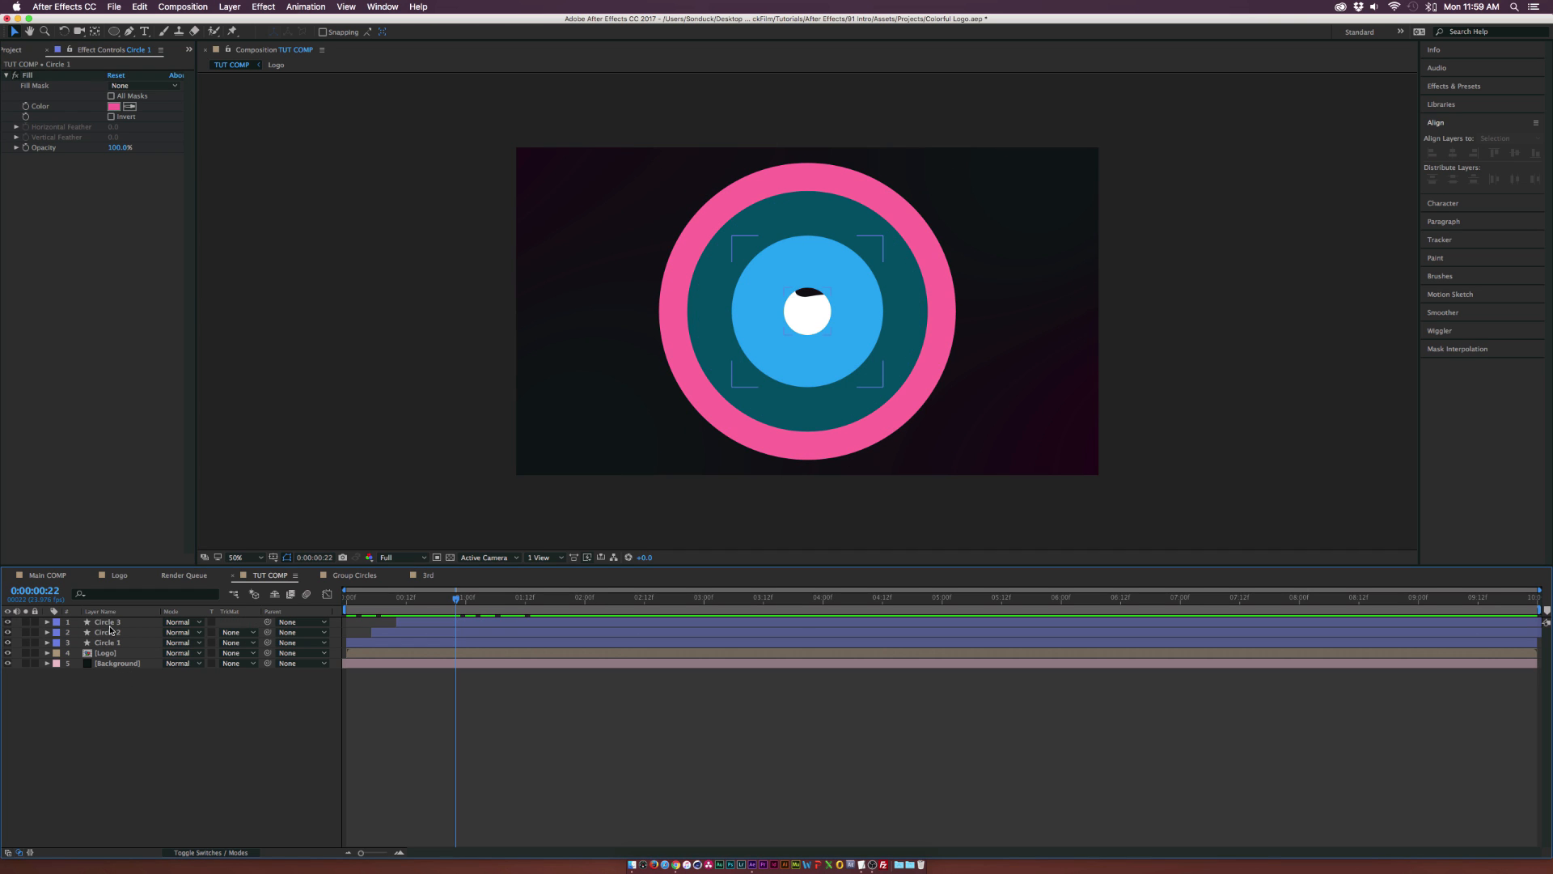
left_click(106, 621)
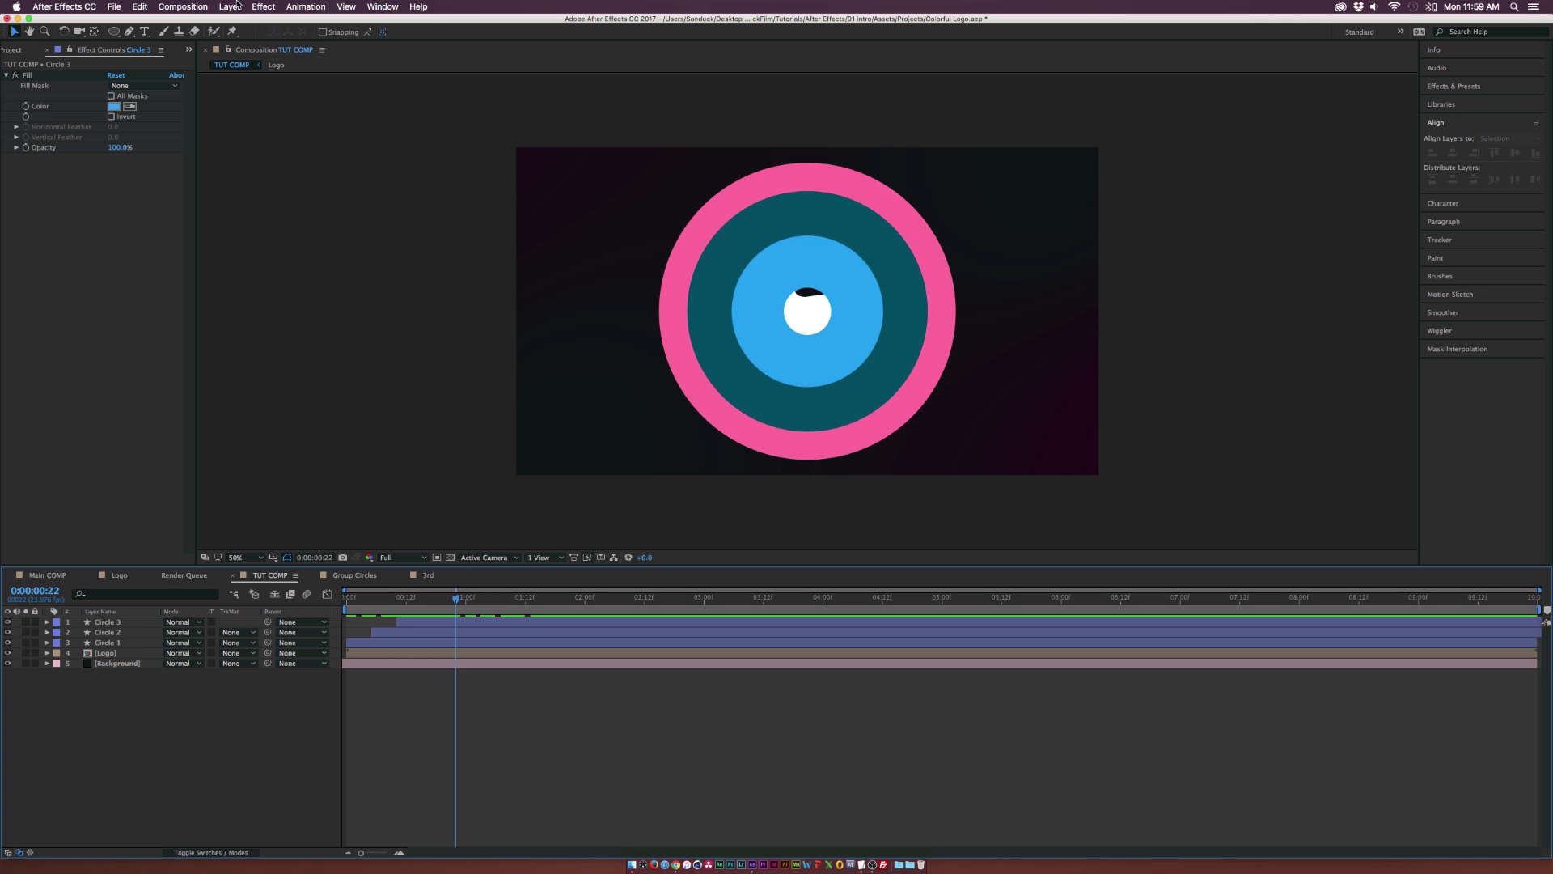
Step: Create a new null layer named Color Control
left_click(229, 7)
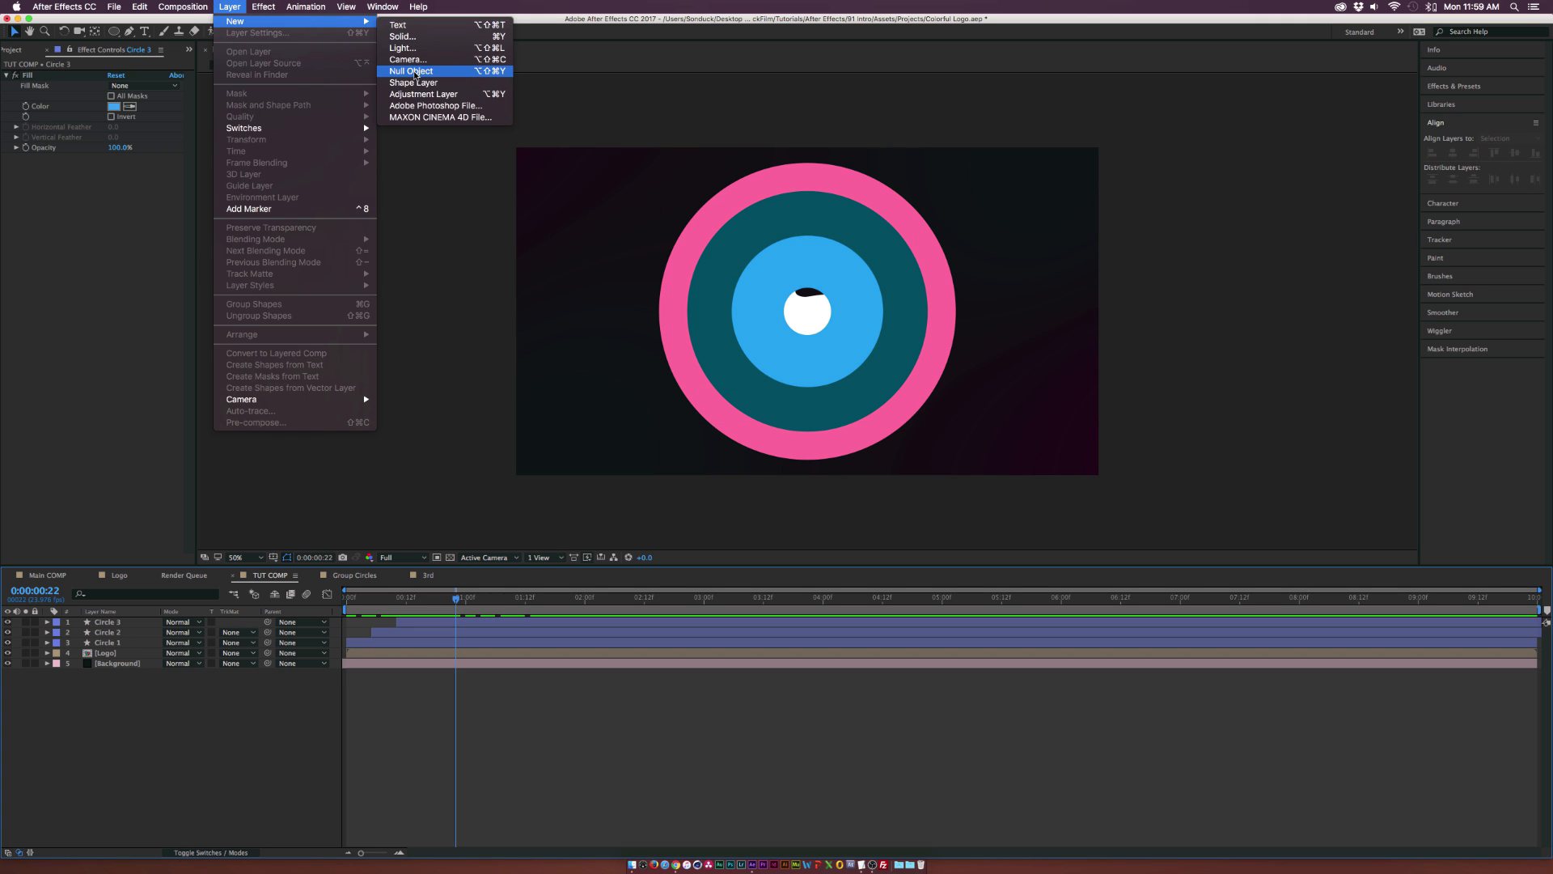
left_click(410, 71)
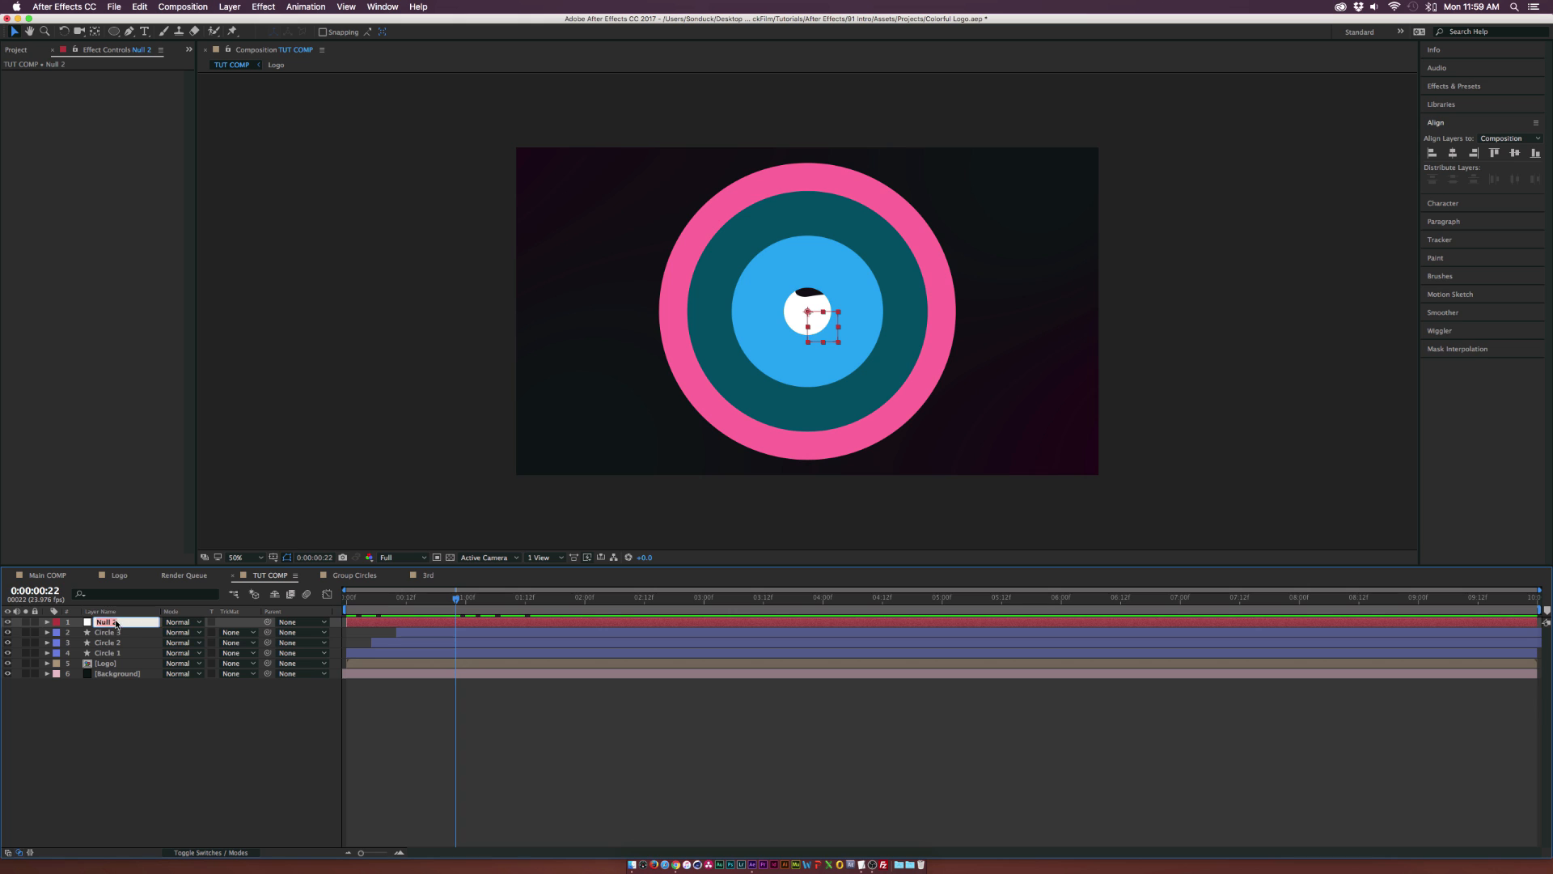
type("Color Control")
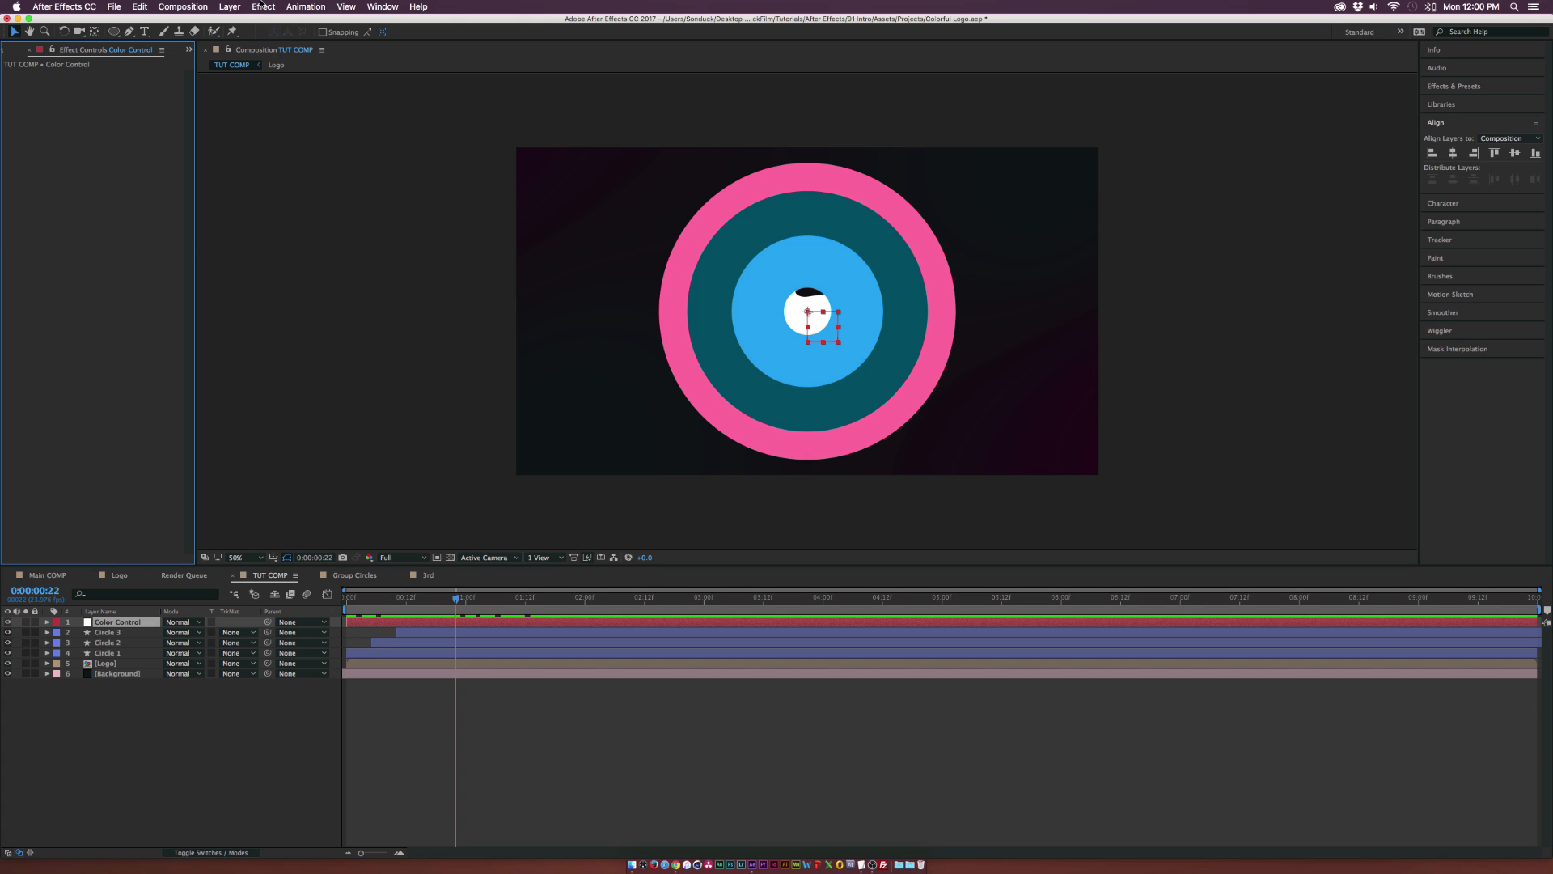
Step: Add Fill effects to Color Control, setting Fill 2 to teal and Fill 3 to blue
left_click(264, 7)
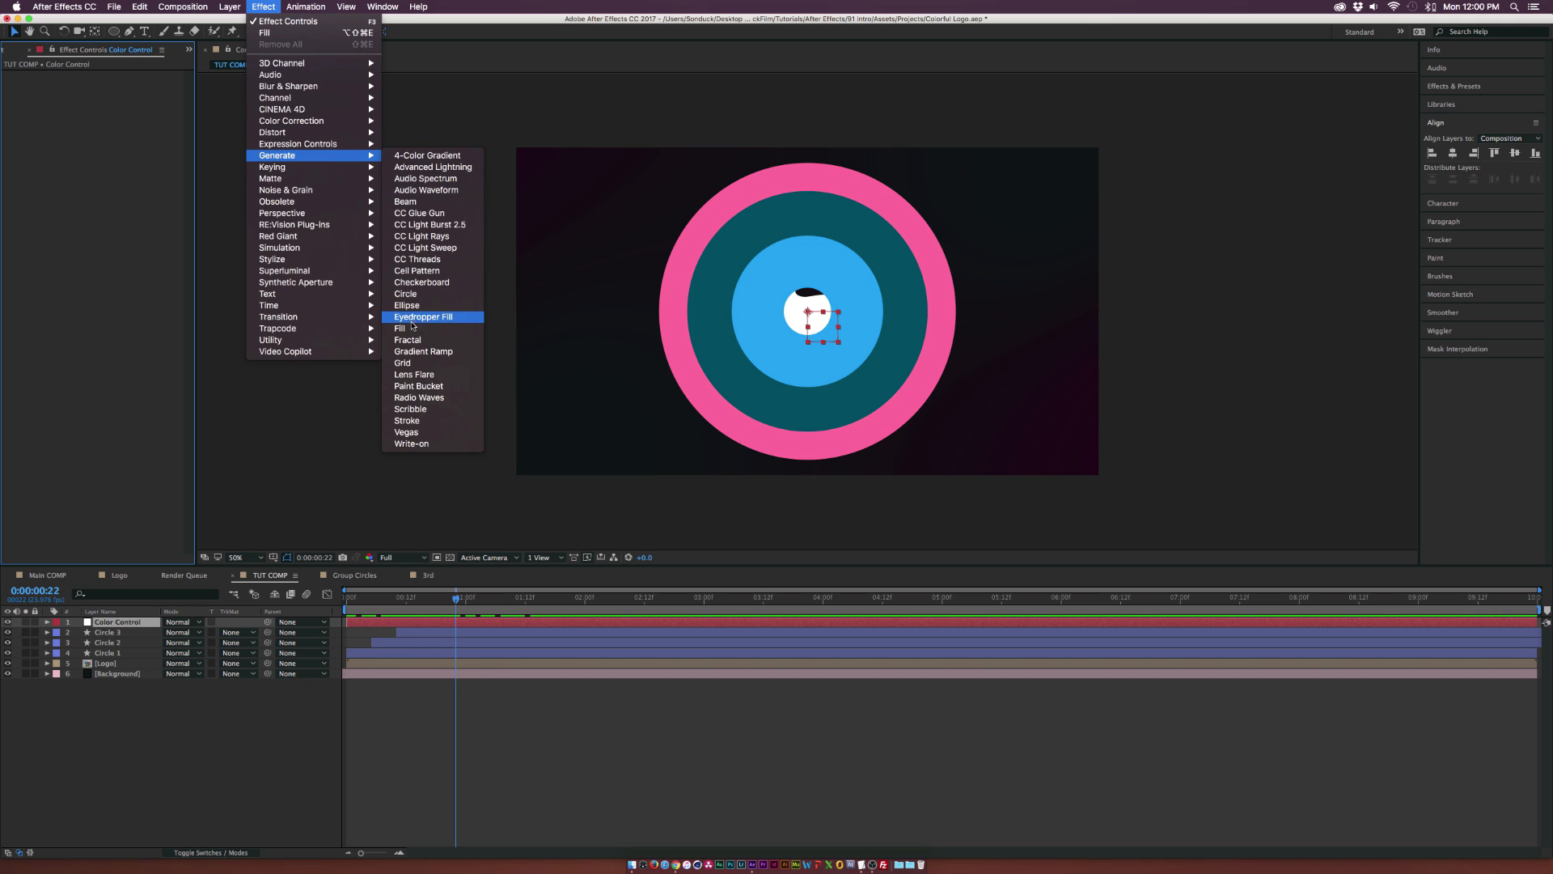
left_click(398, 328)
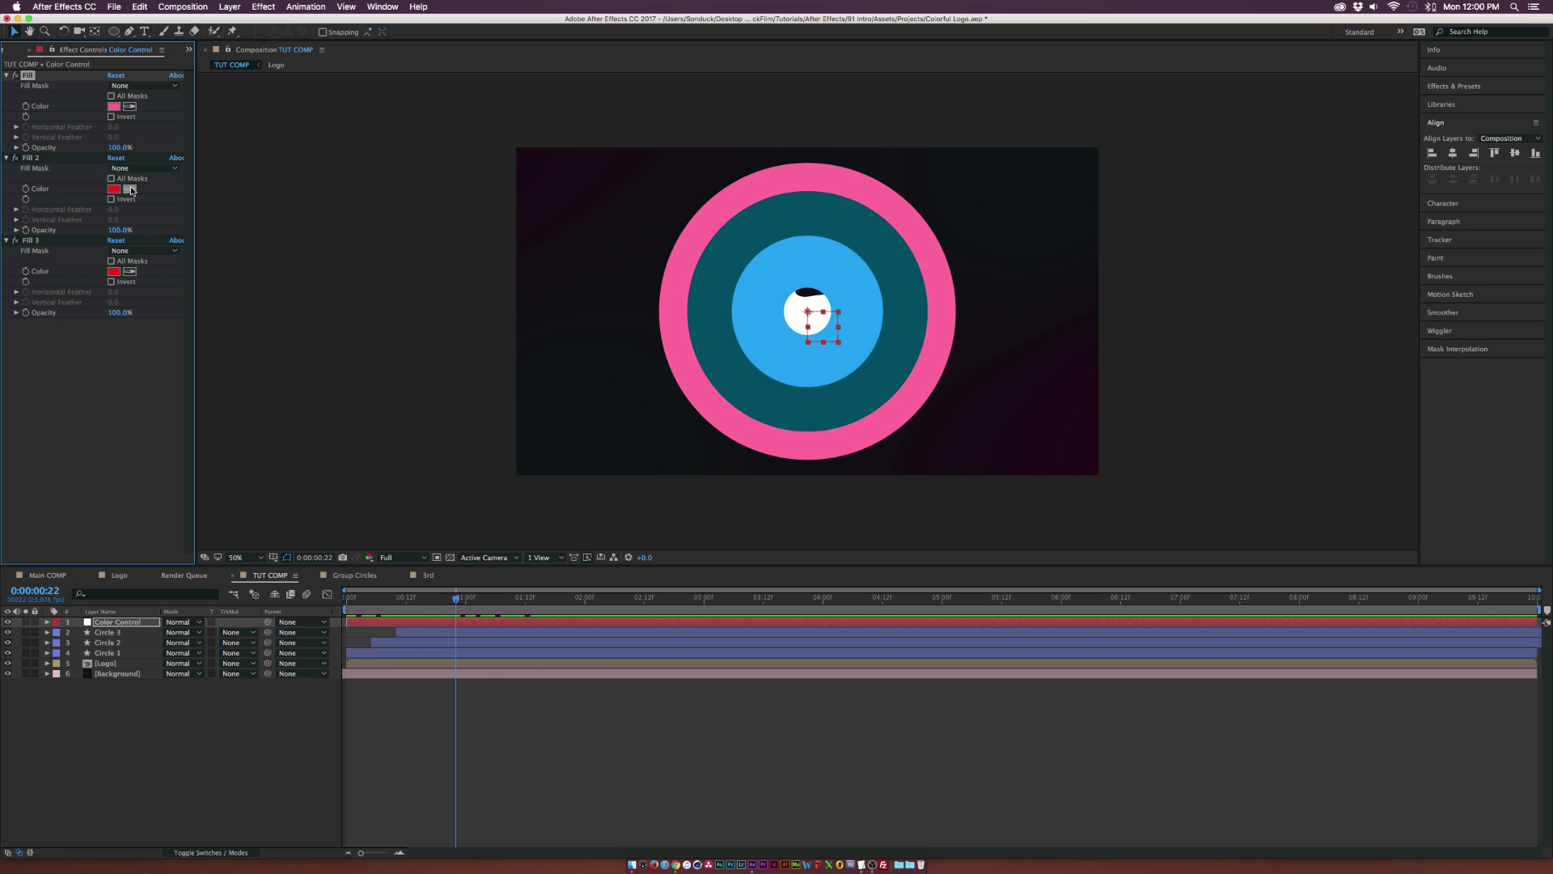
left_click(115, 188)
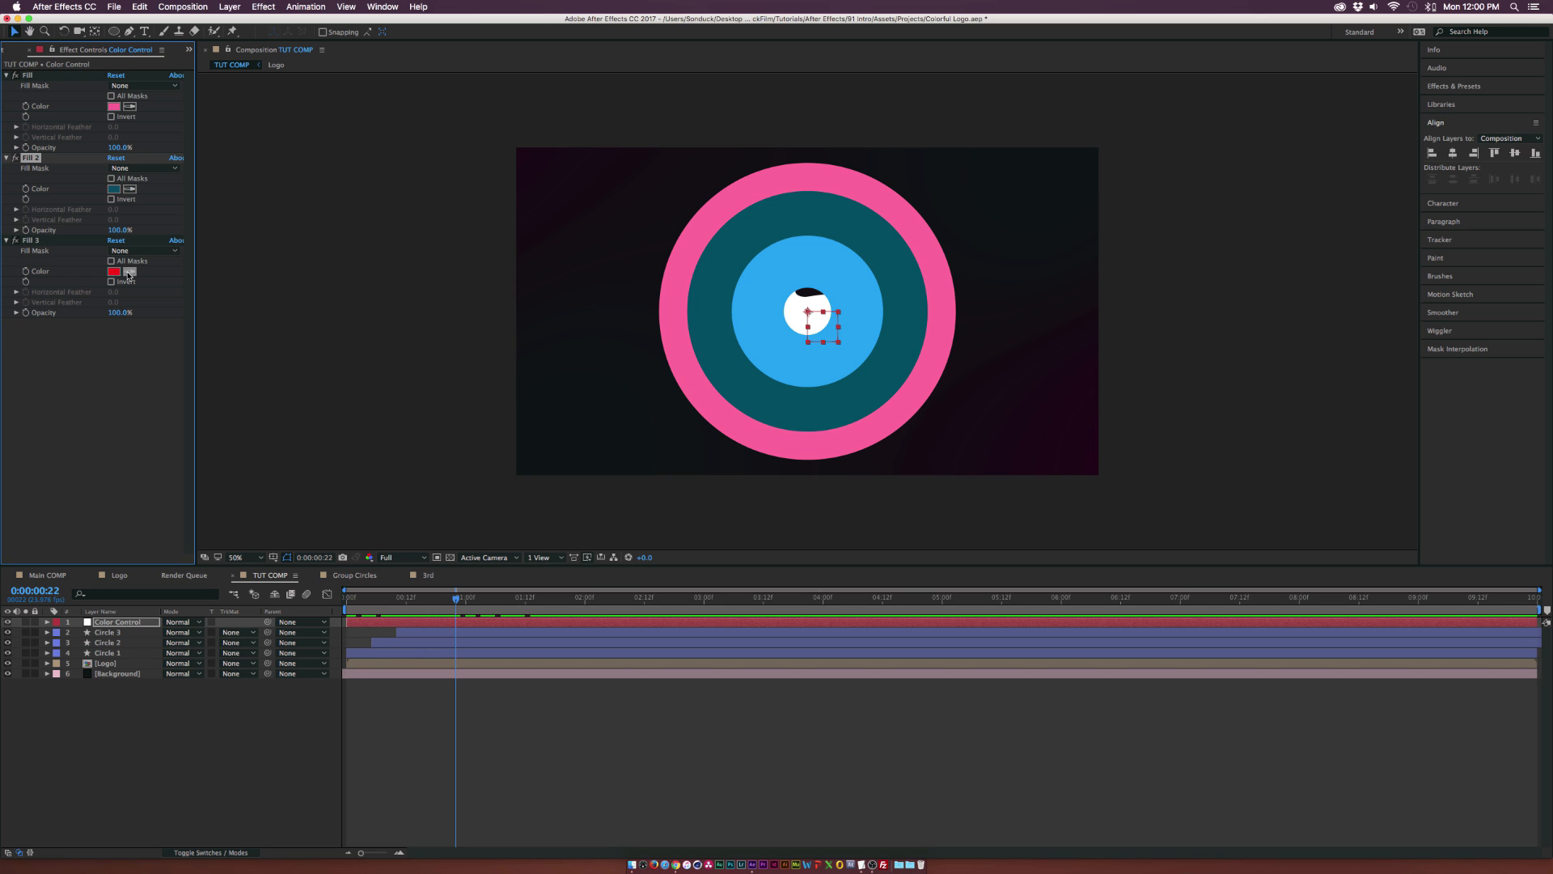
left_click(115, 270)
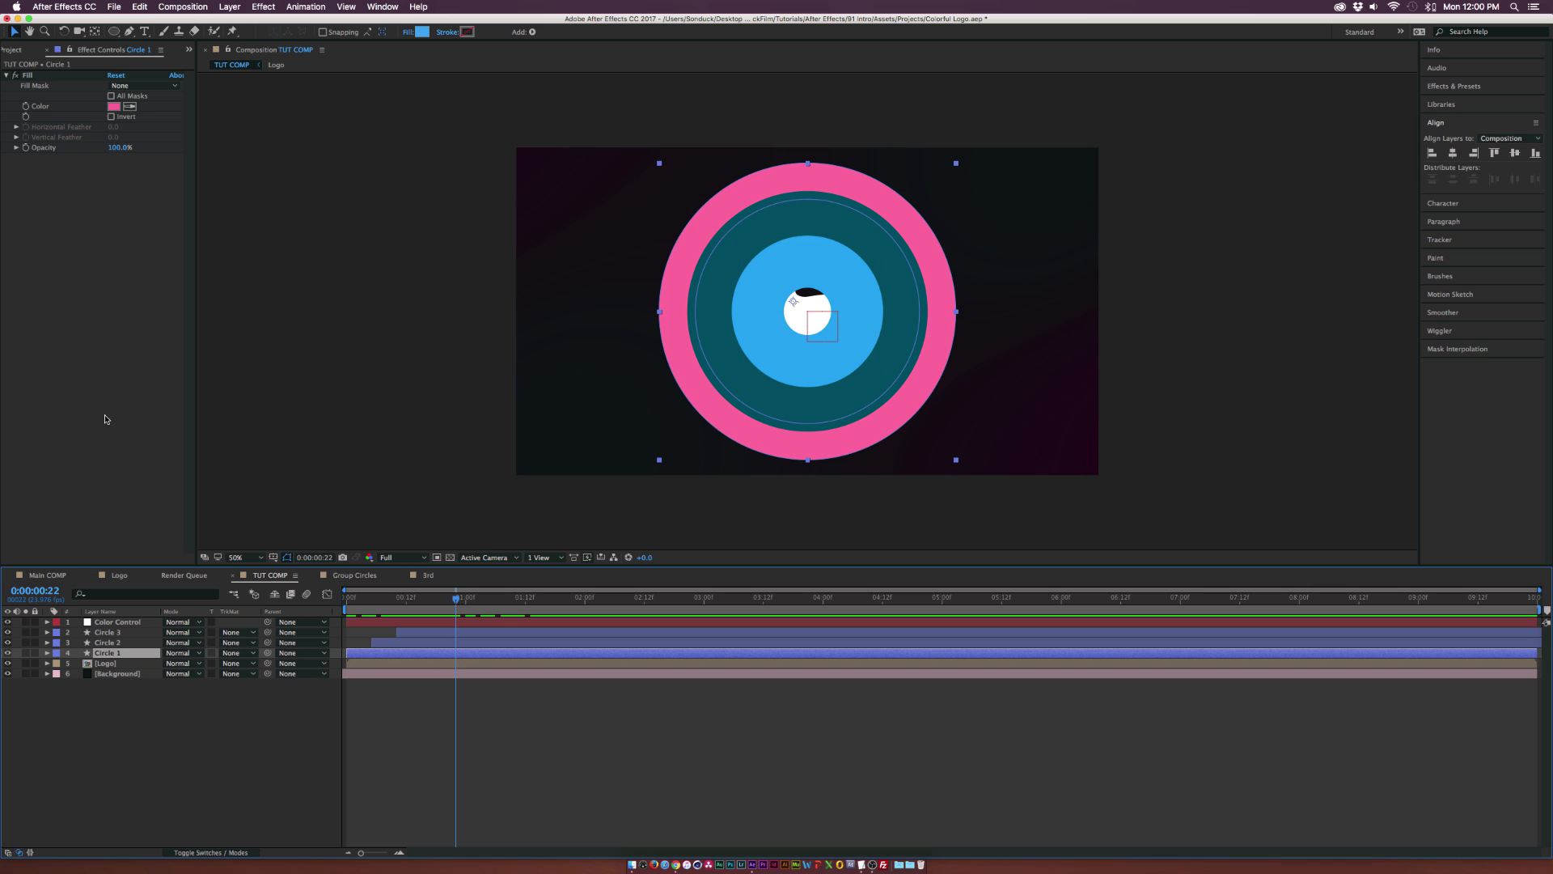
Step: Link Circle 1 and Circle 2 fill colours to Color Control's Fill effects by expression
left_click(45, 653)
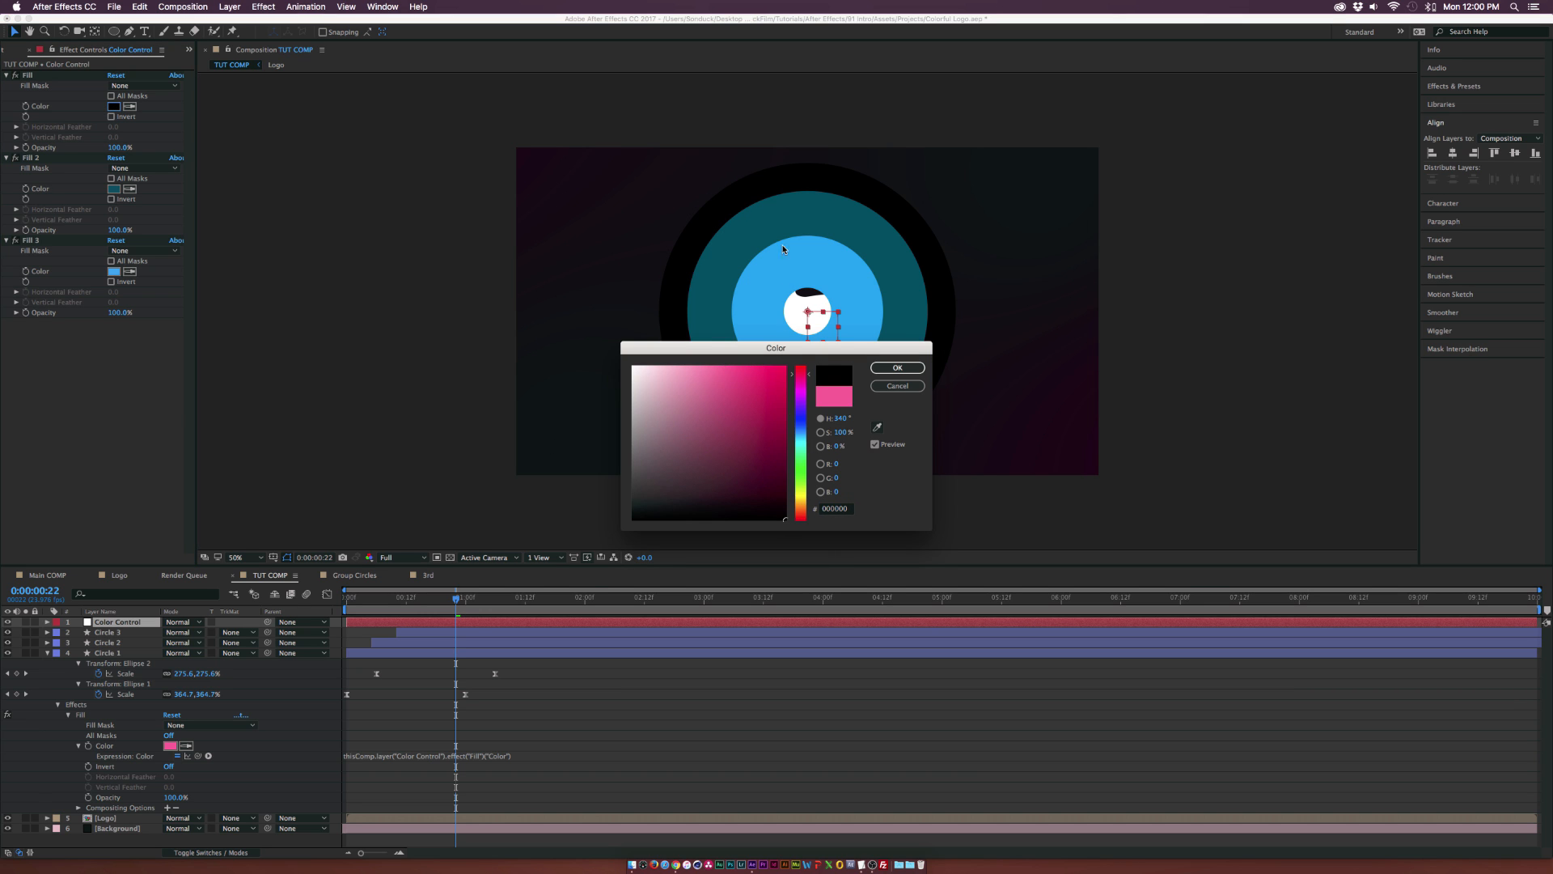
left_click(896, 367)
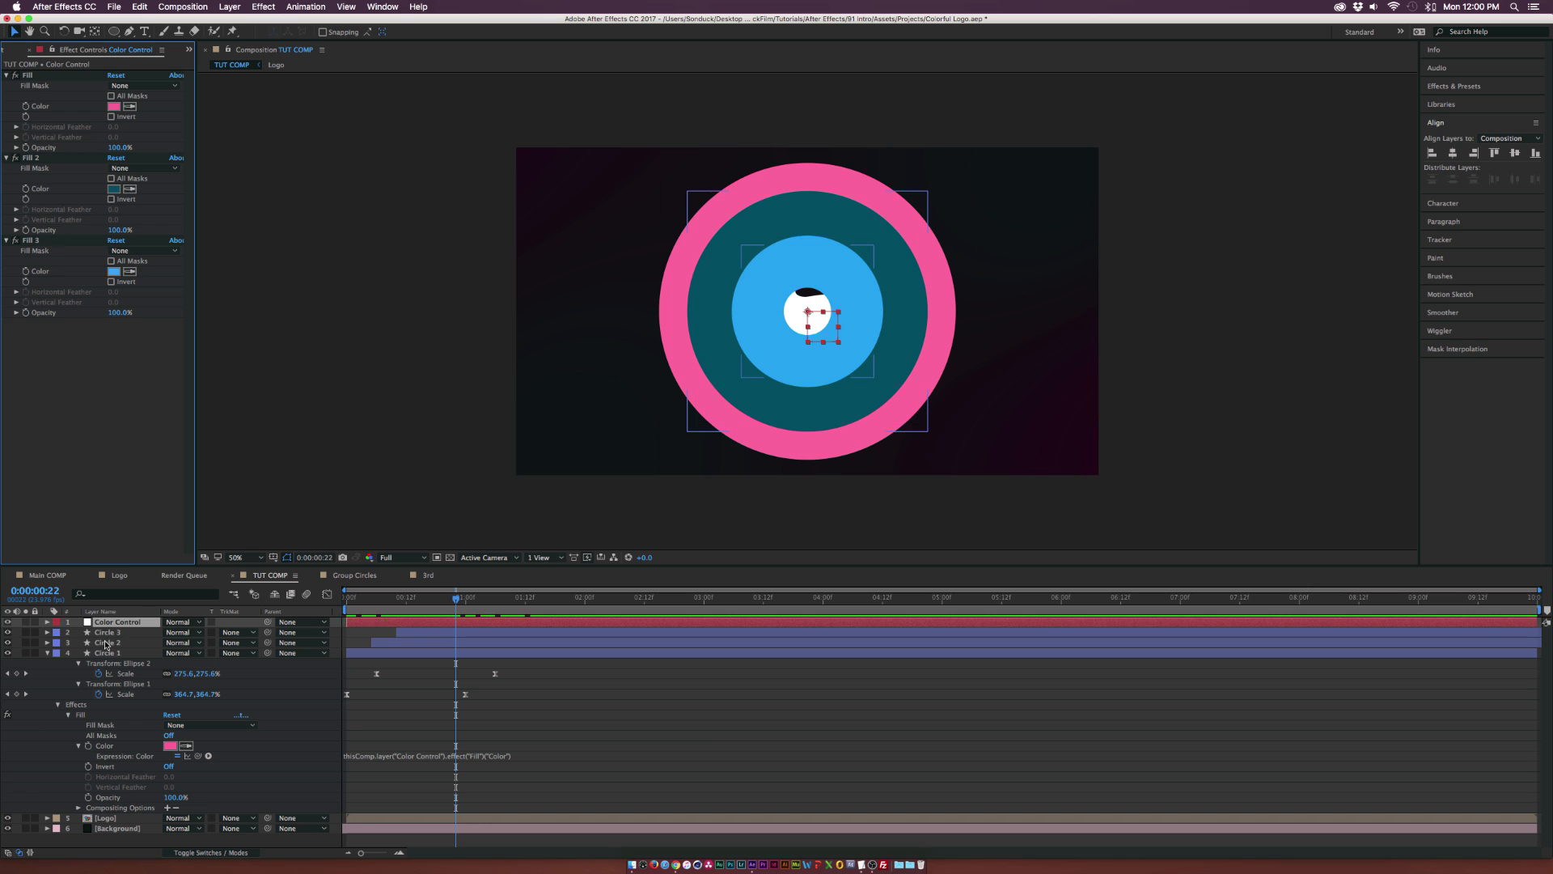
left_click(106, 641)
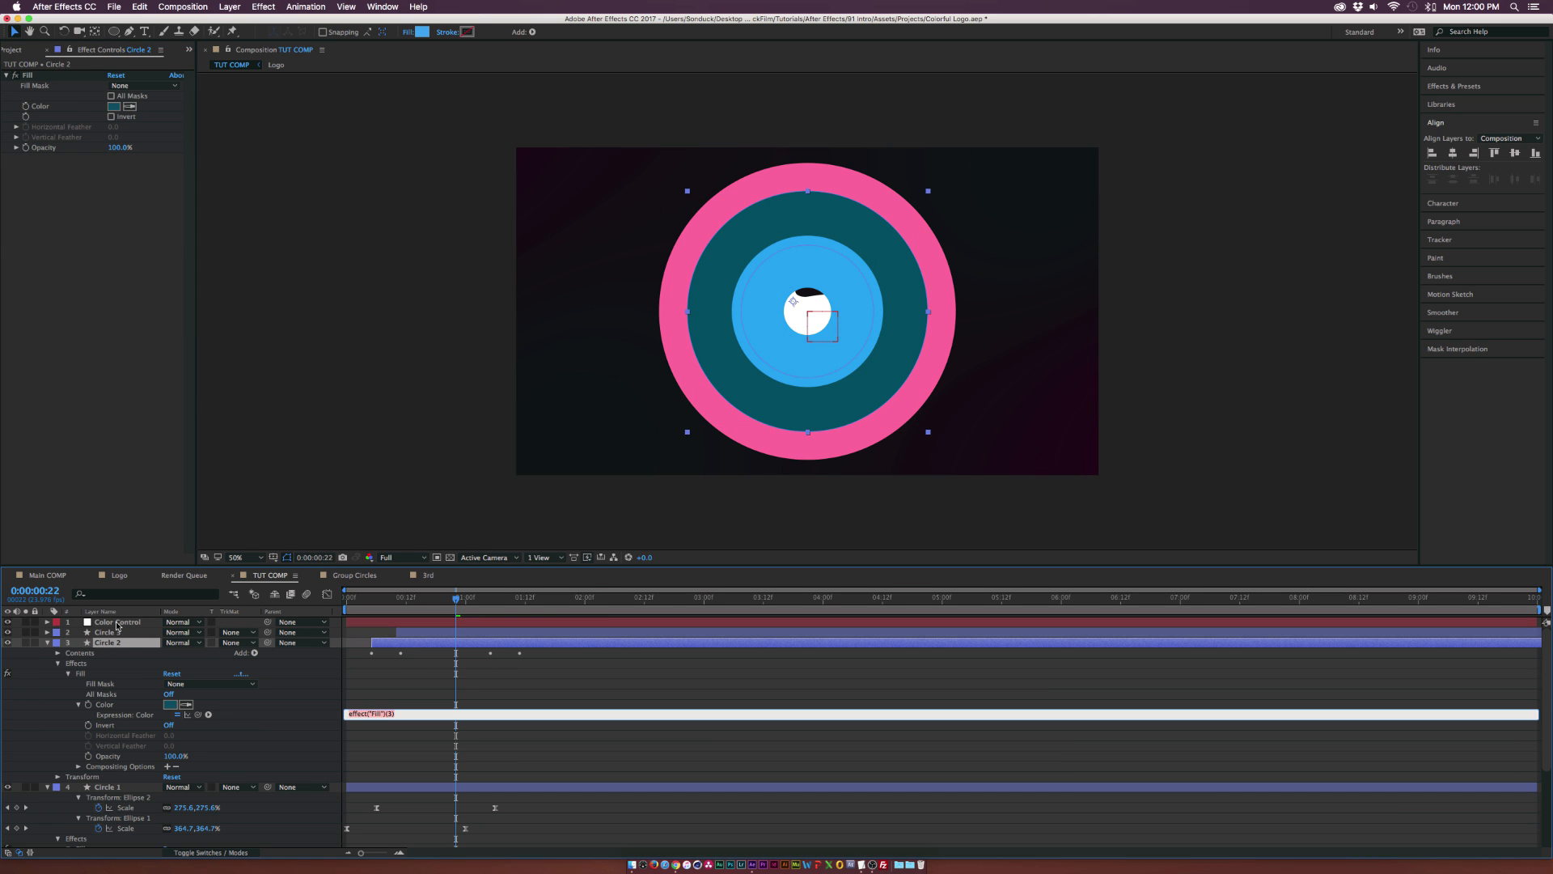
left_click(115, 622)
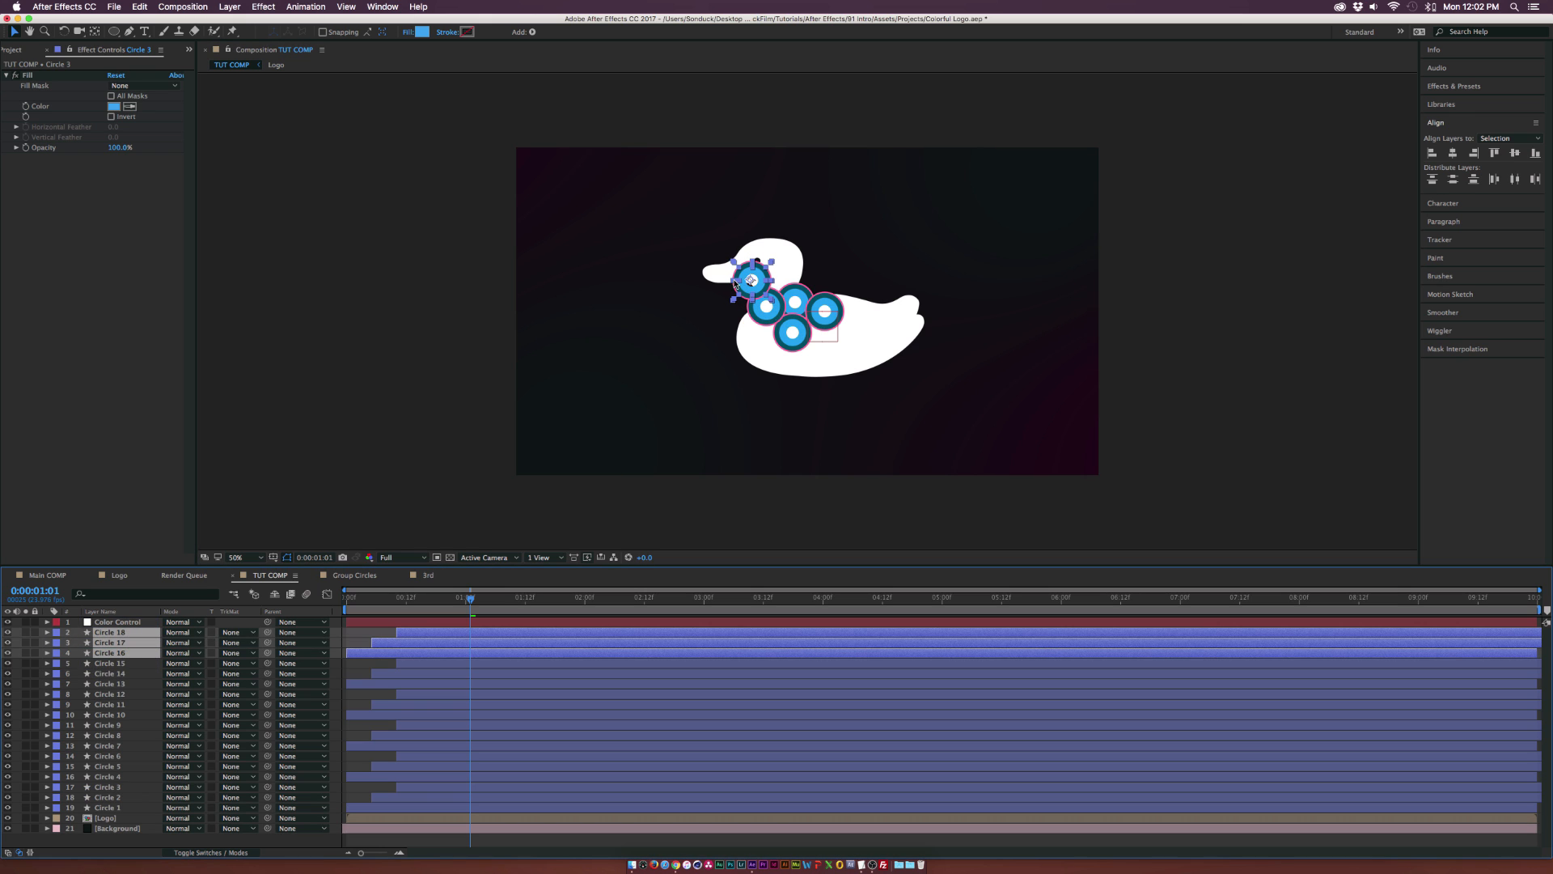
Step: Move the selected circles across the duck and set preview resolution to Quarter
left_click_drag(753, 280, 713, 274)
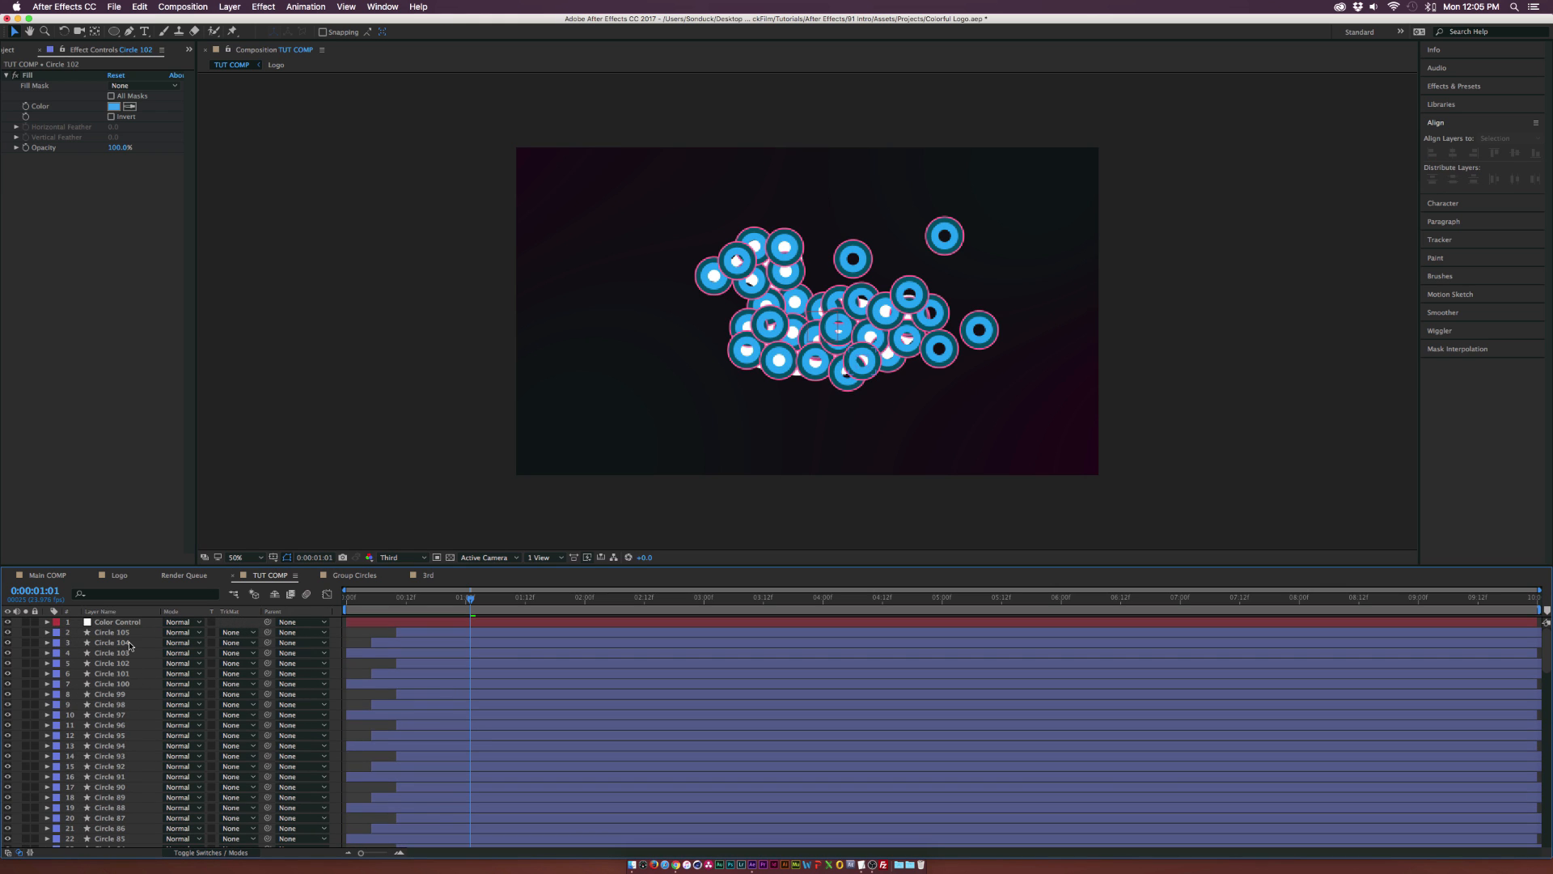
scroll("down", 3)
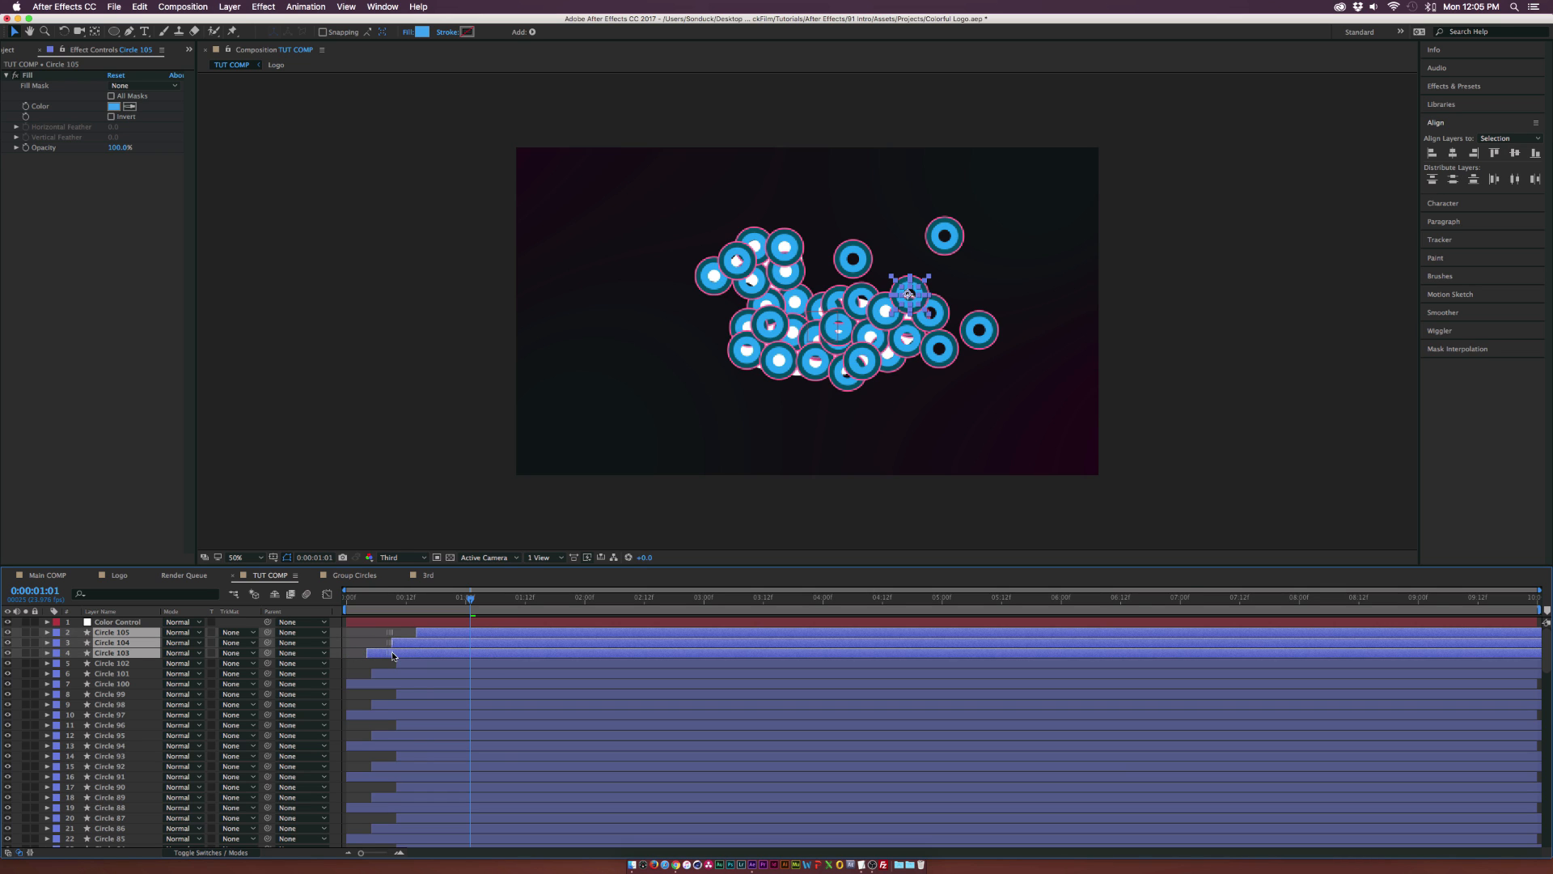
left_click(396, 556)
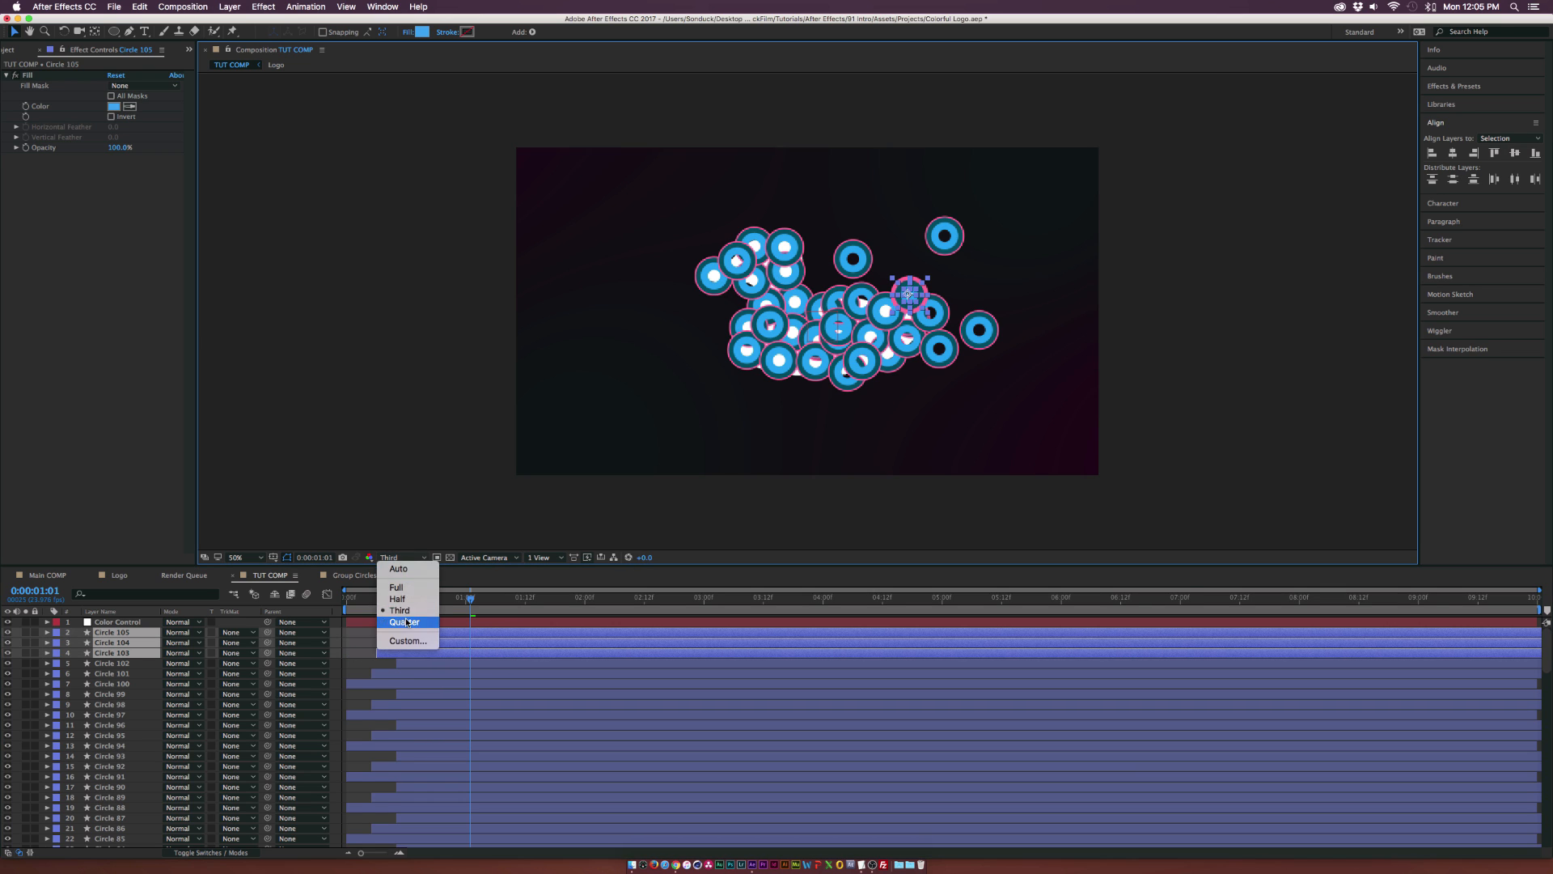
left_click(406, 622)
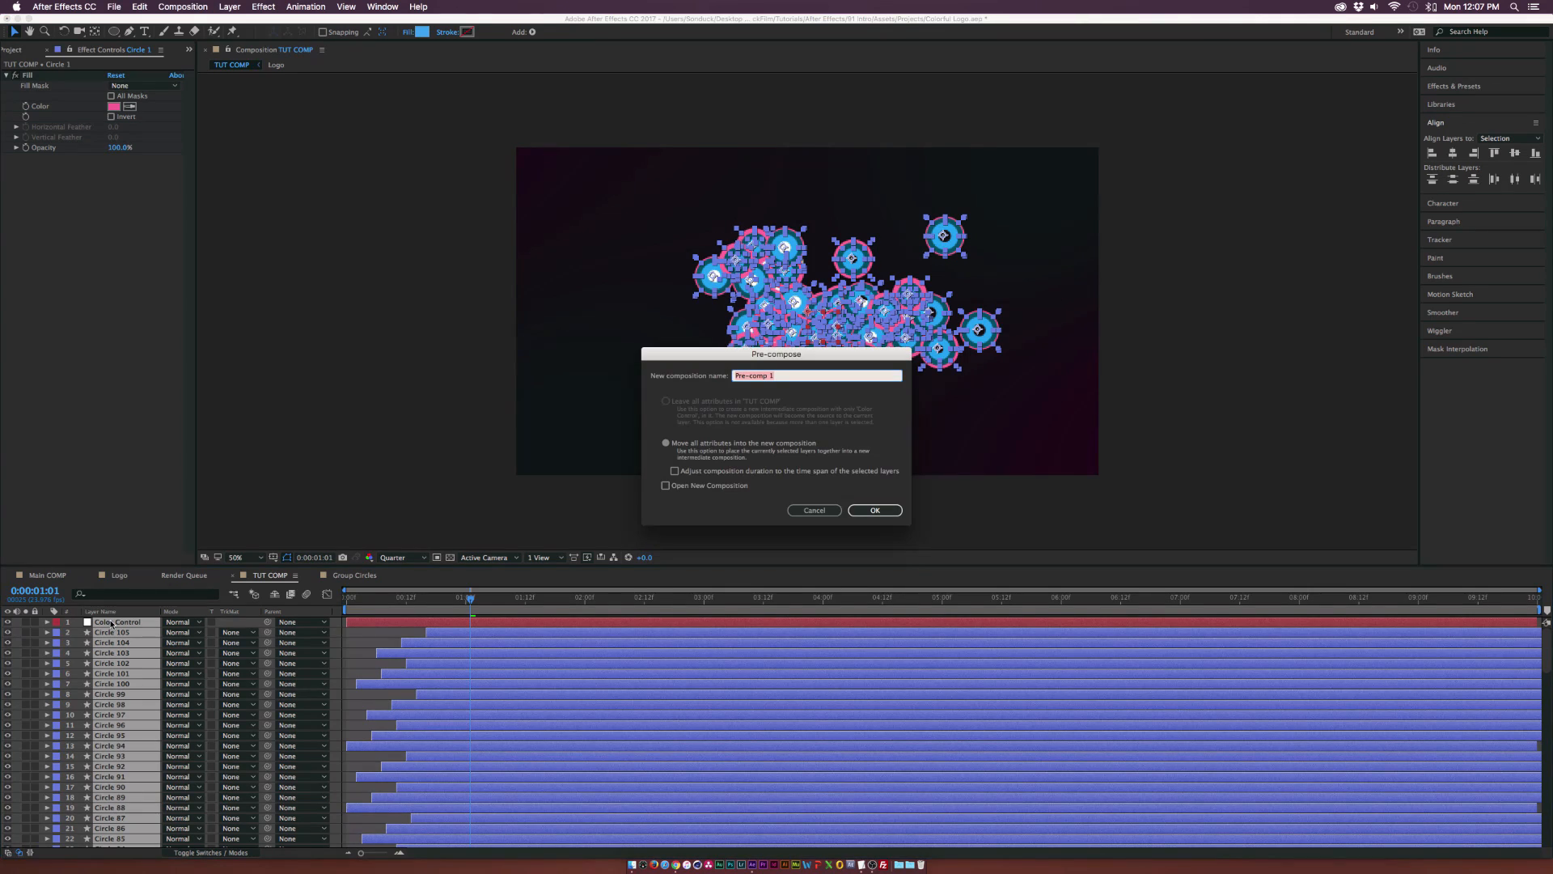
Step: Name the pre-composition 'Group of Circles' and confirm it
type("Group of Circle")
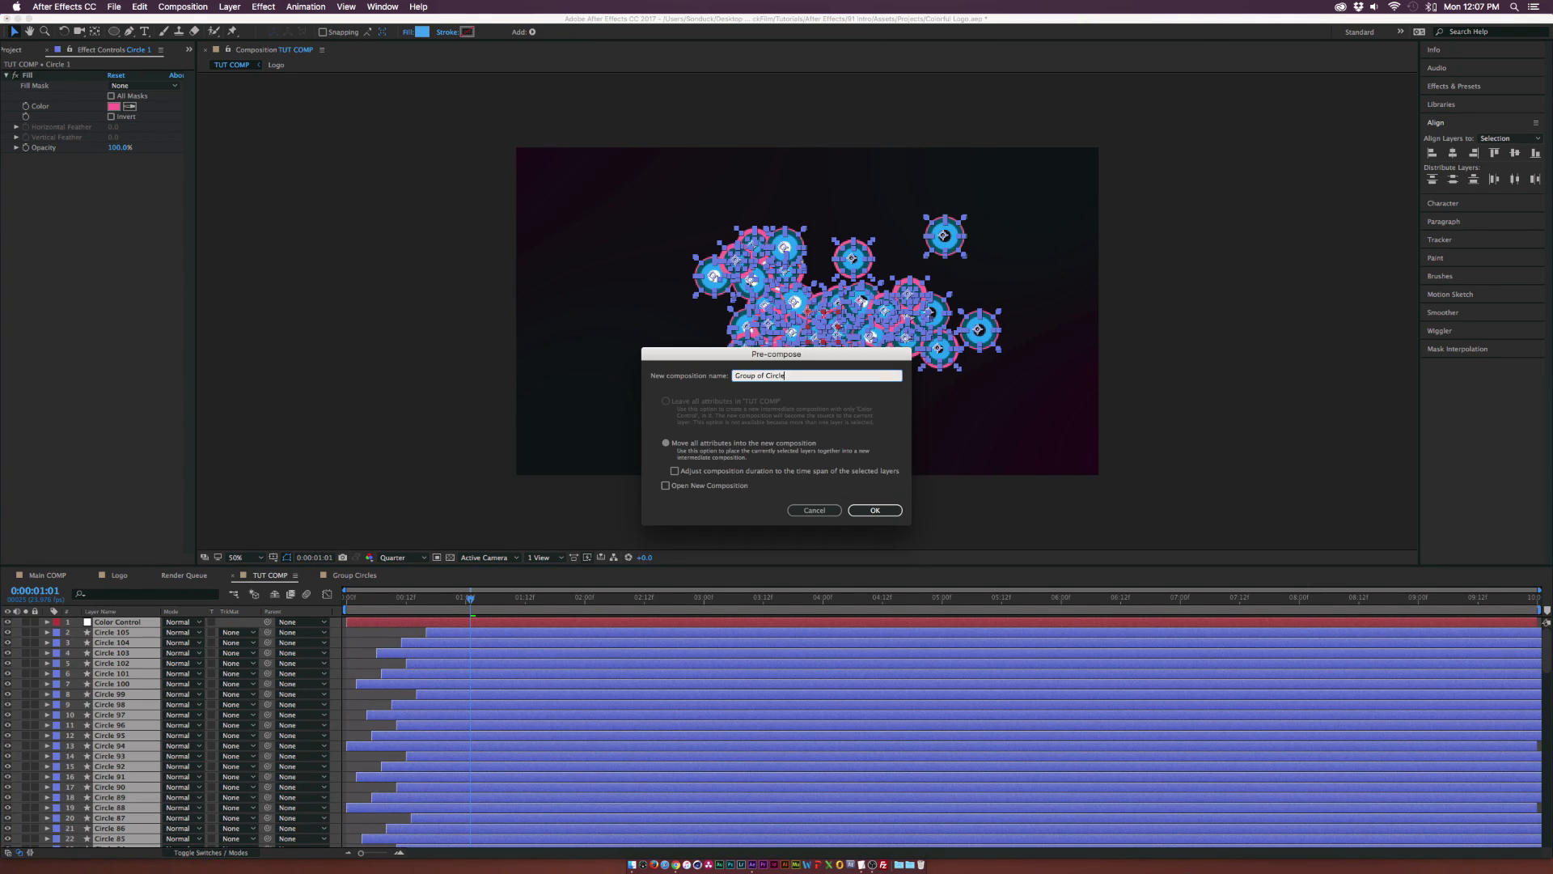
left_click(874, 511)
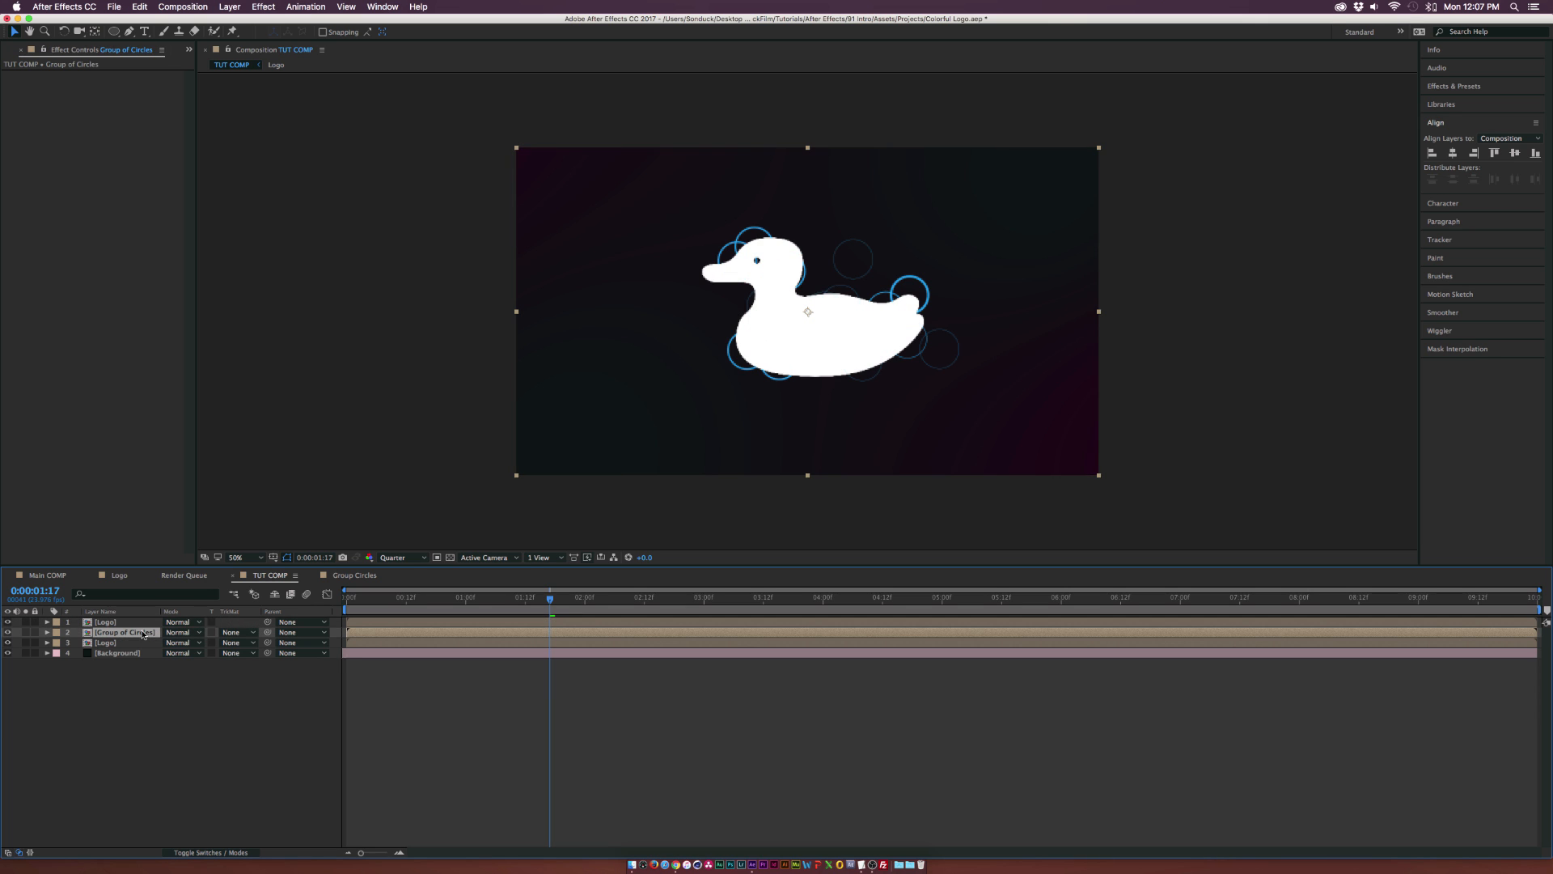
Step: Set the Group of Circles layer's track matte to Alpha Matte "[Logo]"
left_click(235, 632)
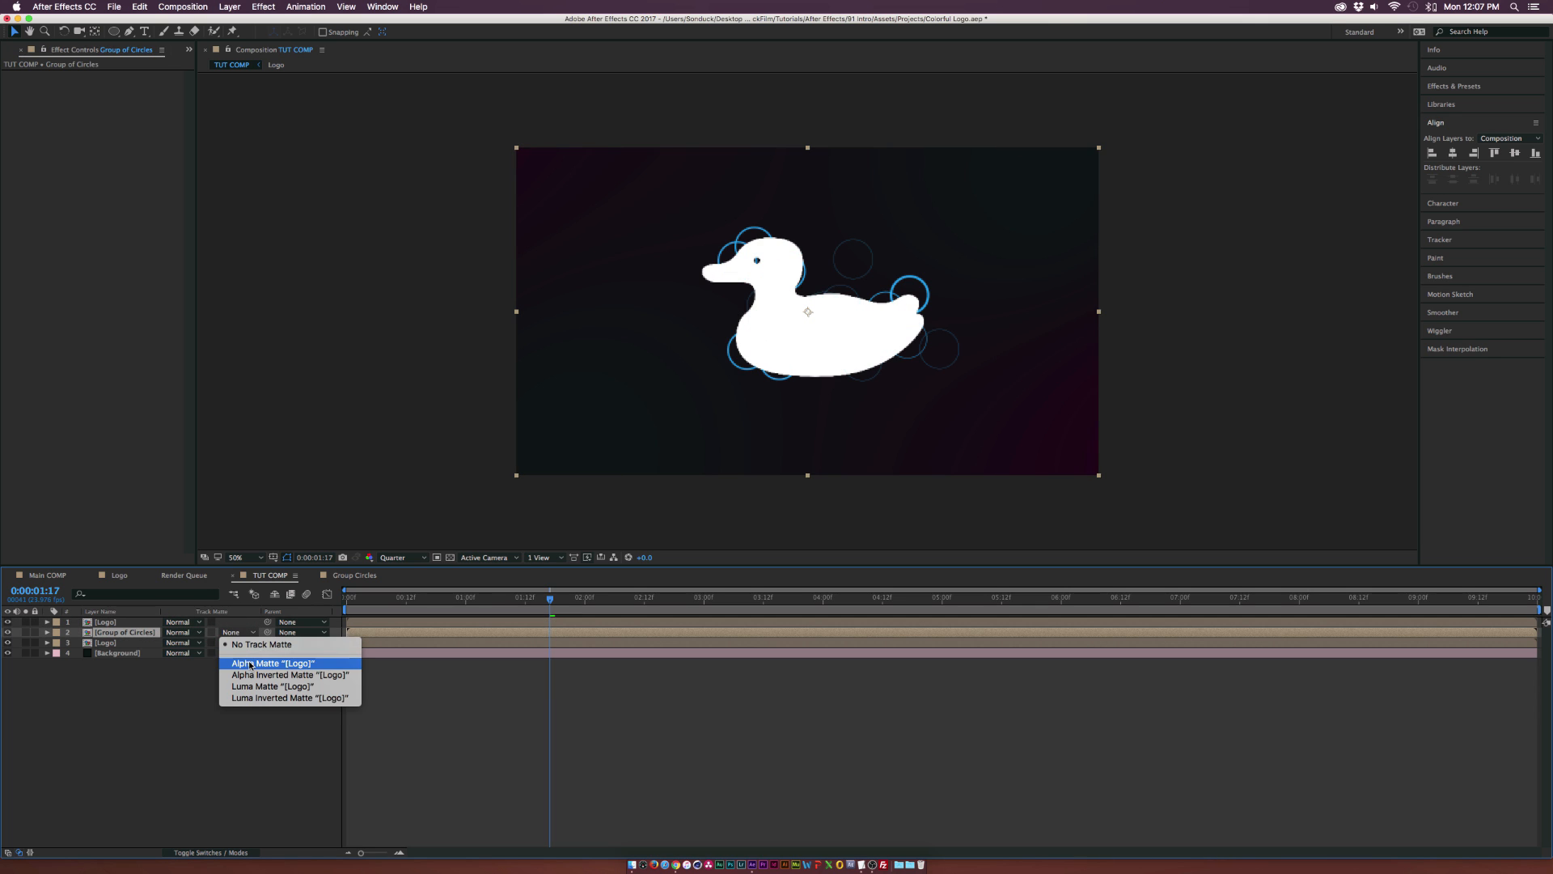
left_click(272, 663)
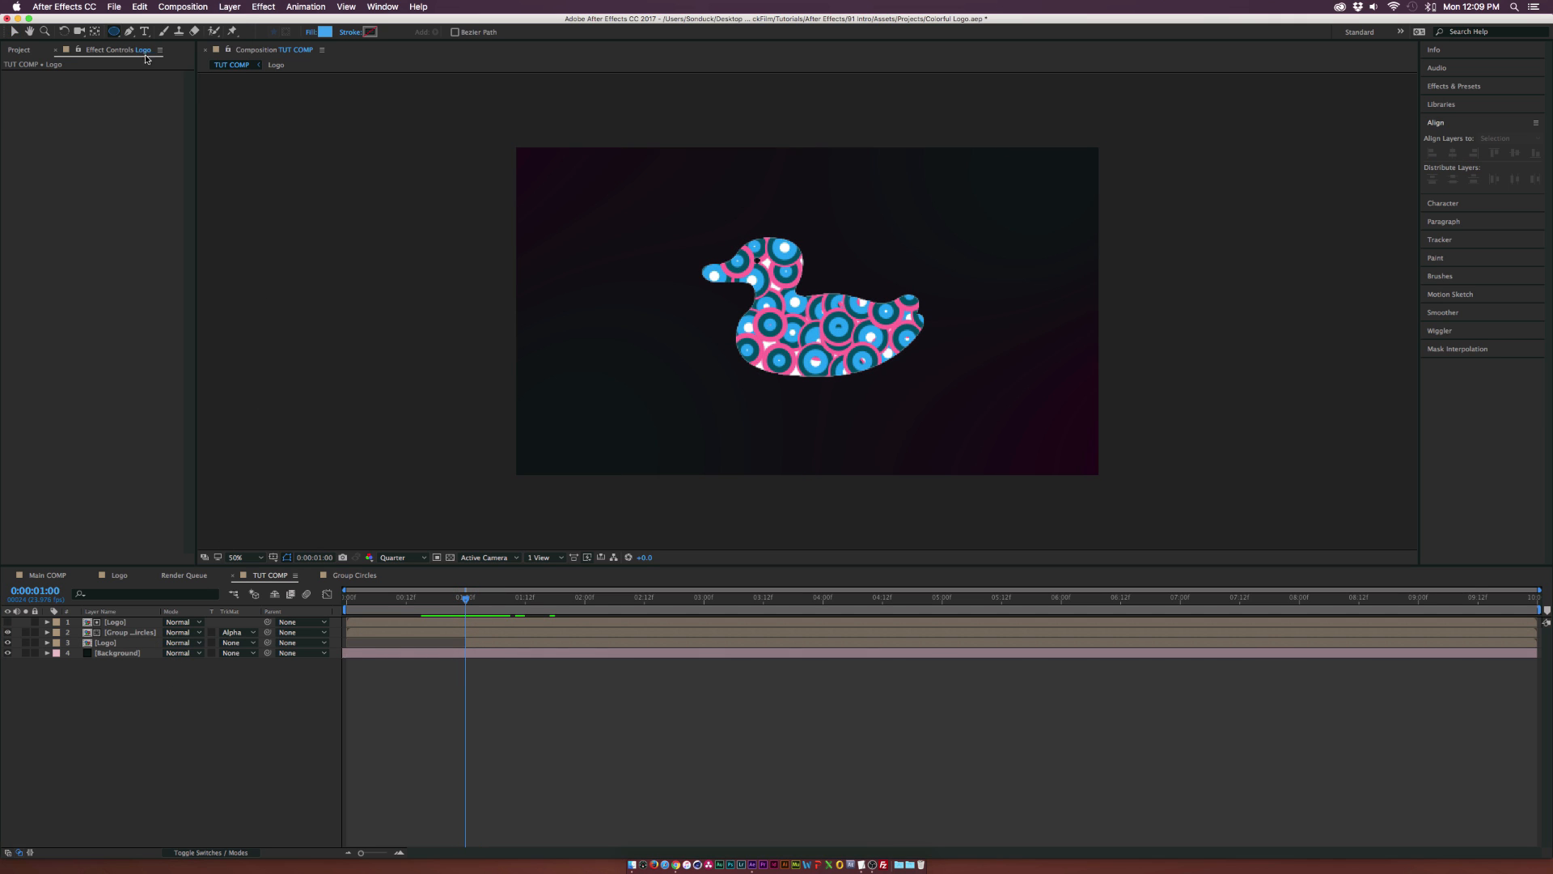
Step: Draw a circle shape scaling from 0% to 100%, use it to alpha-matte the lower Logo, and scrub to check
left_click_drag(782, 272, 822, 313)
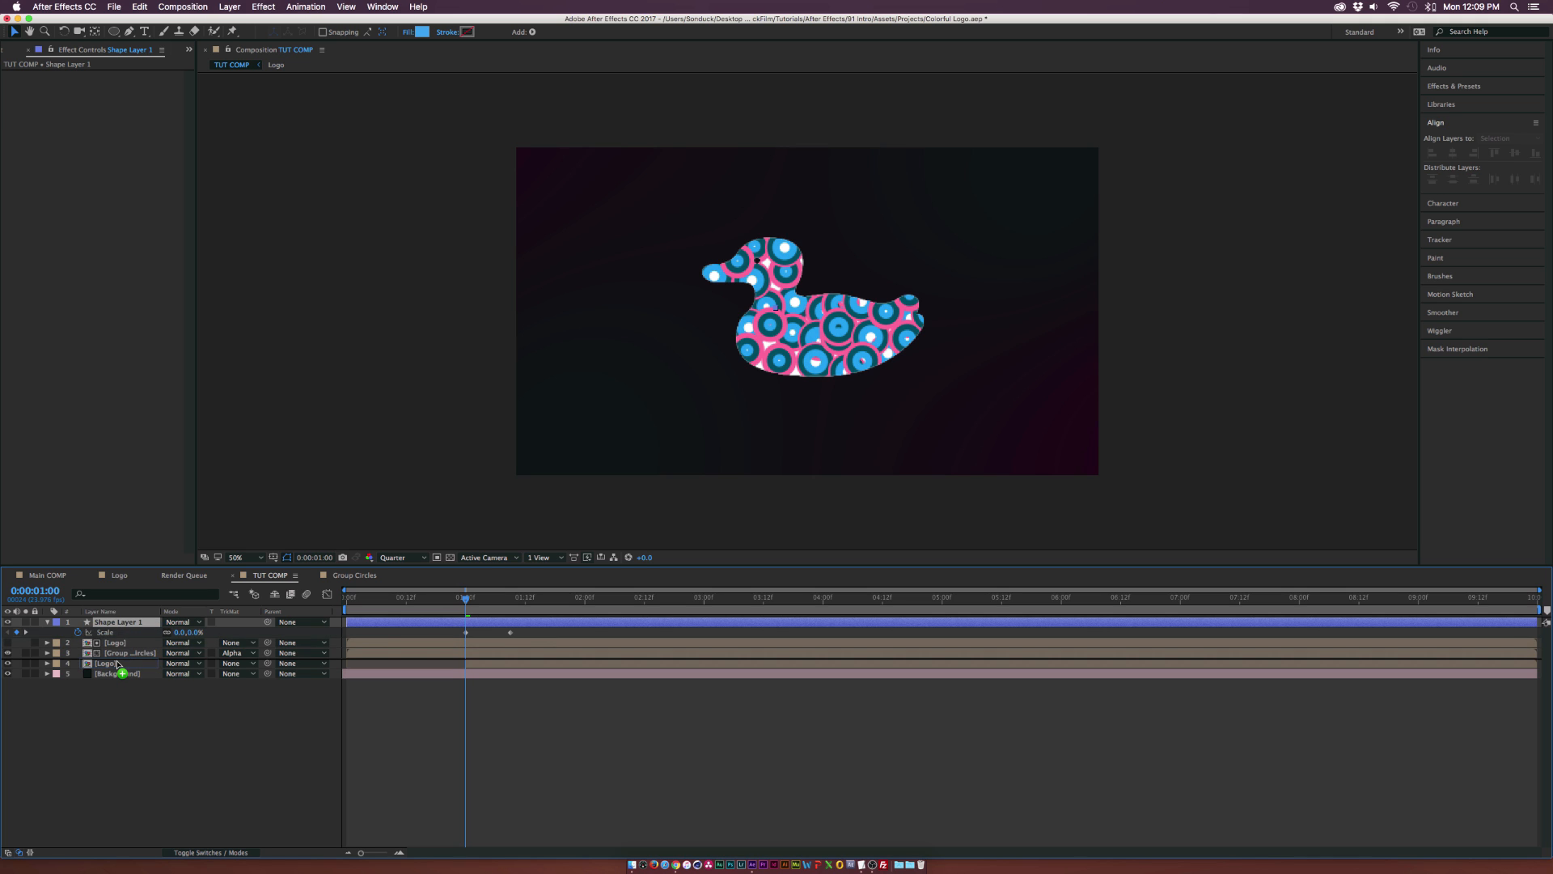
left_click(237, 662)
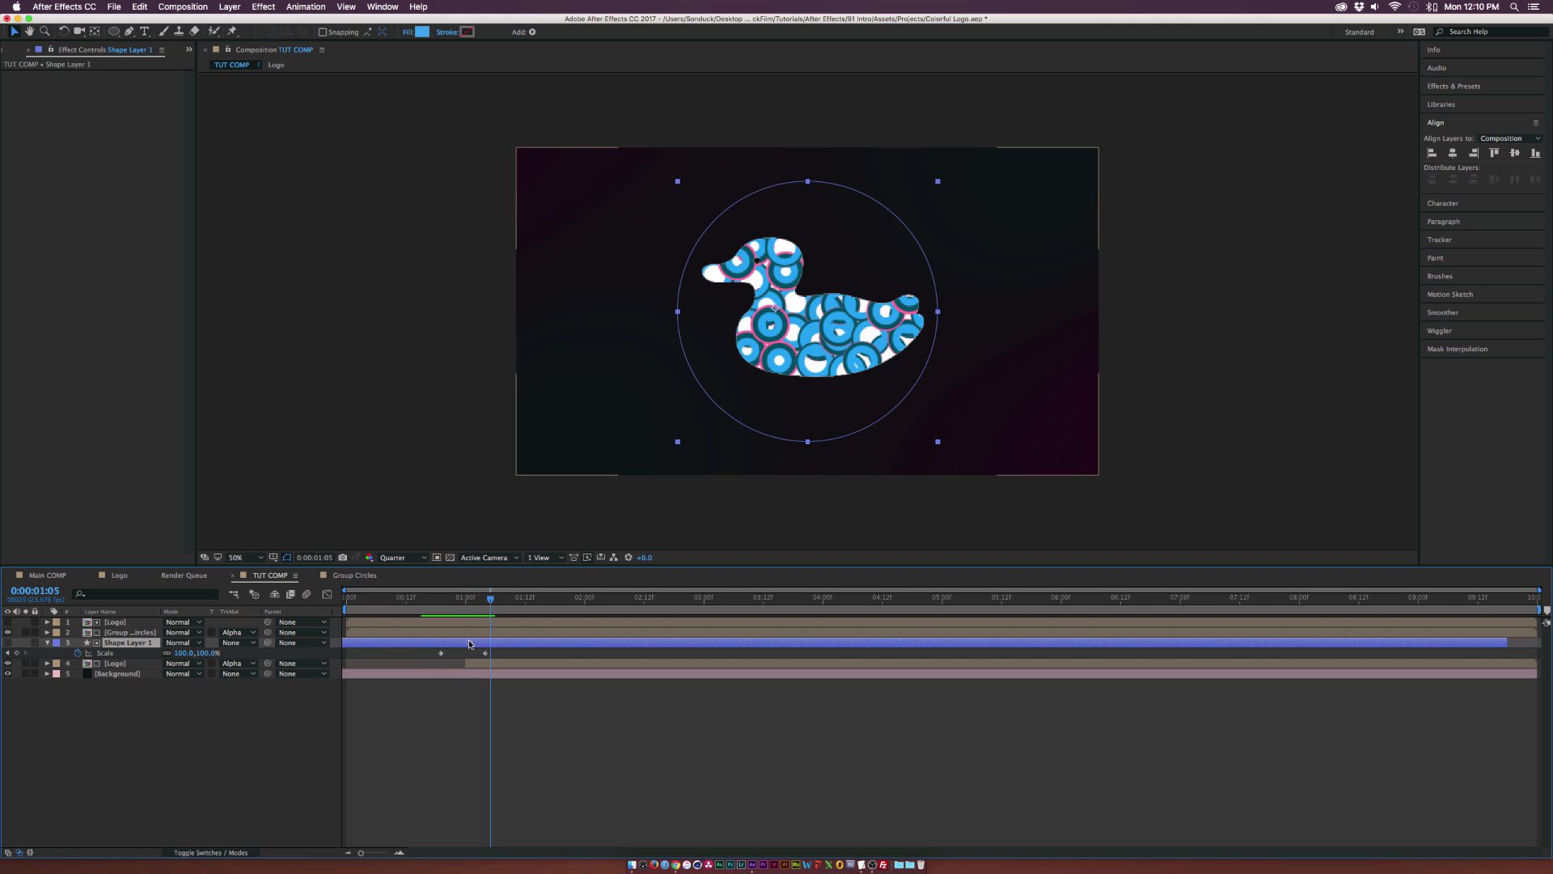
left_click_drag(490, 597, 466, 597)
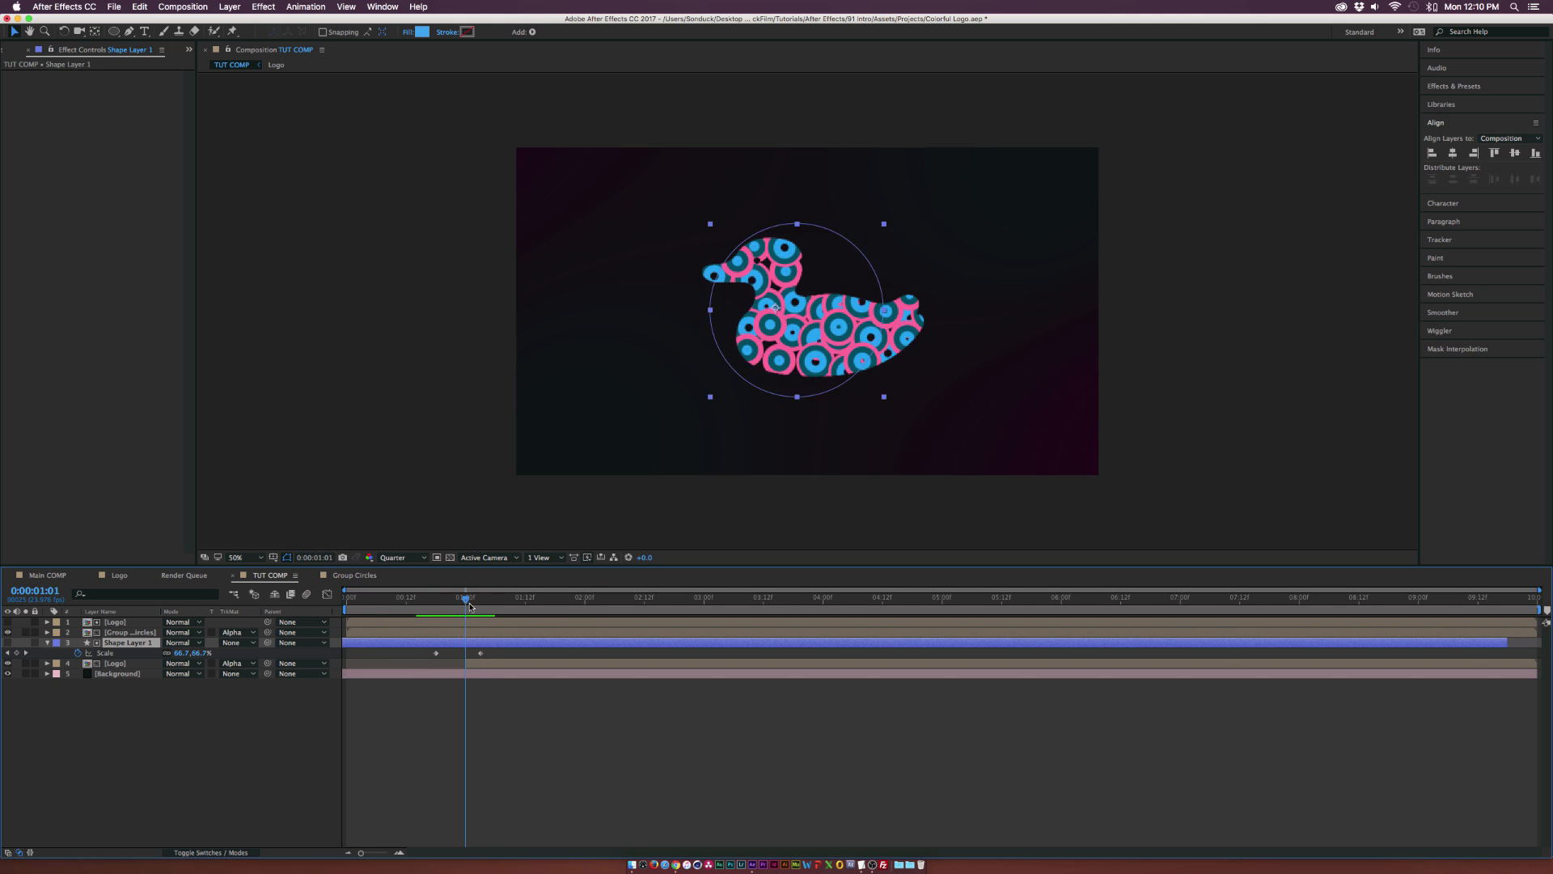
left_click_drag(466, 597, 449, 596)
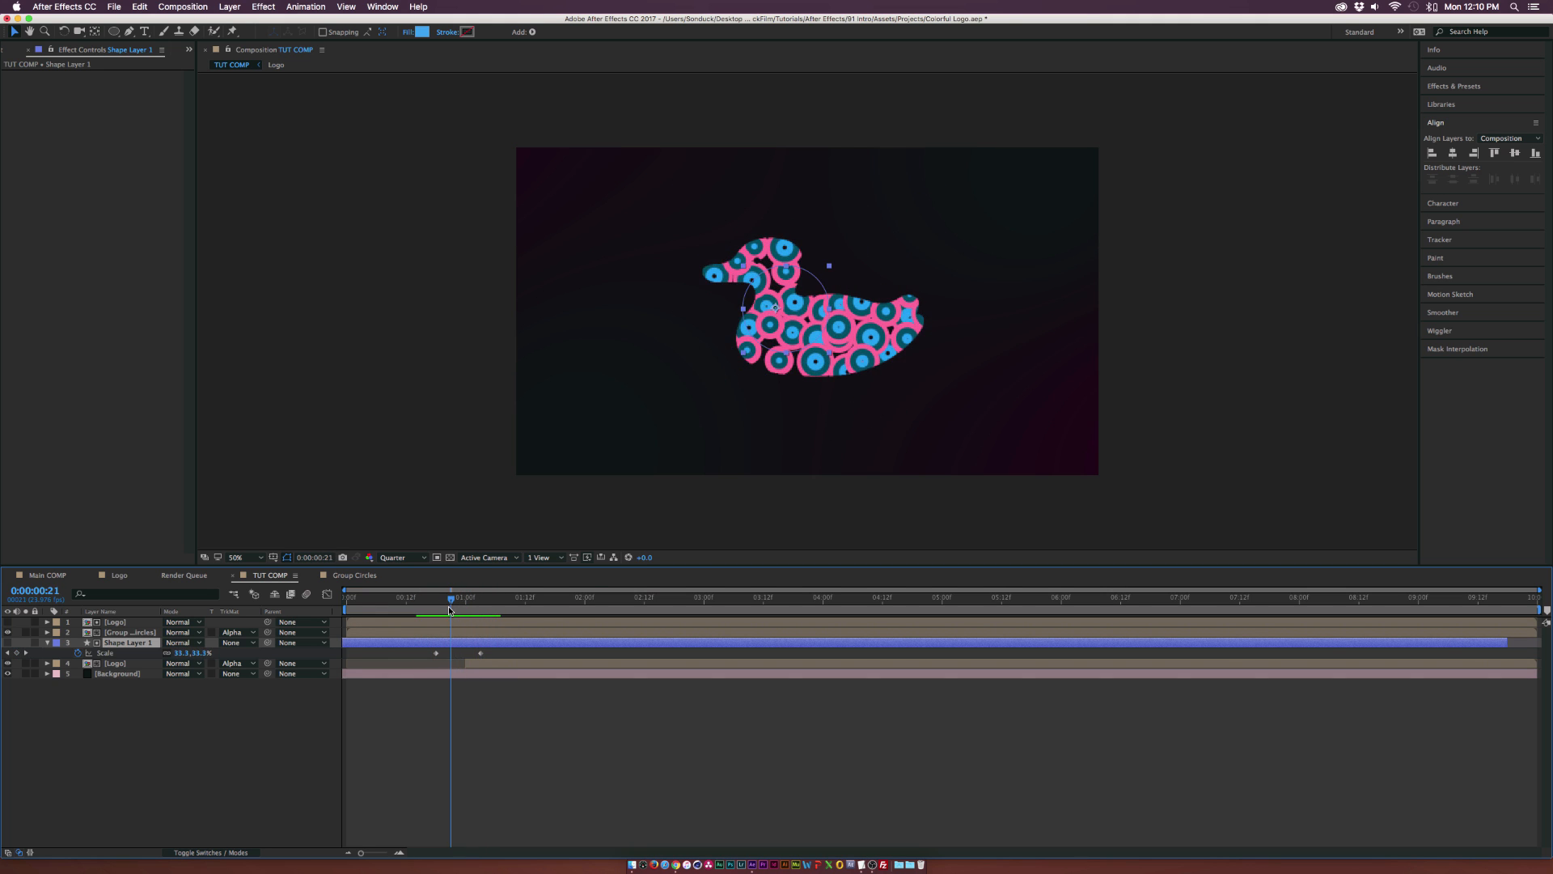
left_click_drag(449, 601, 495, 601)
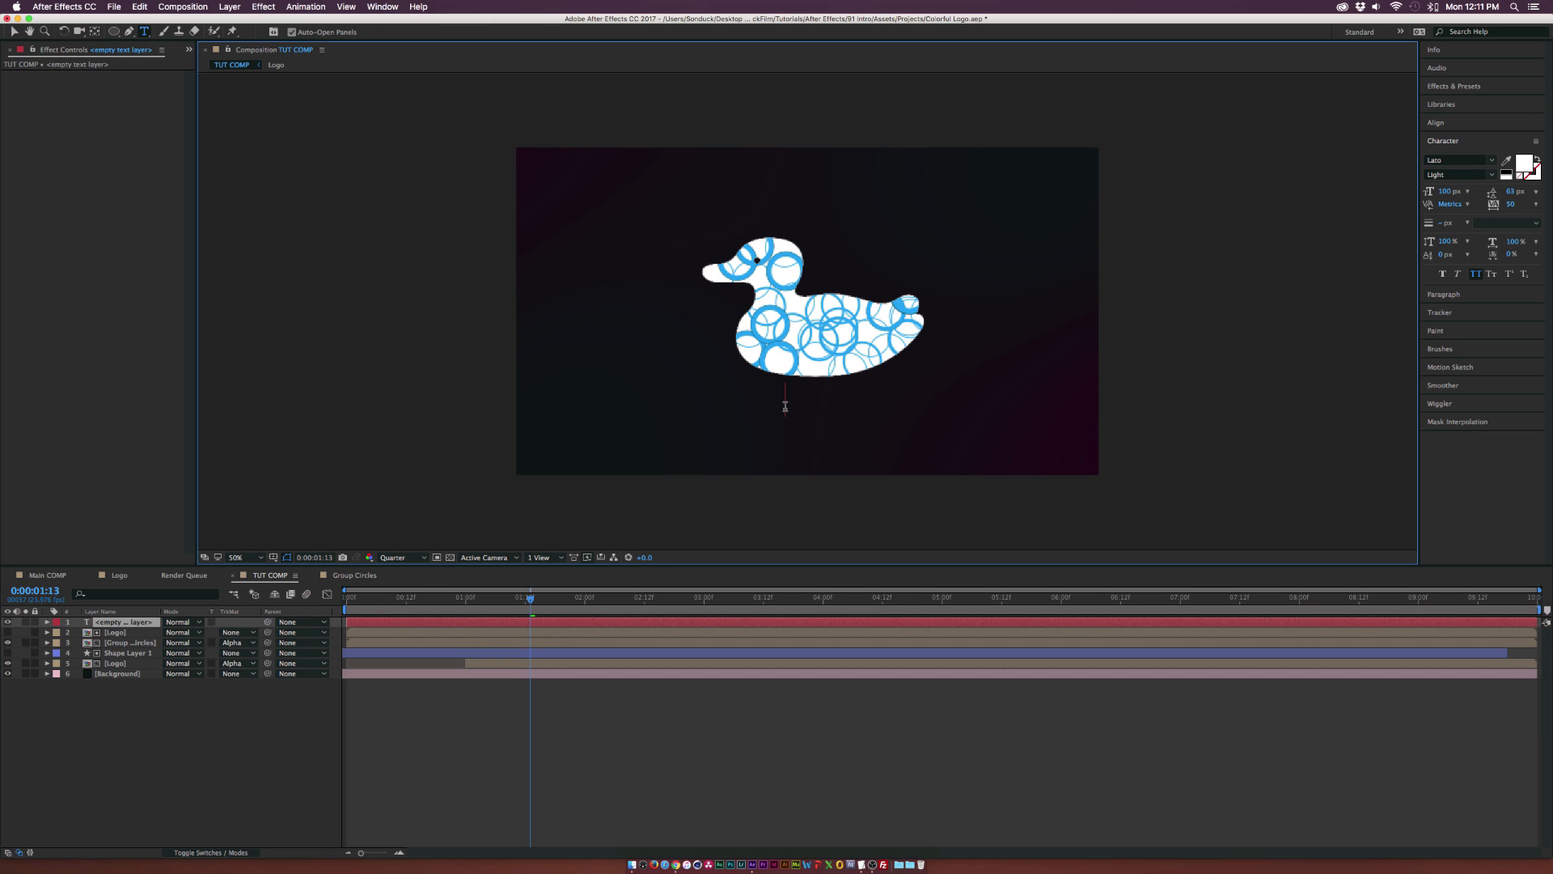
Step: Add the SONDUCKFILM title centred under the duck, then deselect the text layer
type("SONDUCKFILM")
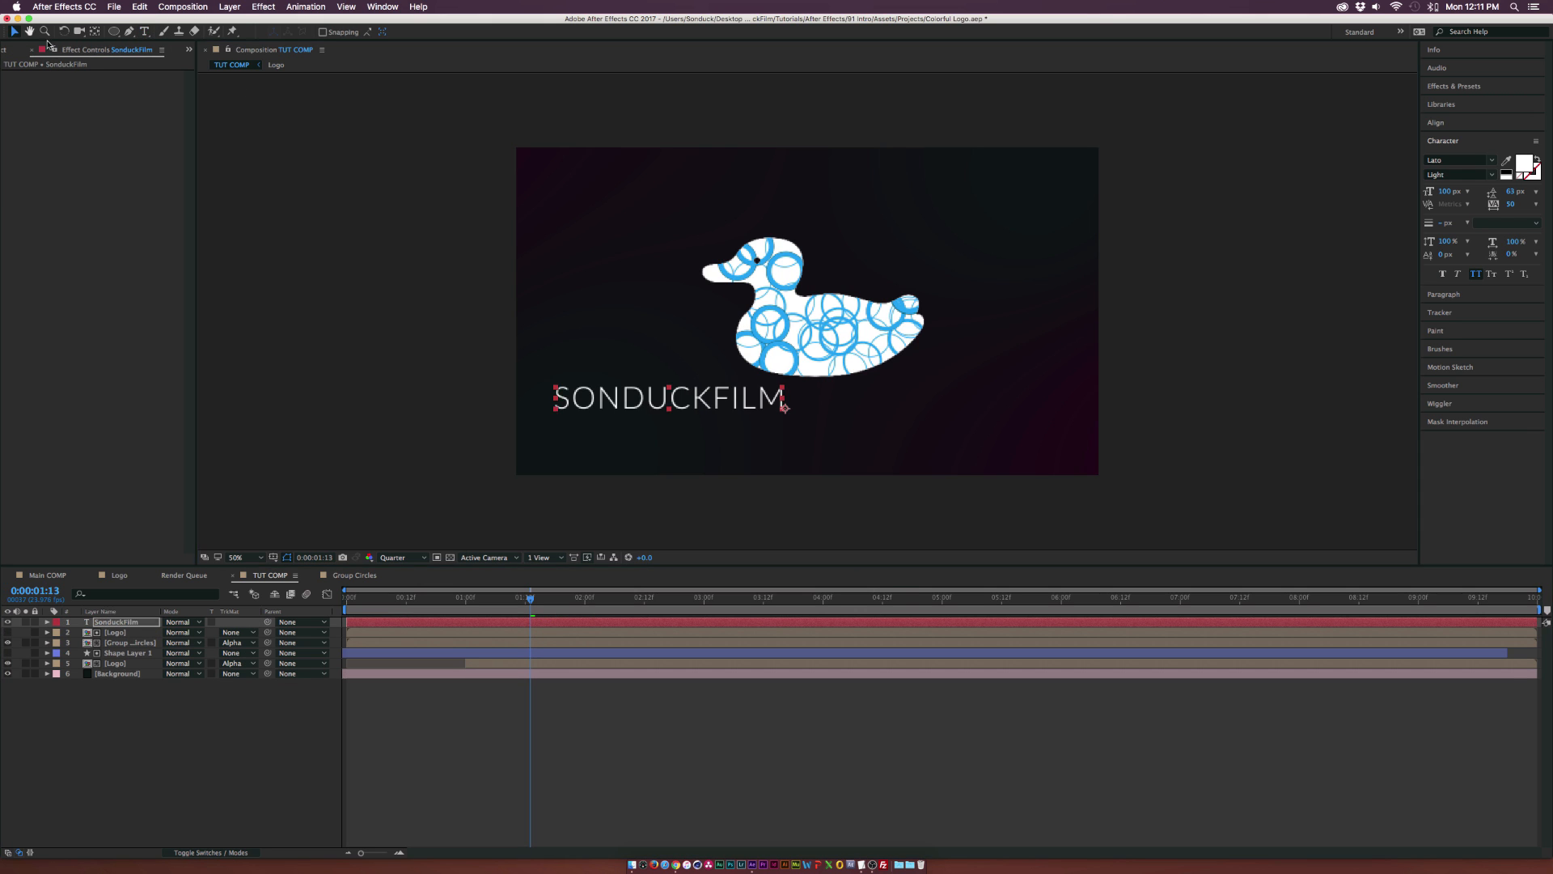
left_click(1435, 122)
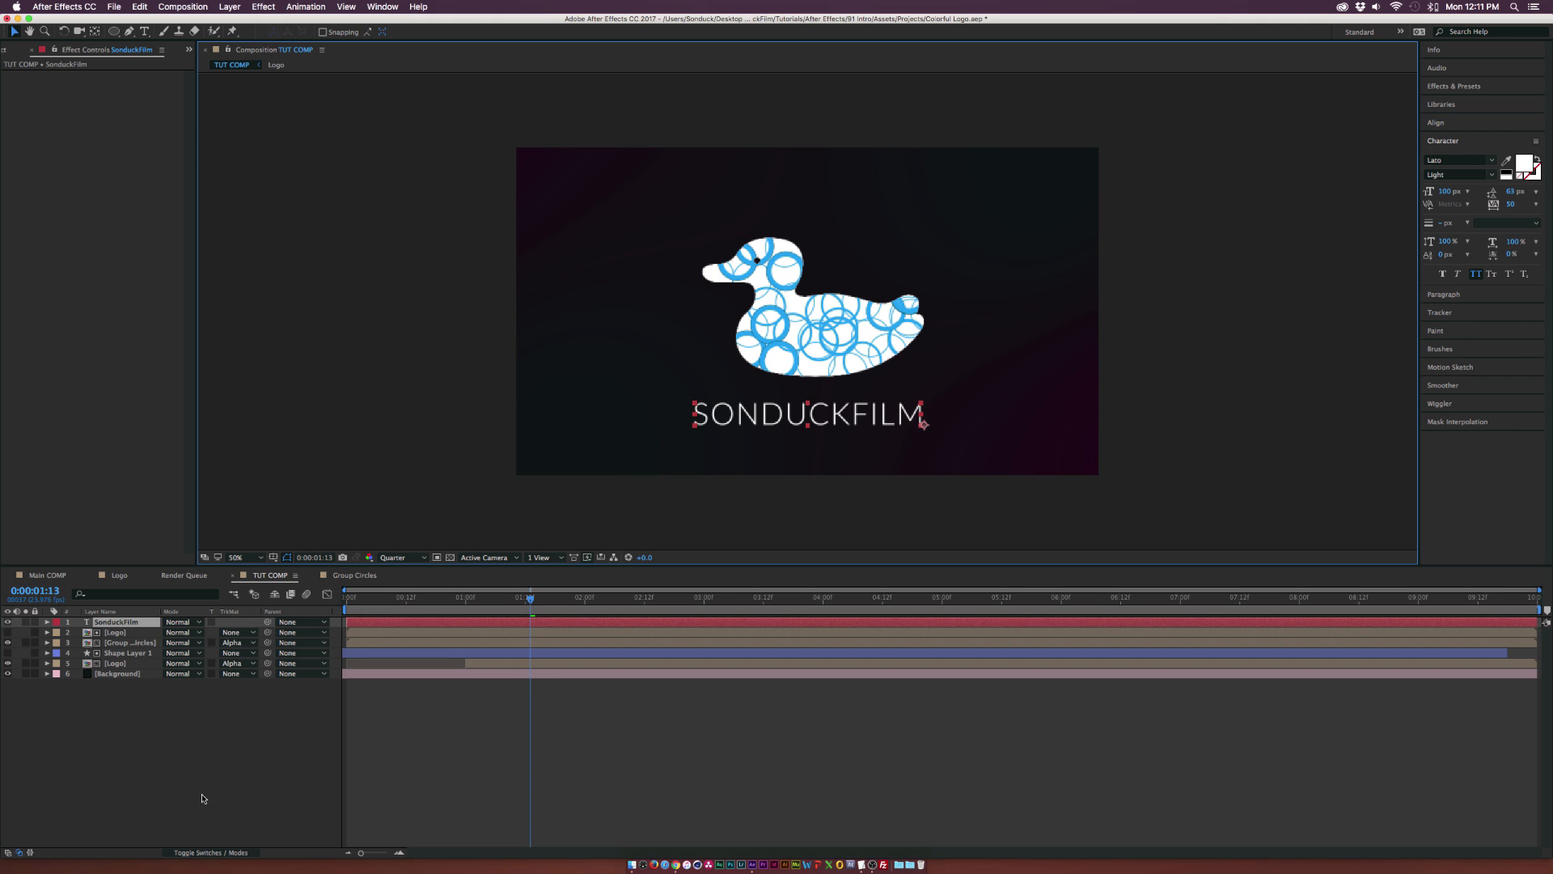
left_click(129, 652)
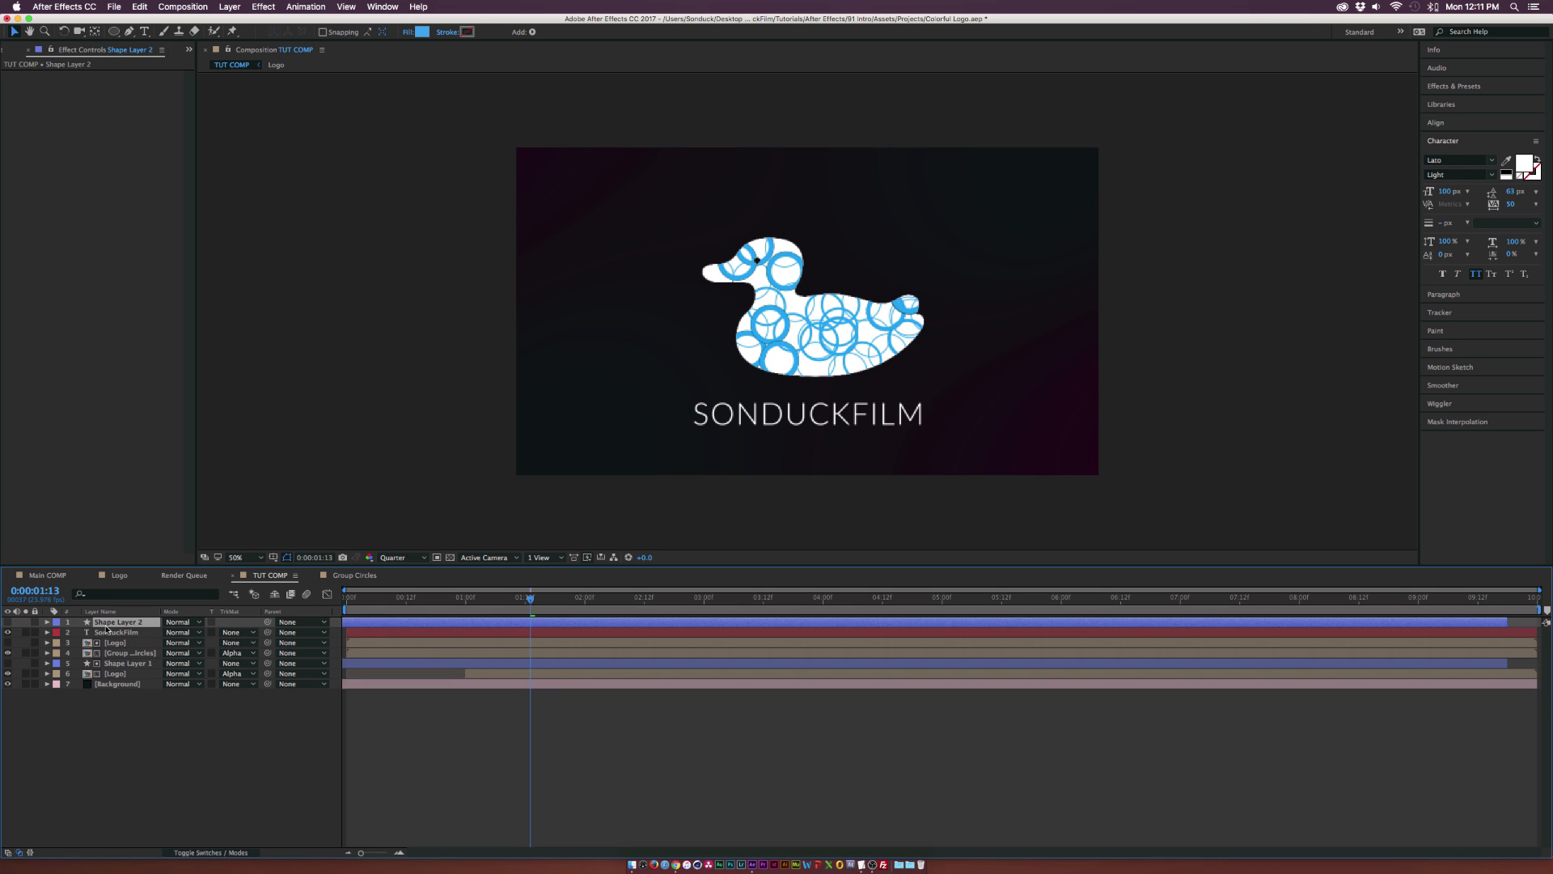
Step: Alpha-matte SONDUCKFILM to Shape Layer 2 and slide that layer later so the text reveals after the duck
left_click(241, 632)
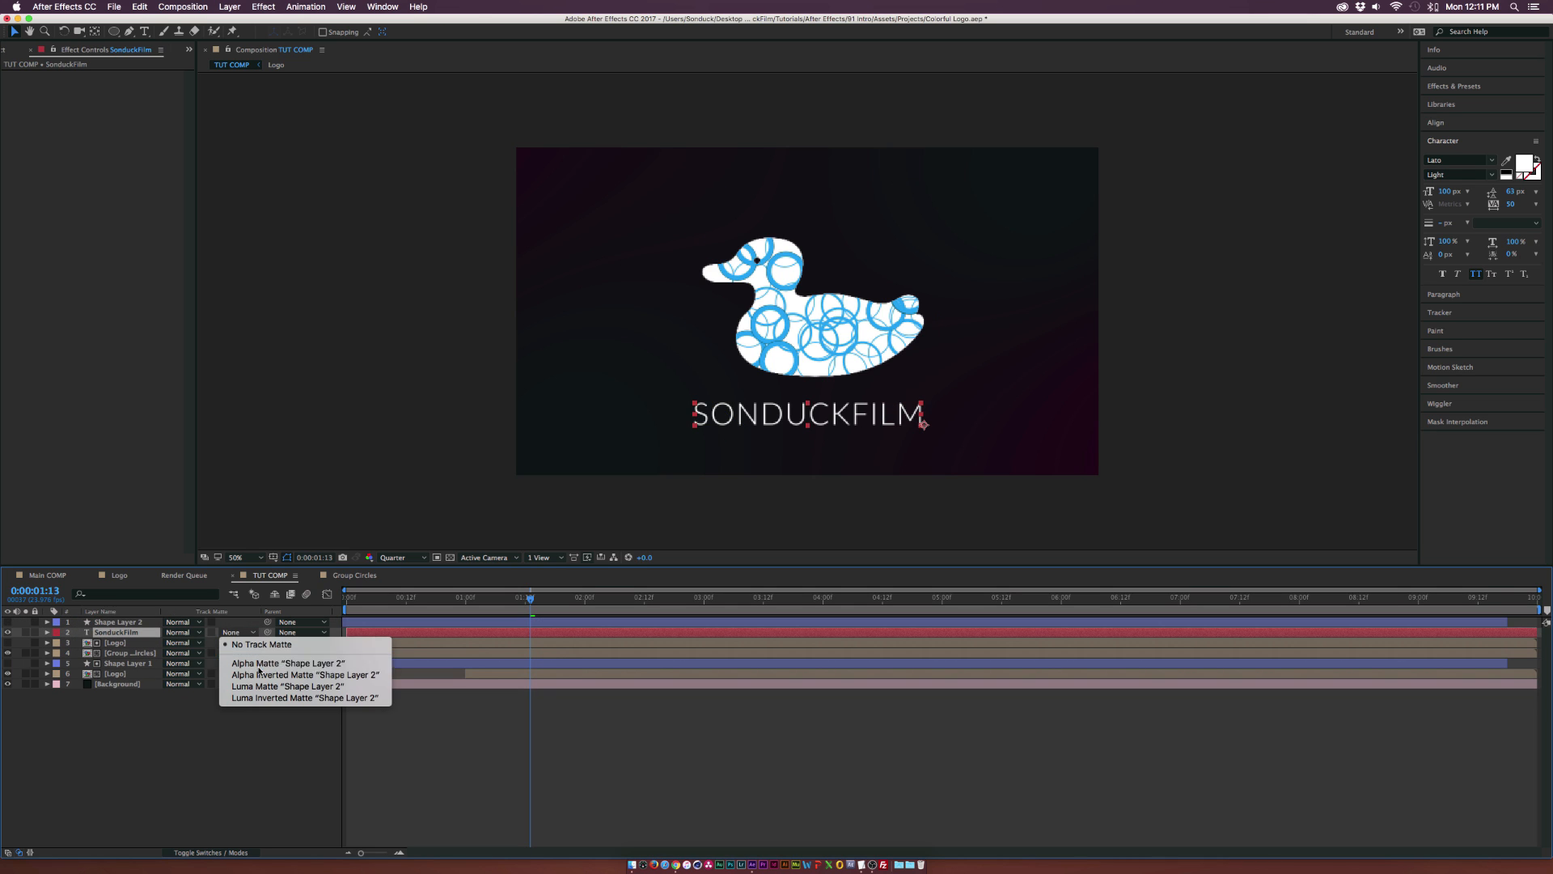
left_click(287, 663)
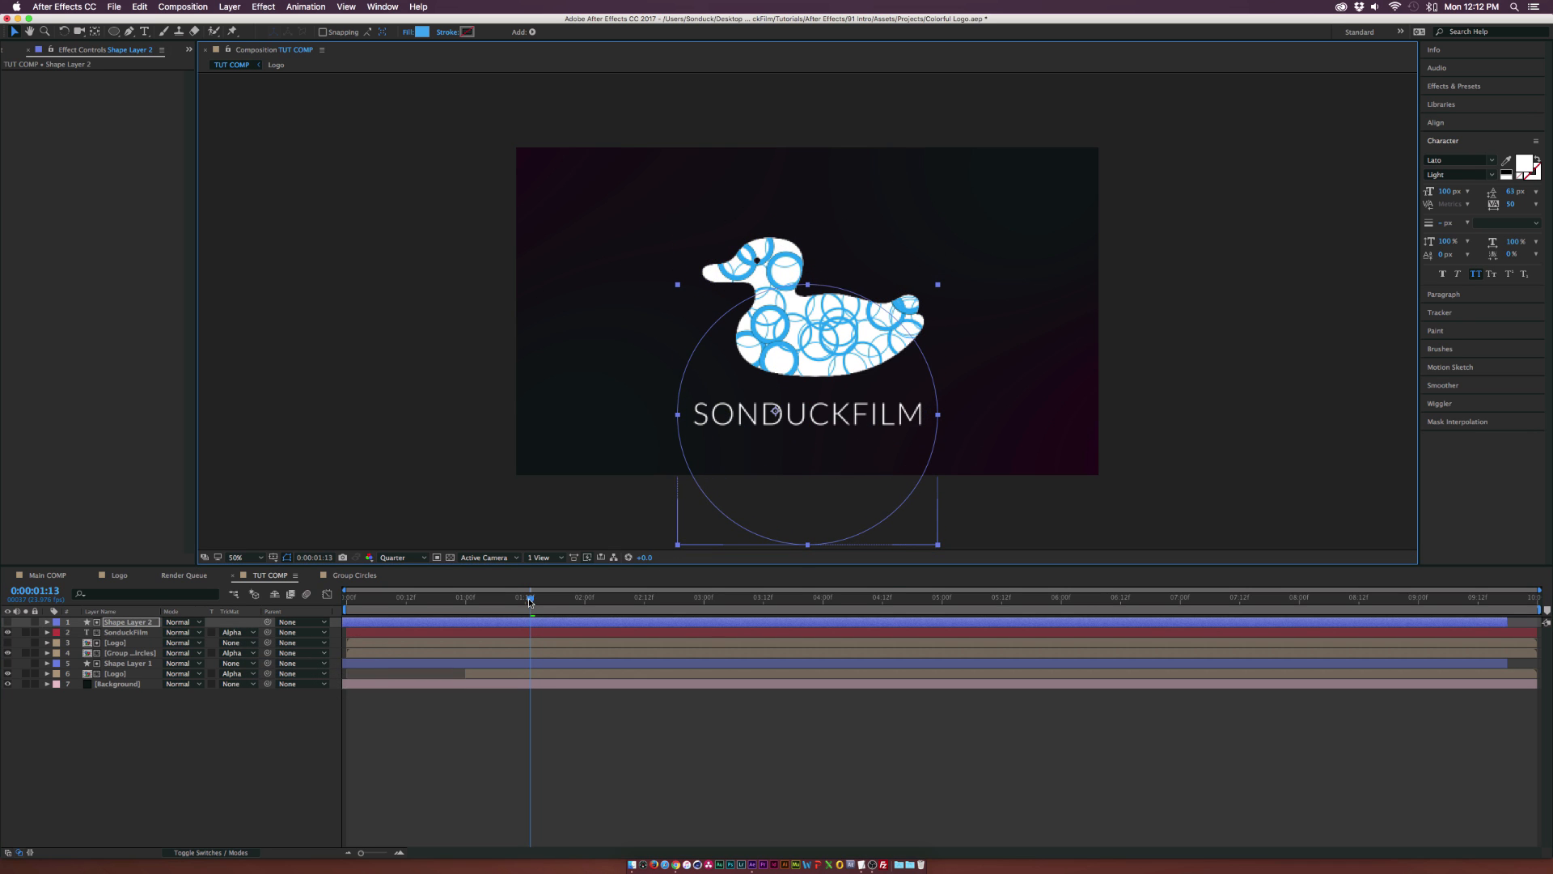
left_click_drag(529, 596, 466, 596)
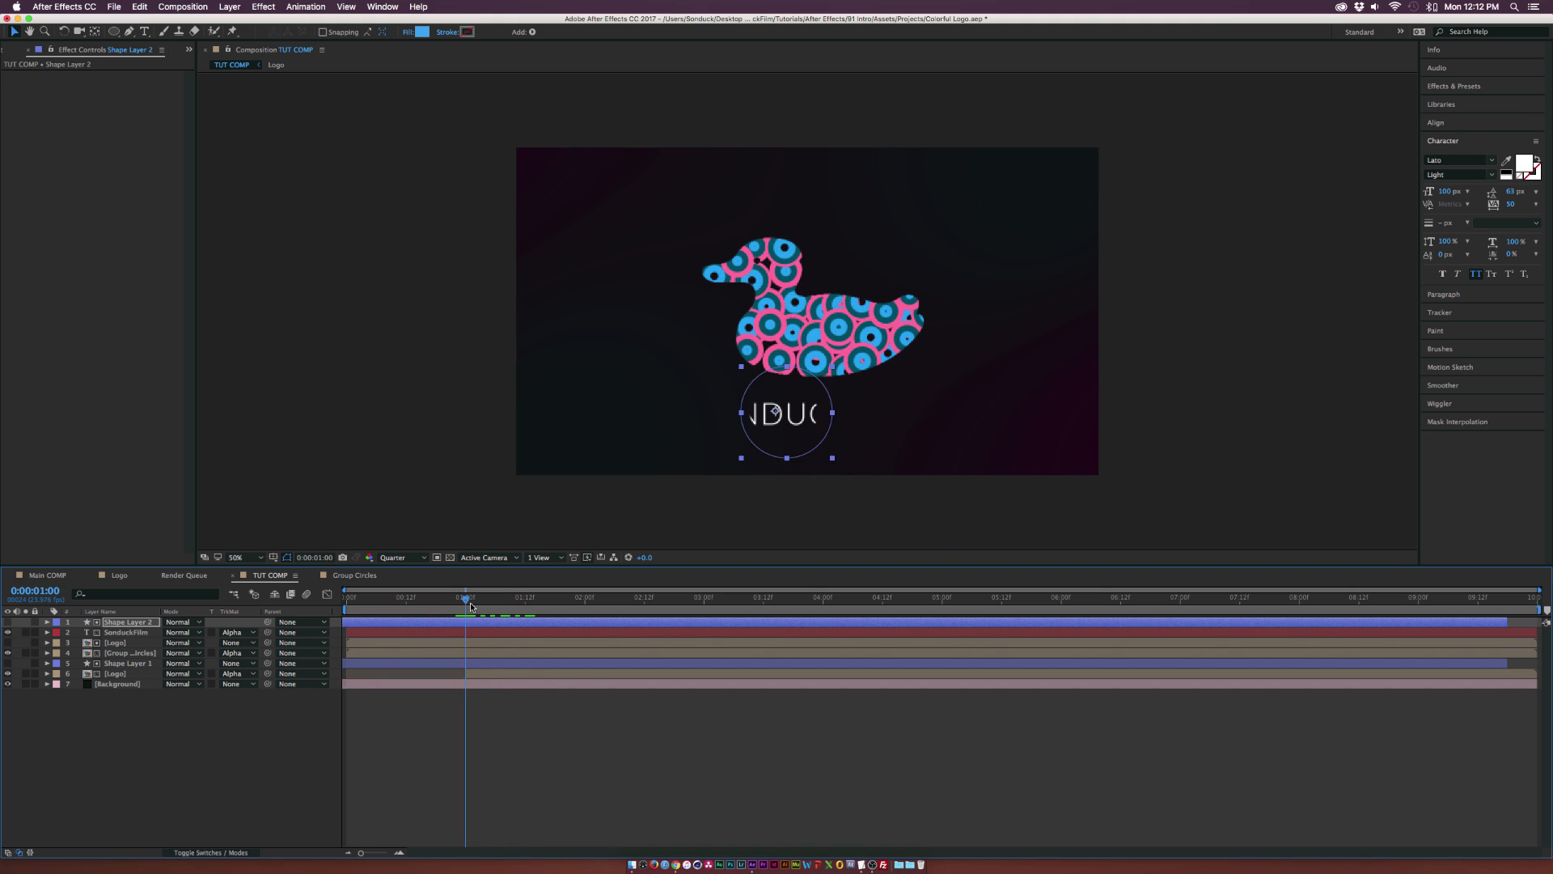
left_click_drag(466, 597, 504, 597)
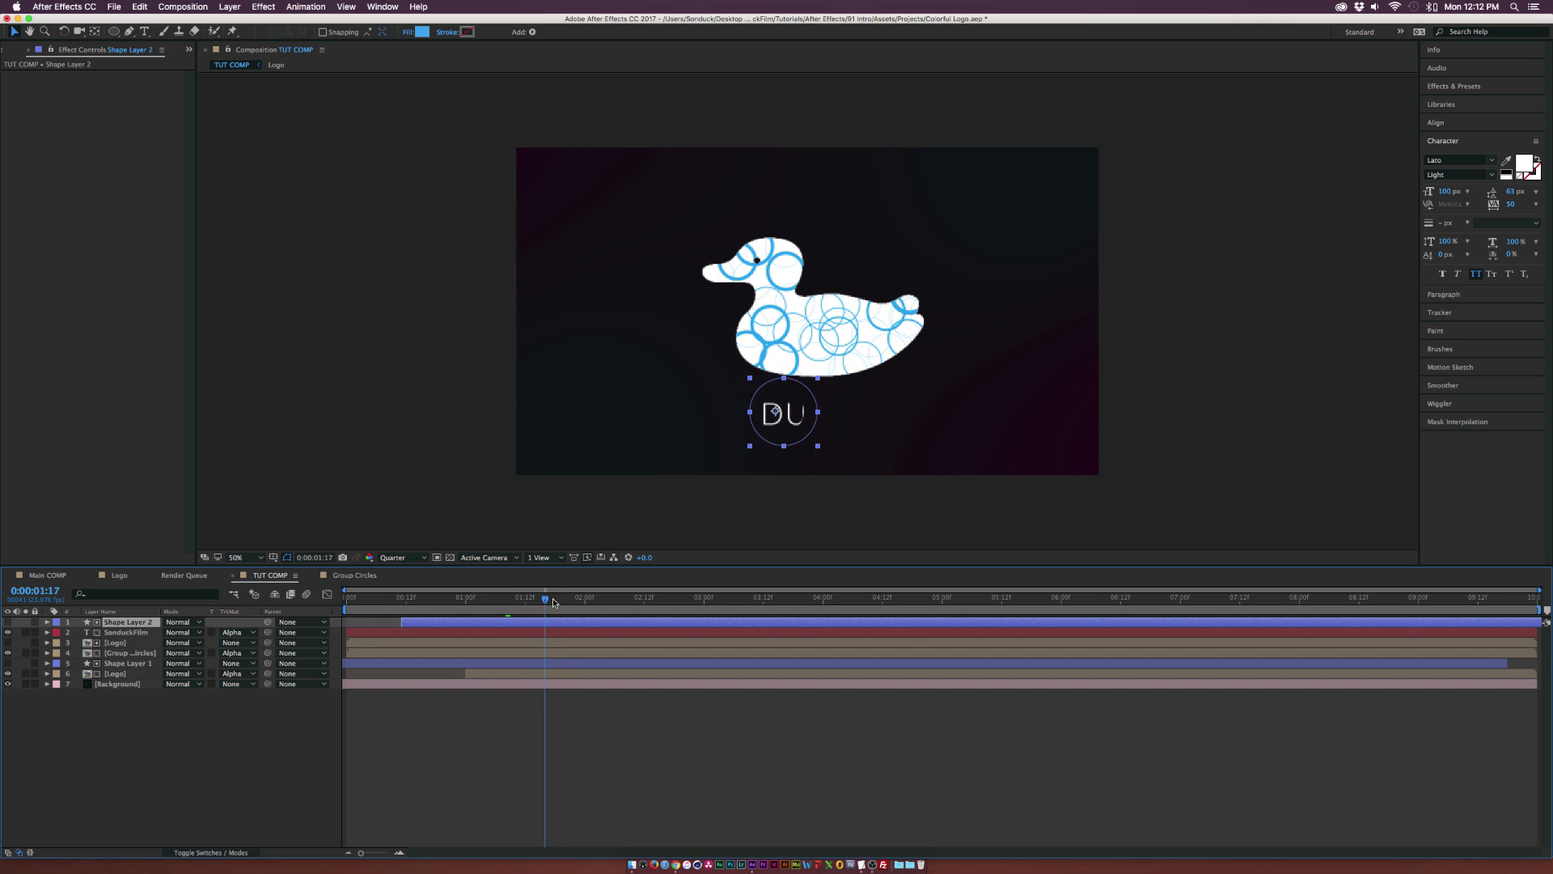
left_click_drag(543, 600, 568, 601)
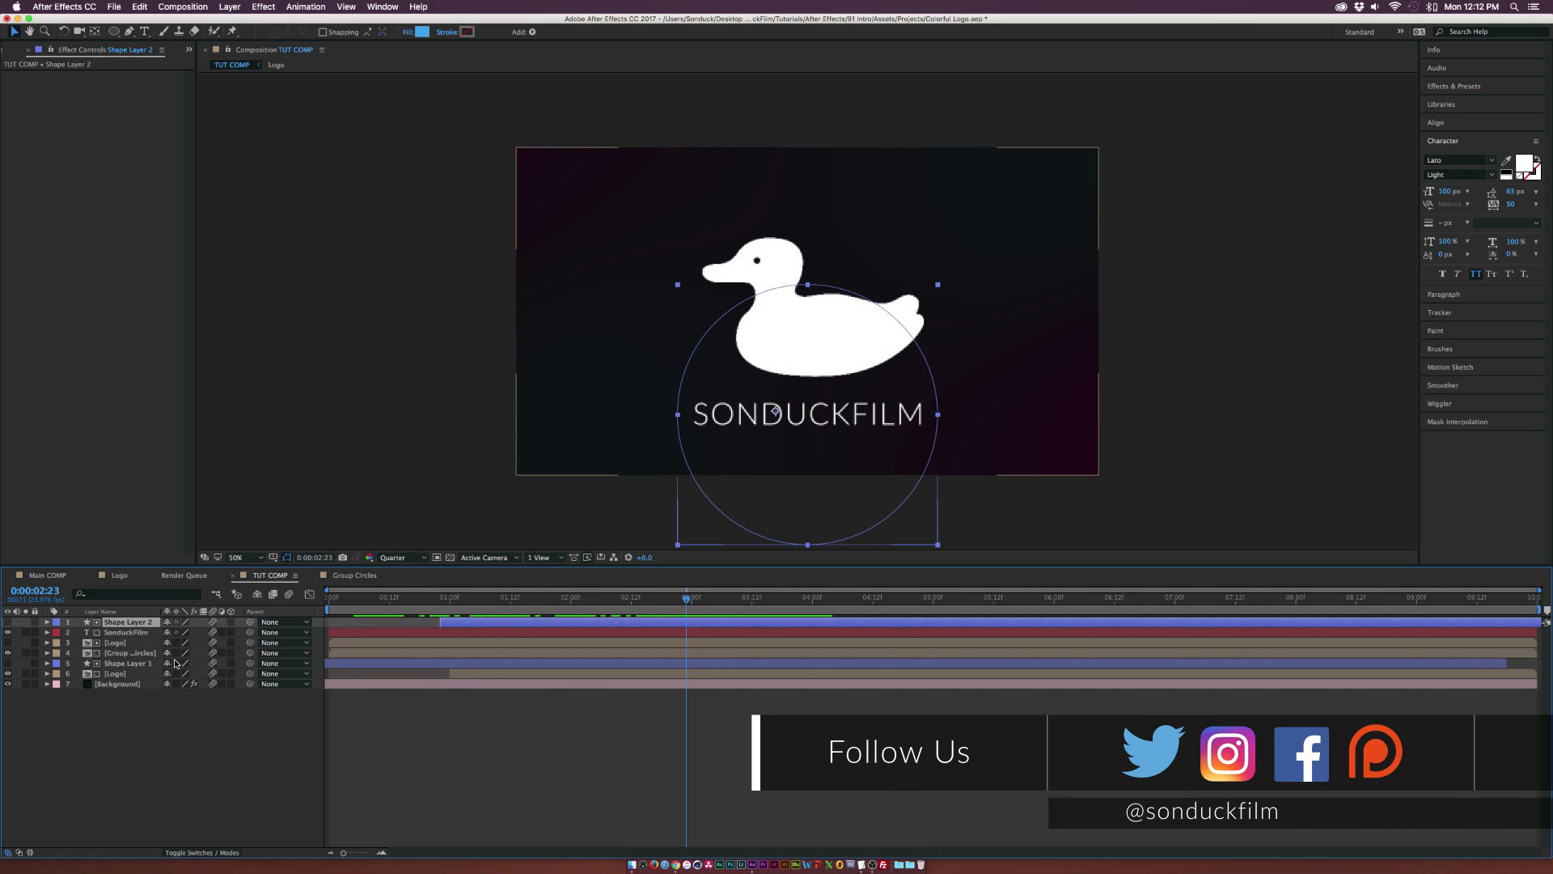
Step: Render TUT COMP from the Render Queue to TUT COMP.mov
left_click(129, 653)
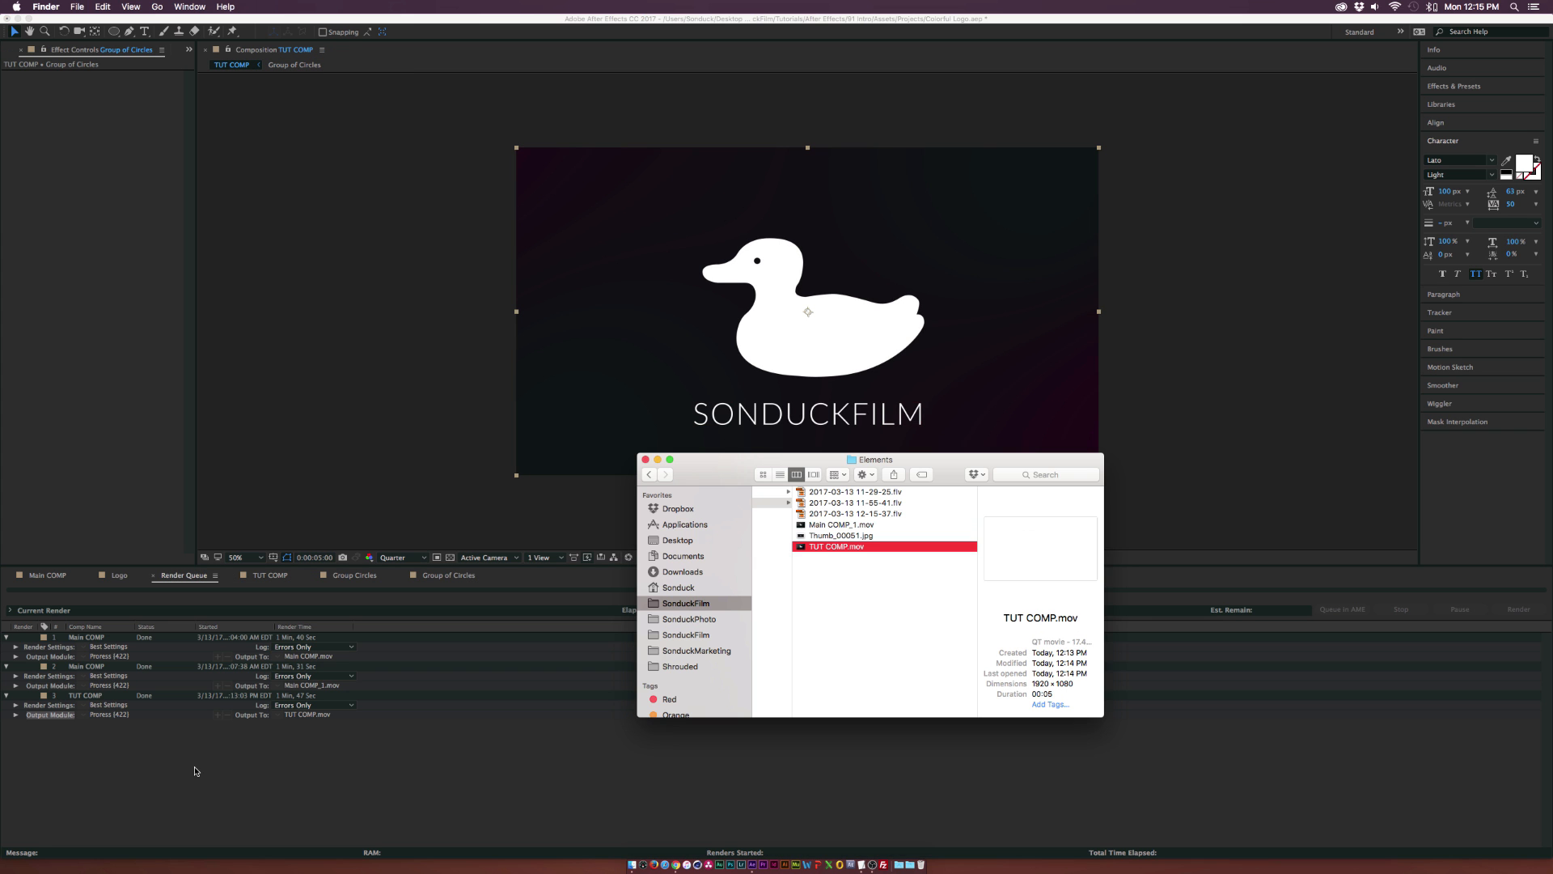
Step: Play TUT COMP.mov in Quick Look to view the ring collage inside the duck
double_click(837, 545)
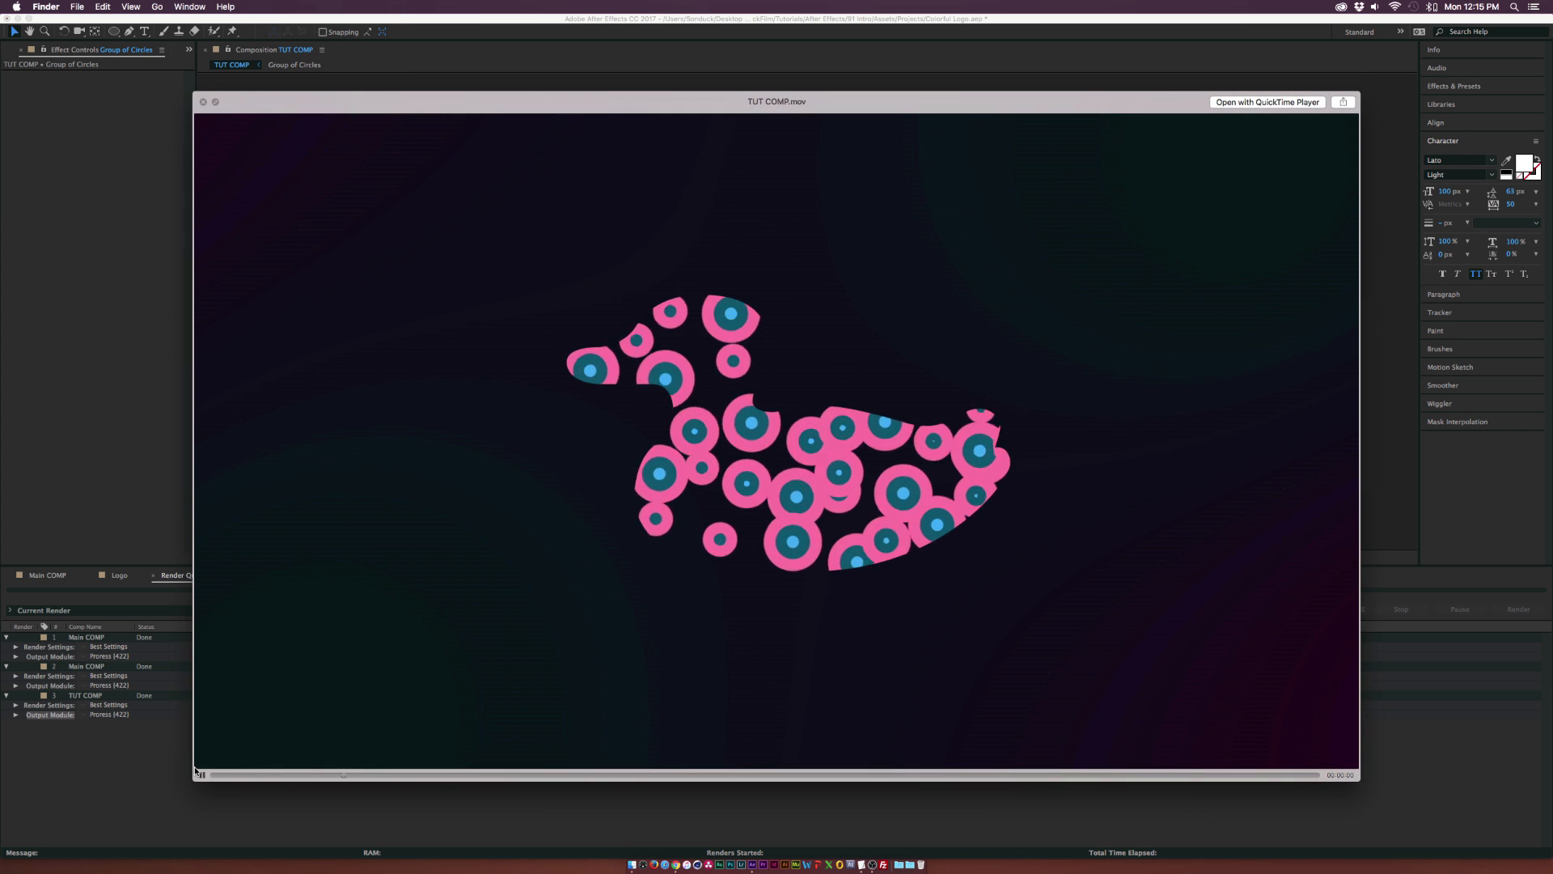